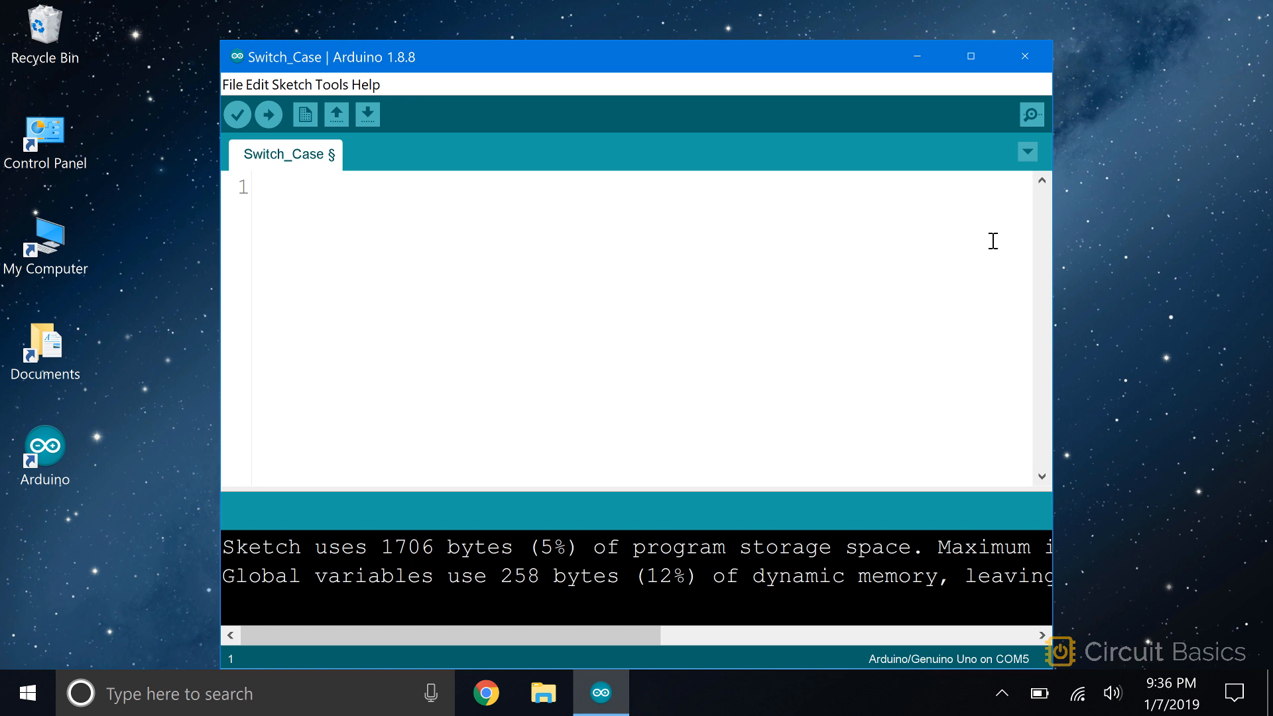
Declare const int thermistorPin = A0; on line 1, followed by blank lines.
type("const int")
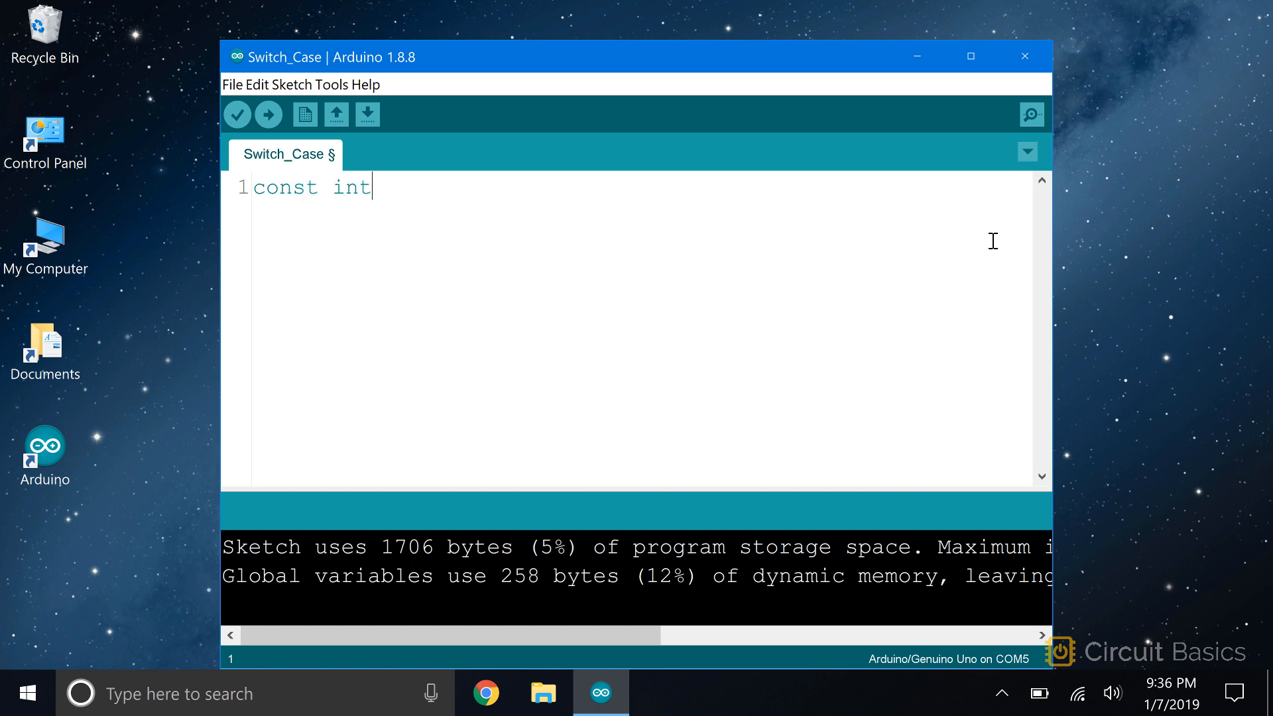
type("thermisto")
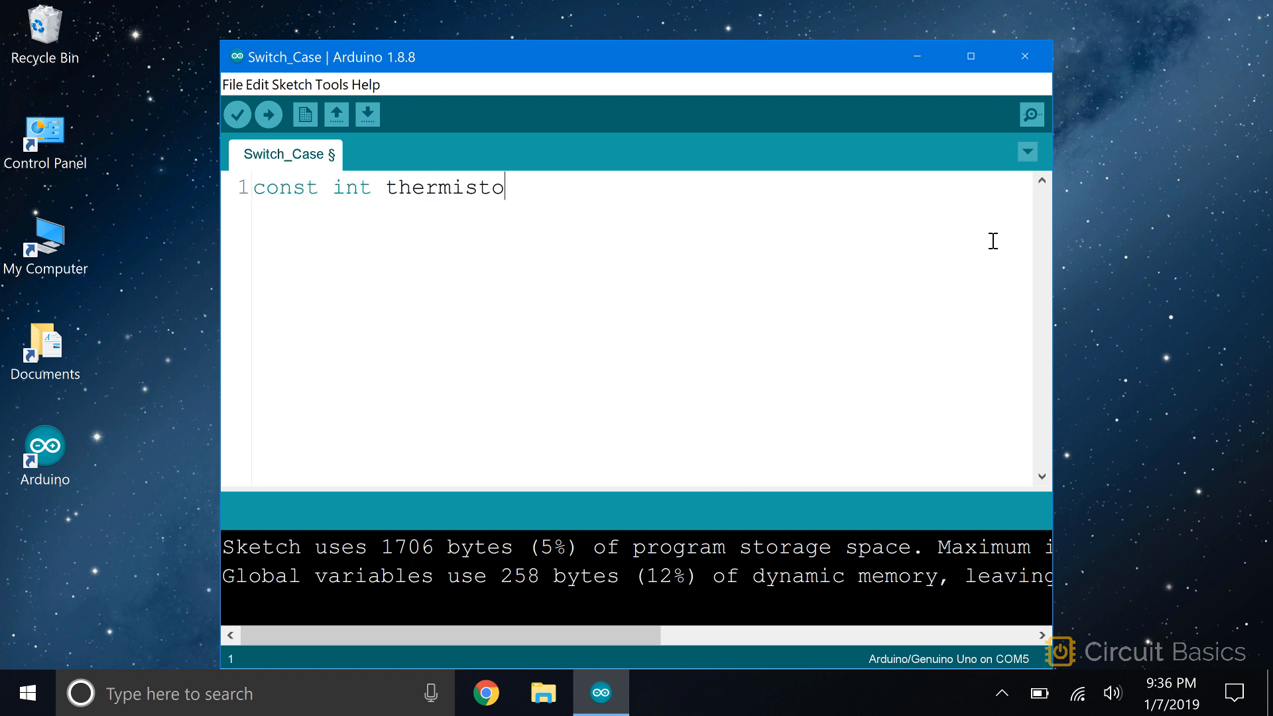
type("rPin")
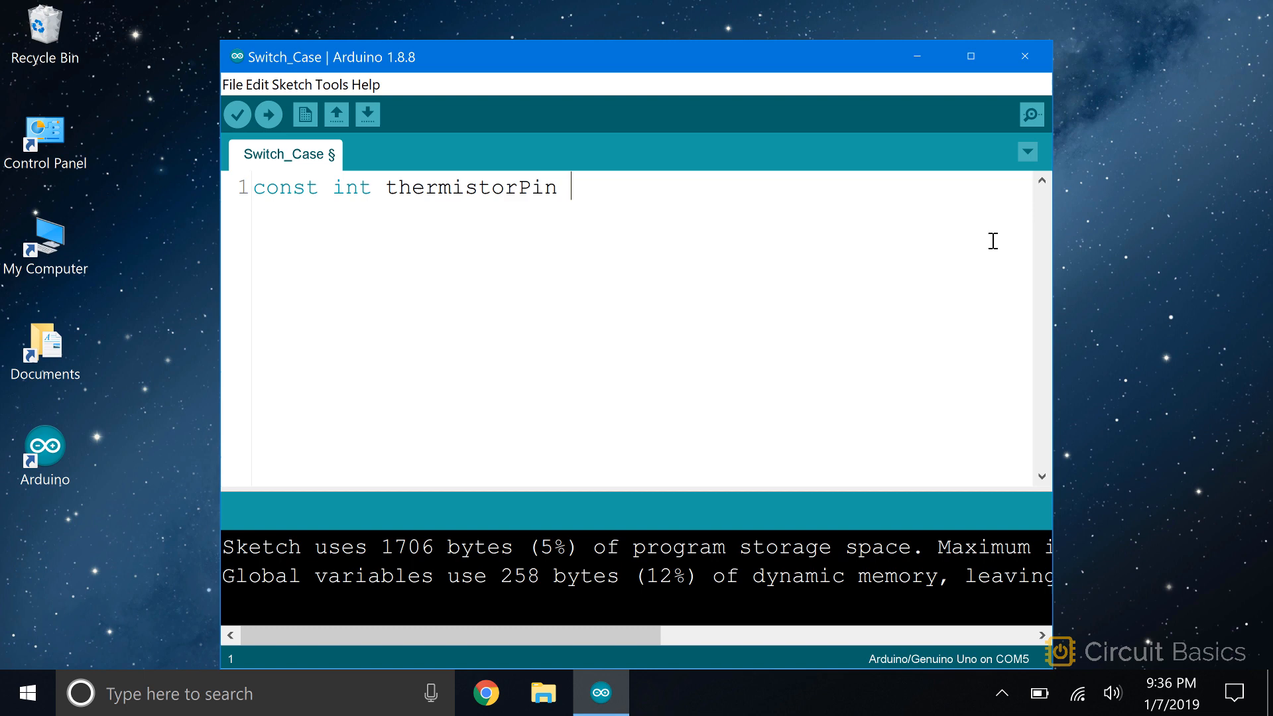
type("=")
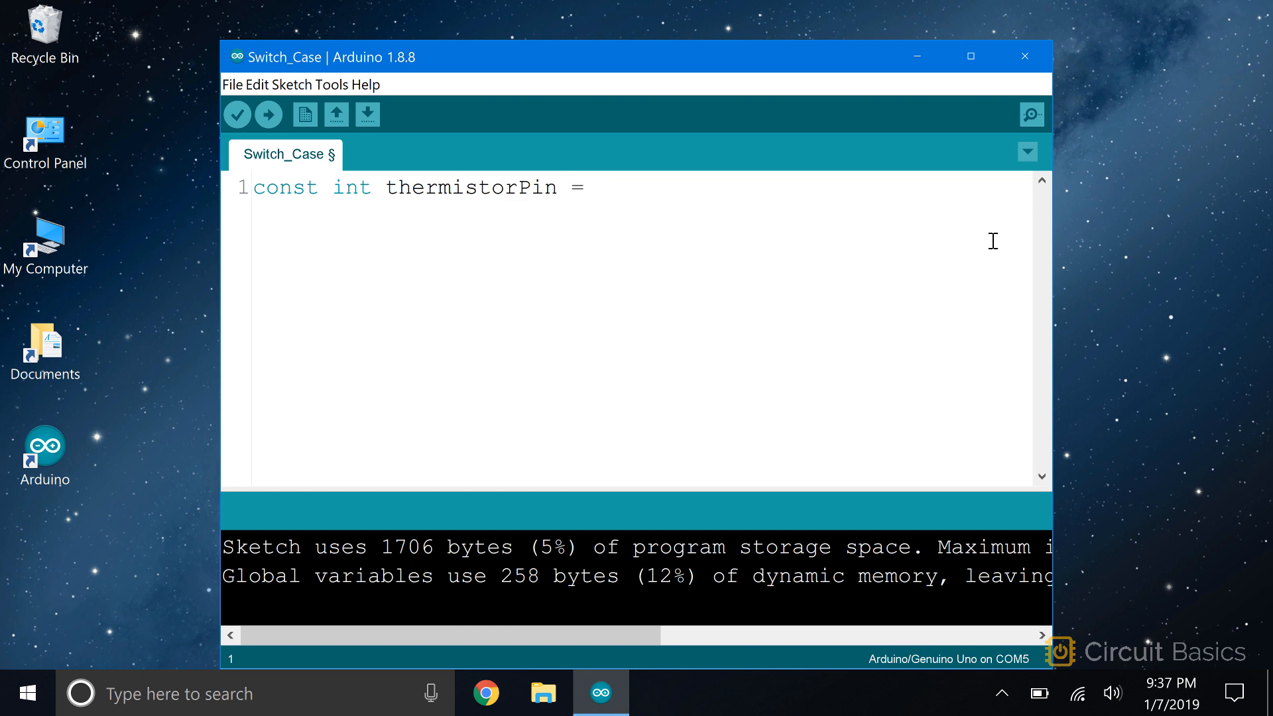
type("A0;")
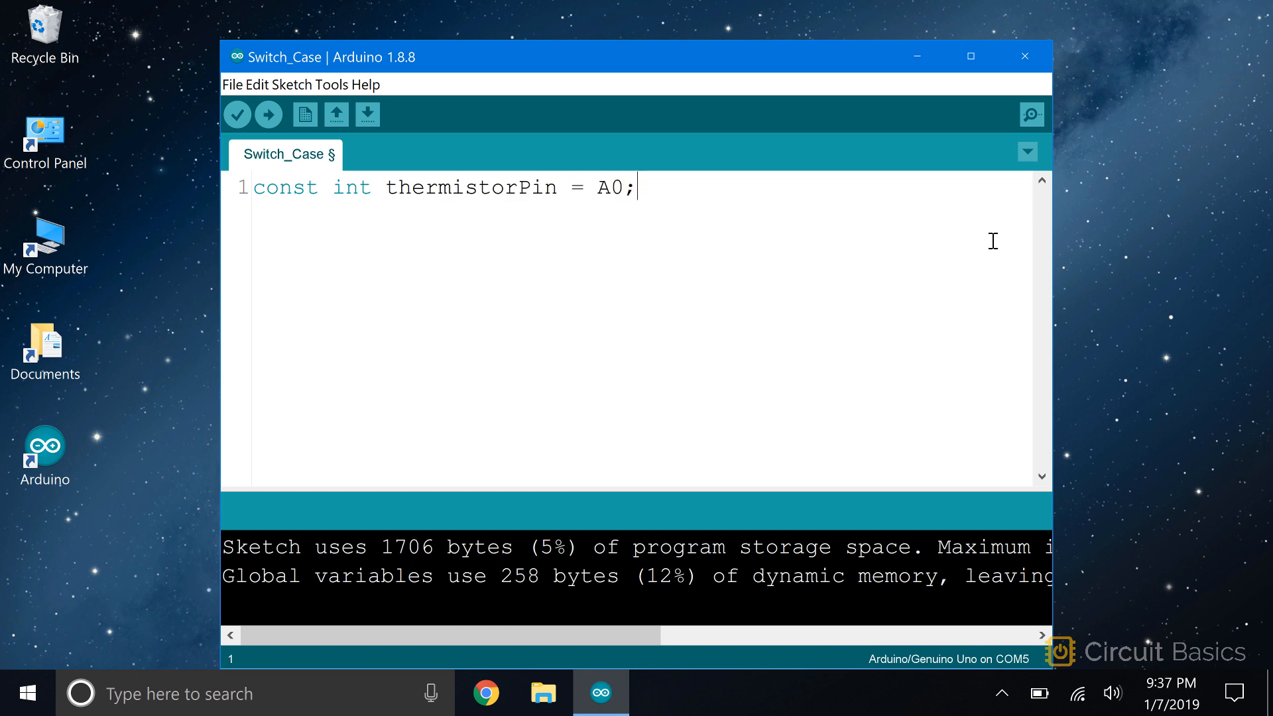
key("Enter")
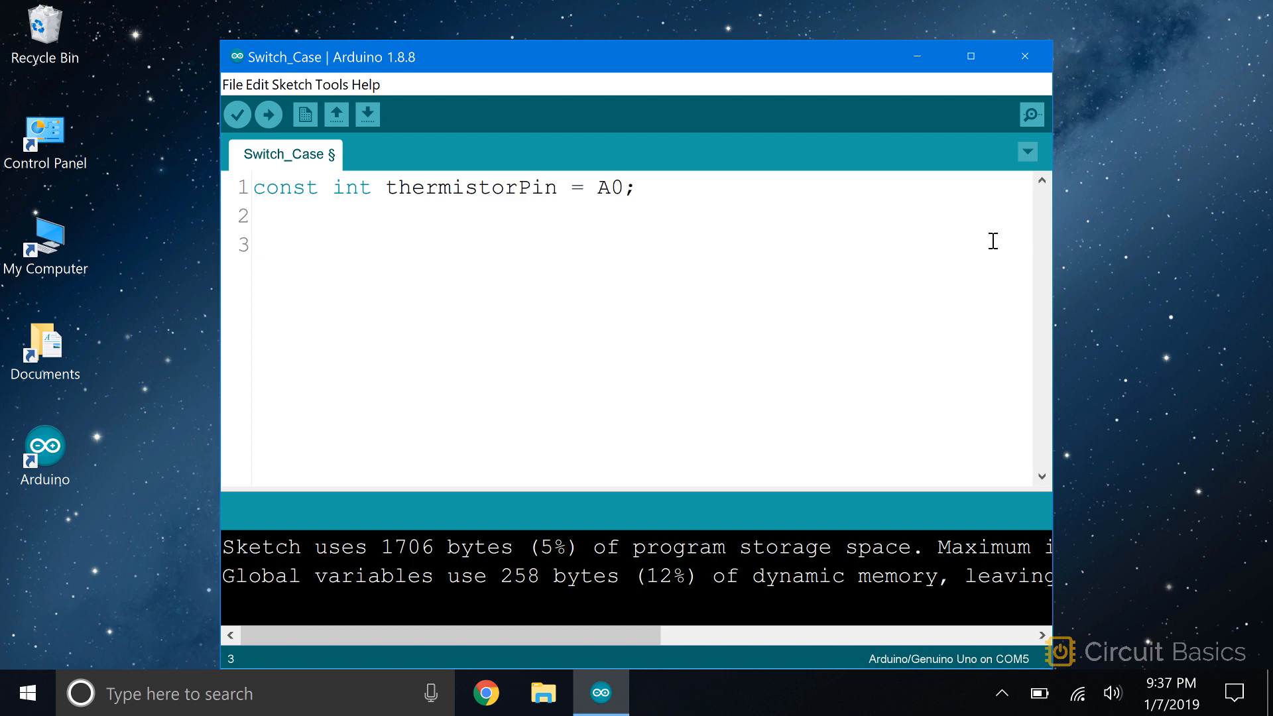
Write void setup() containing Serial.begin(9600); and move below it.
type("void setu")
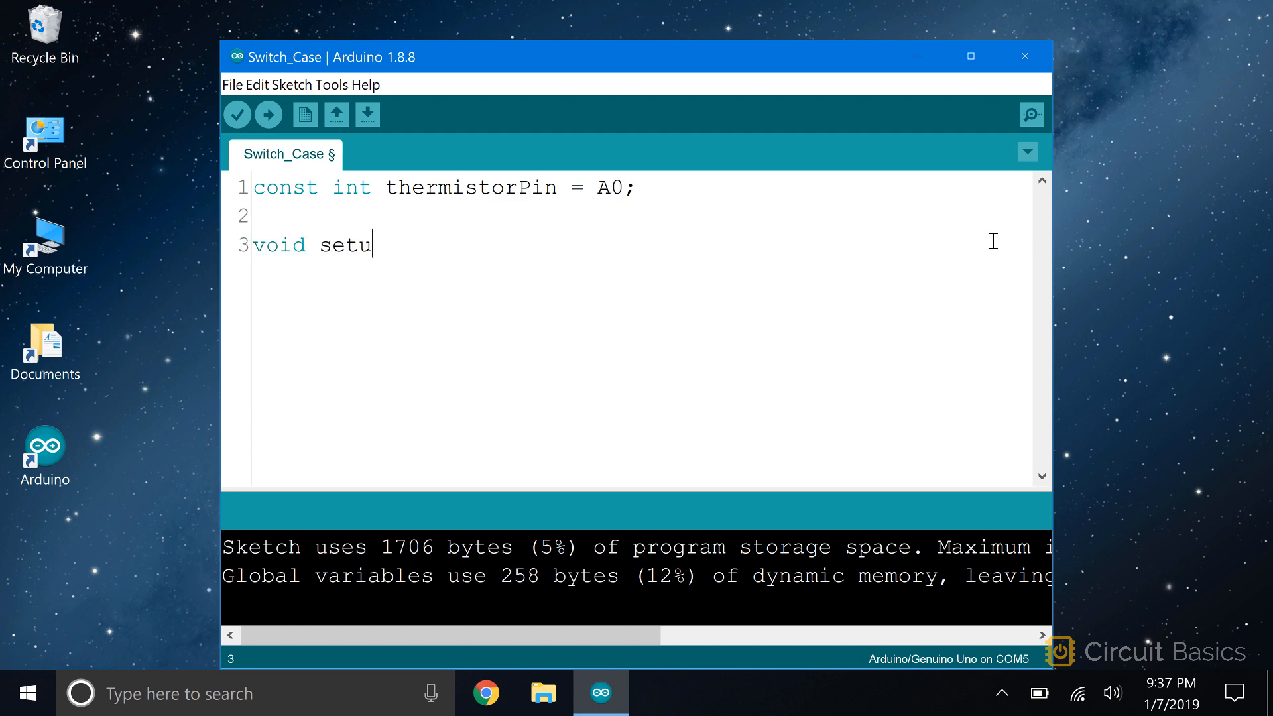
type("p()")
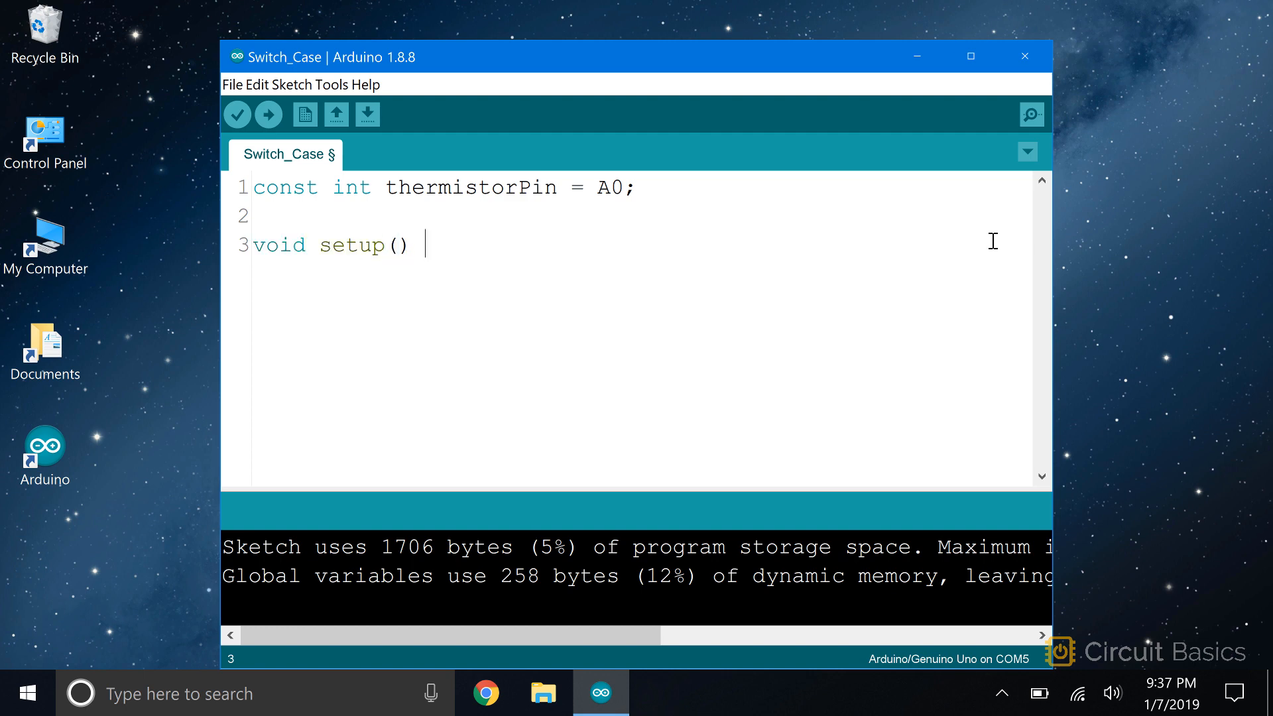
type("{")
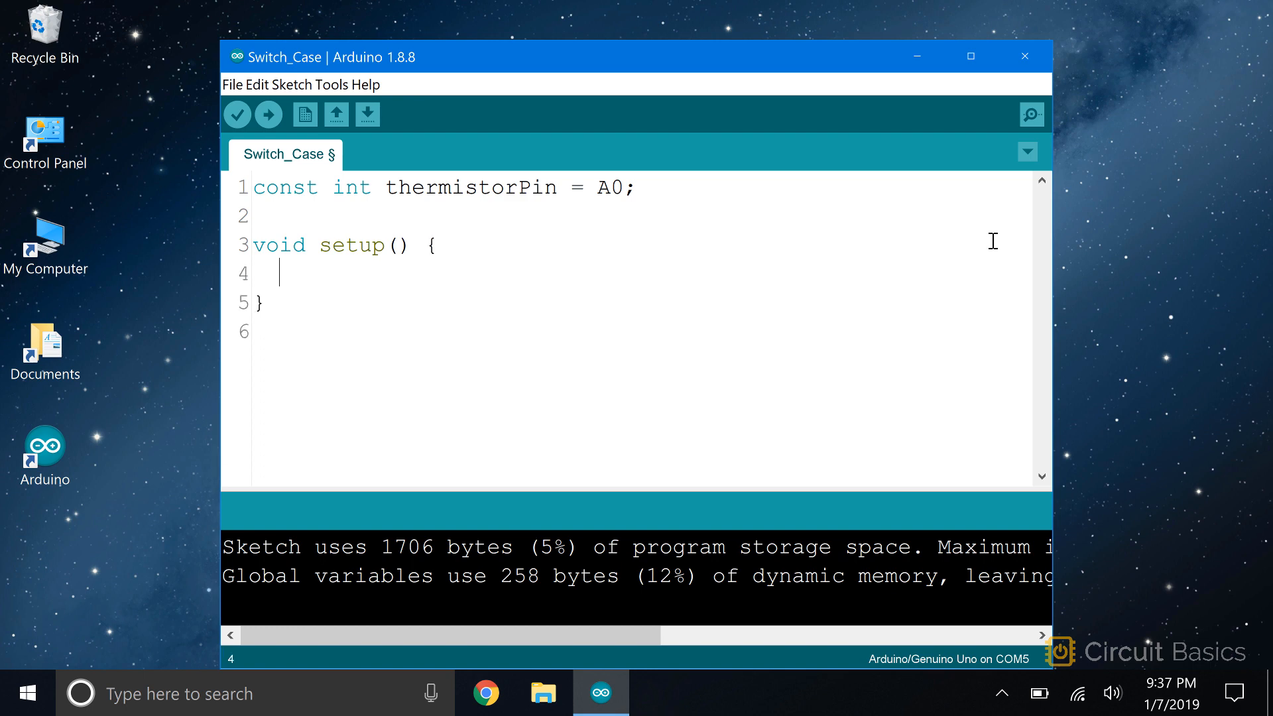
type("Seri")
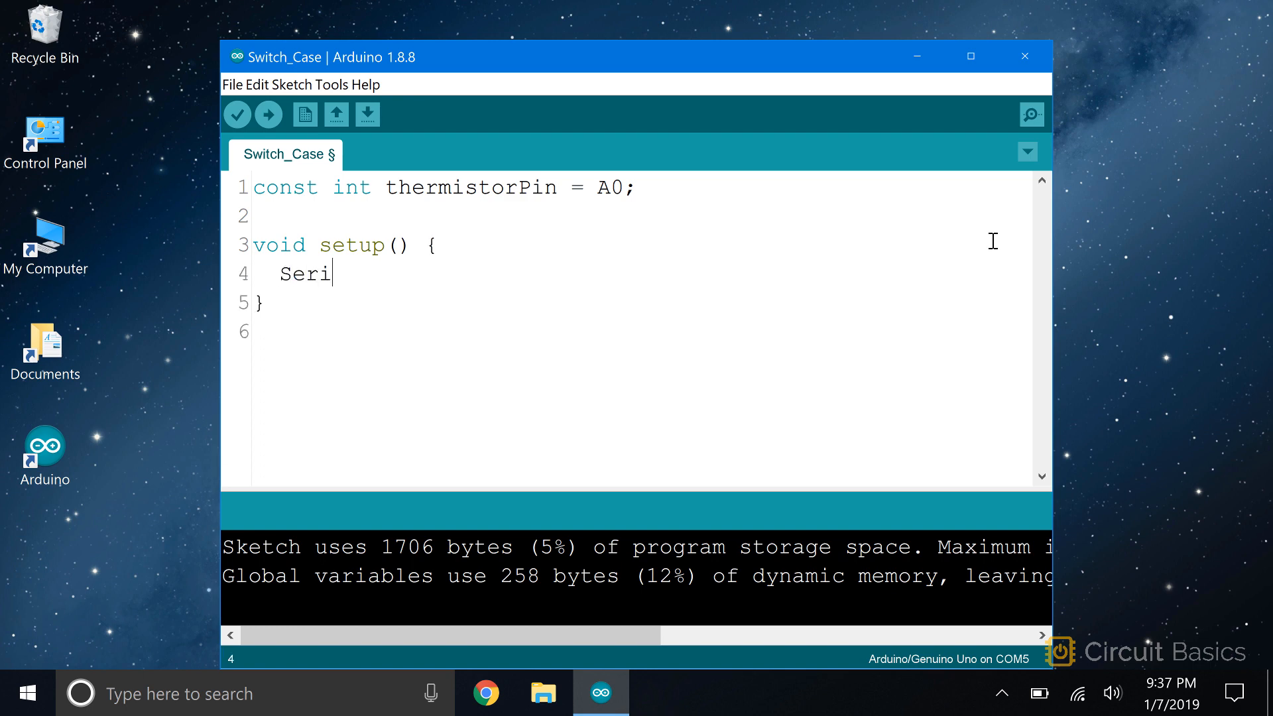
type("al.beg")
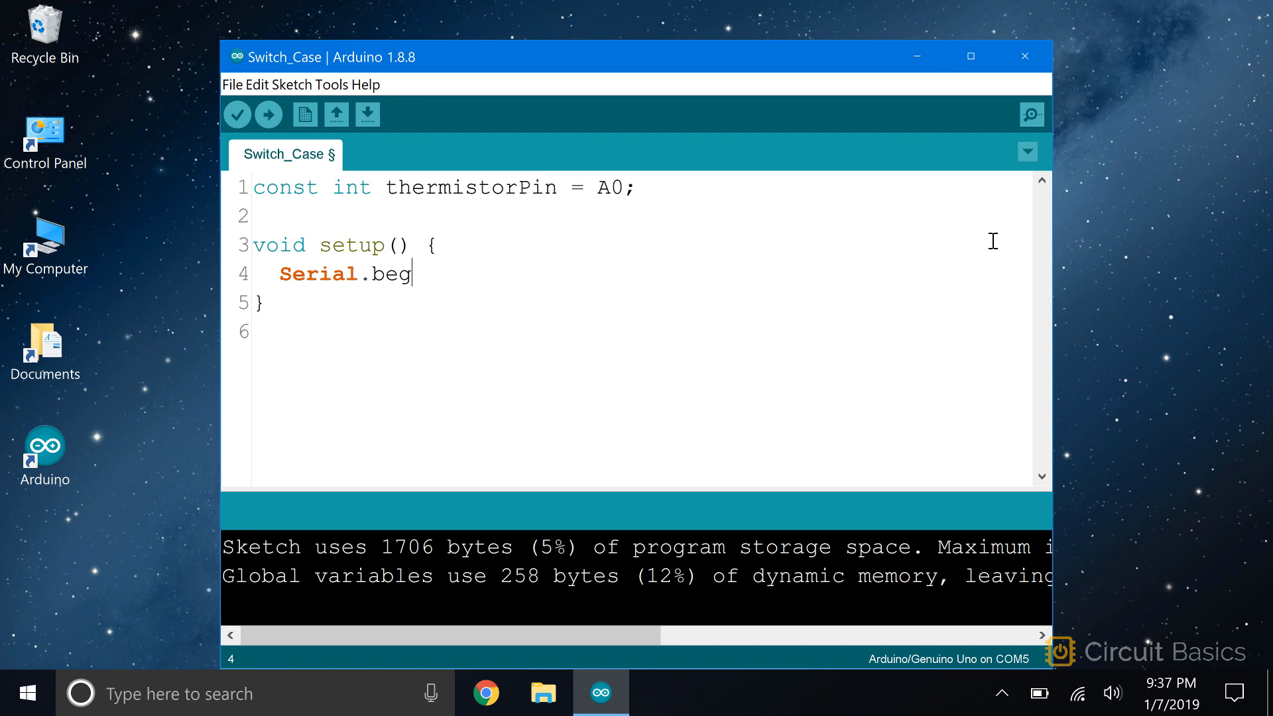
type("in(9")
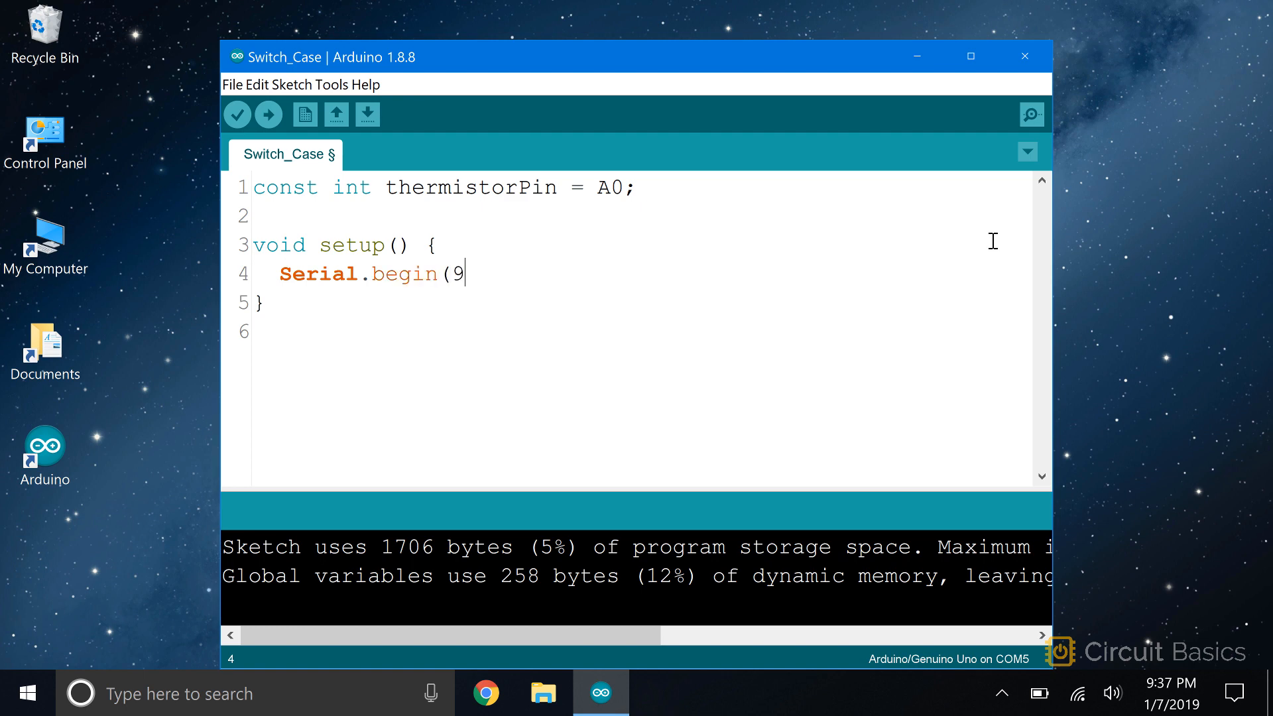
type("600);")
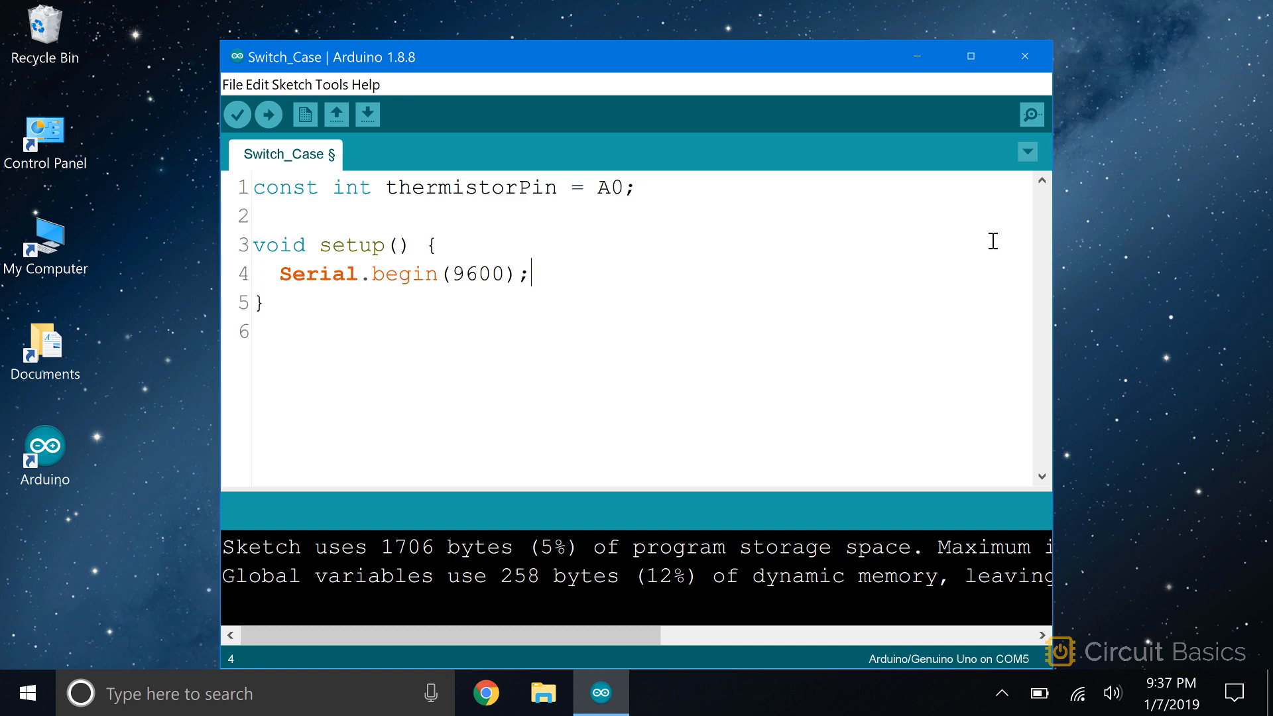
key("Enter")
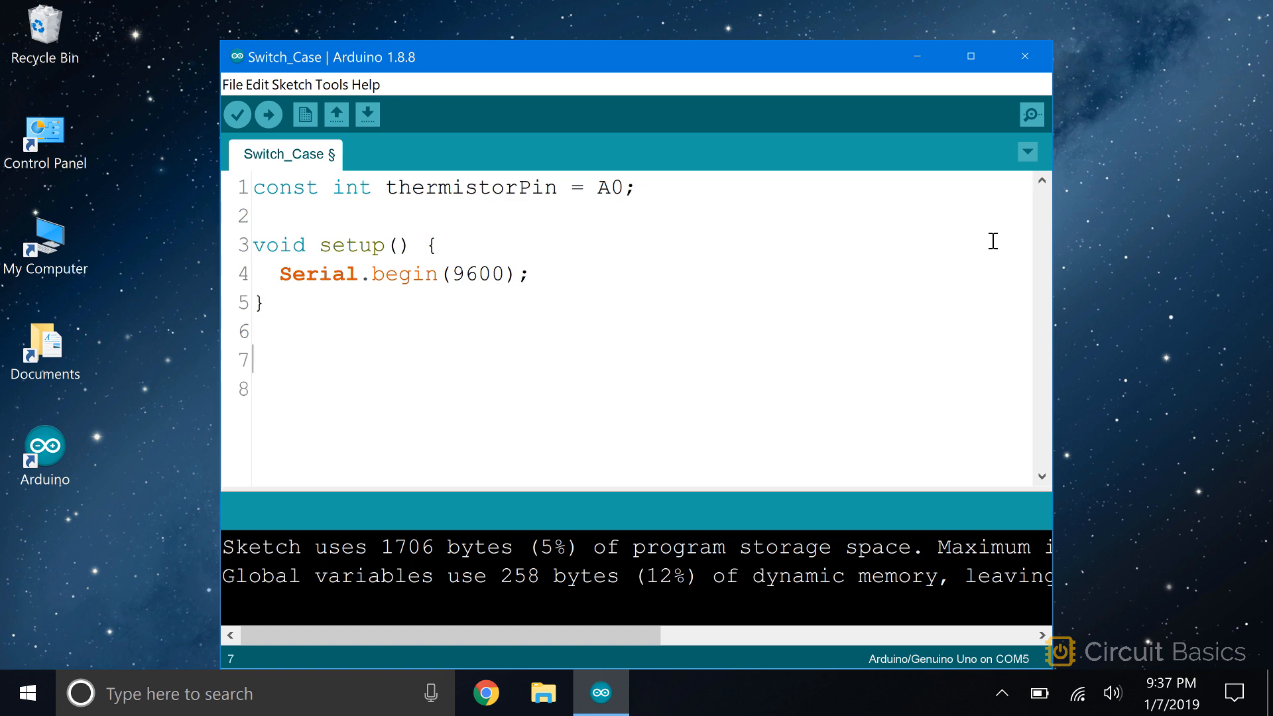
Start void loop() with temp = analogRead(thermistorPin); as its first line.
type("void")
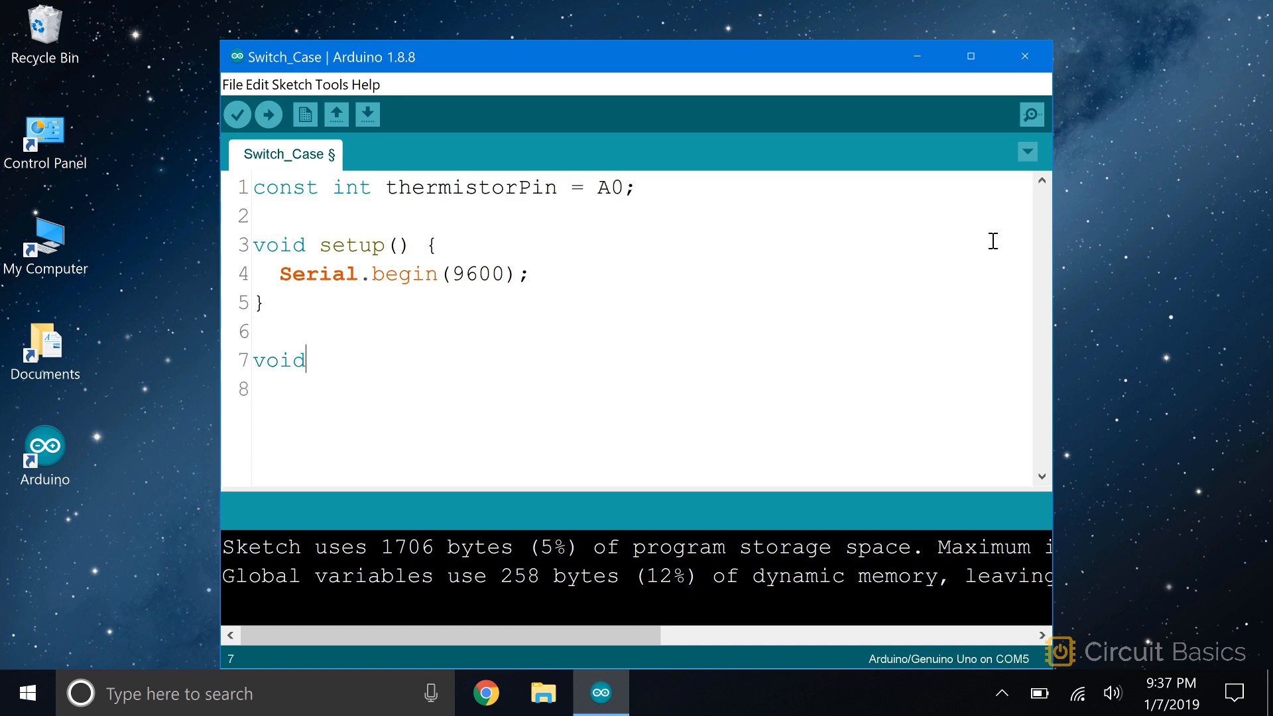
type("loop")
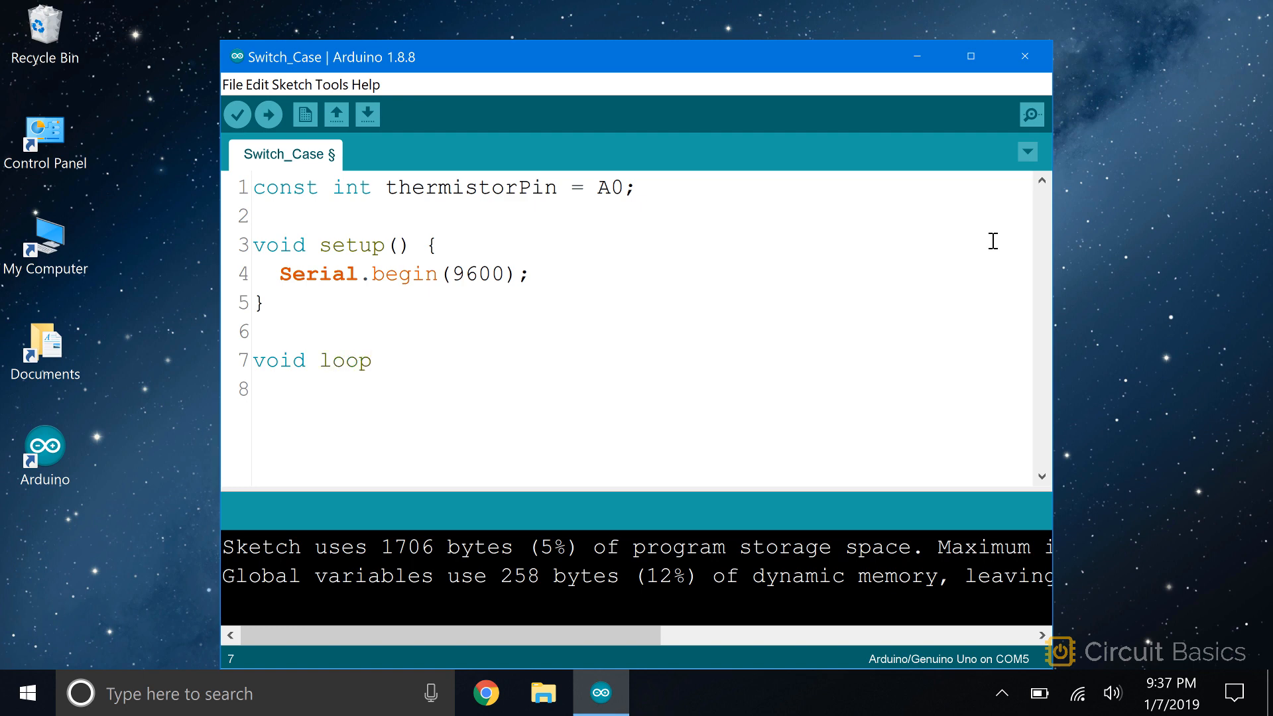
type("()")
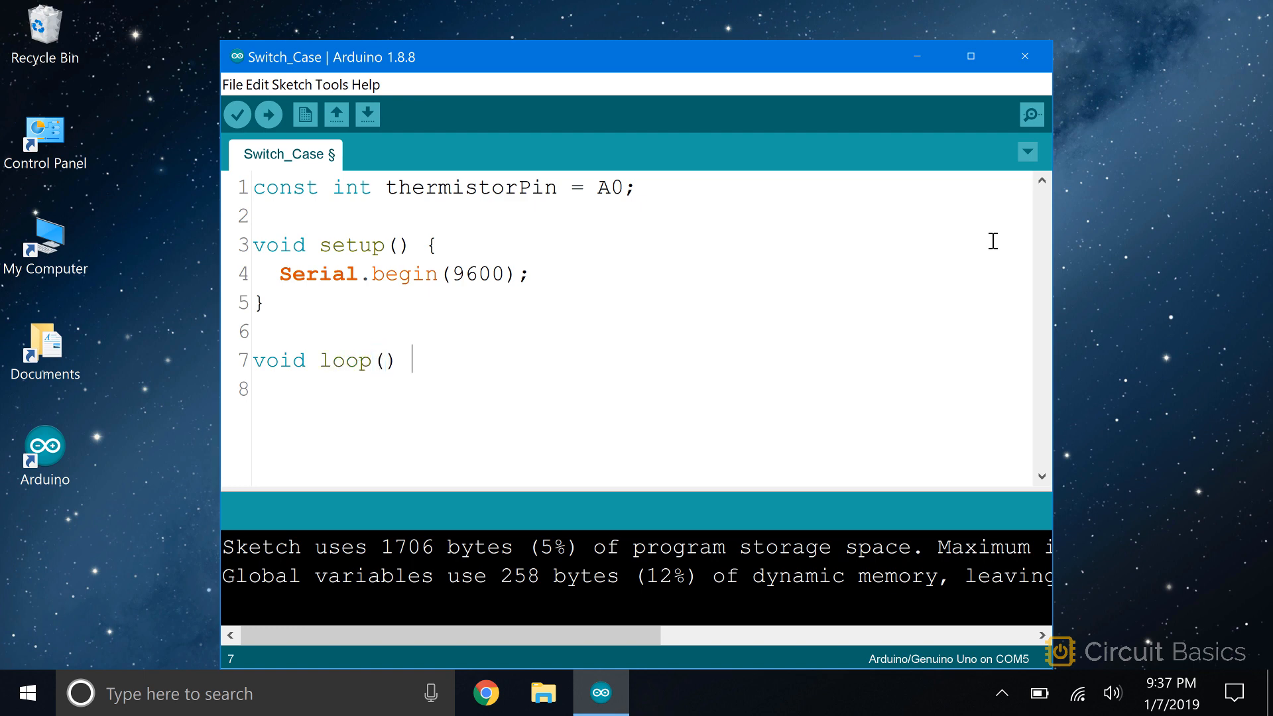
type("{")
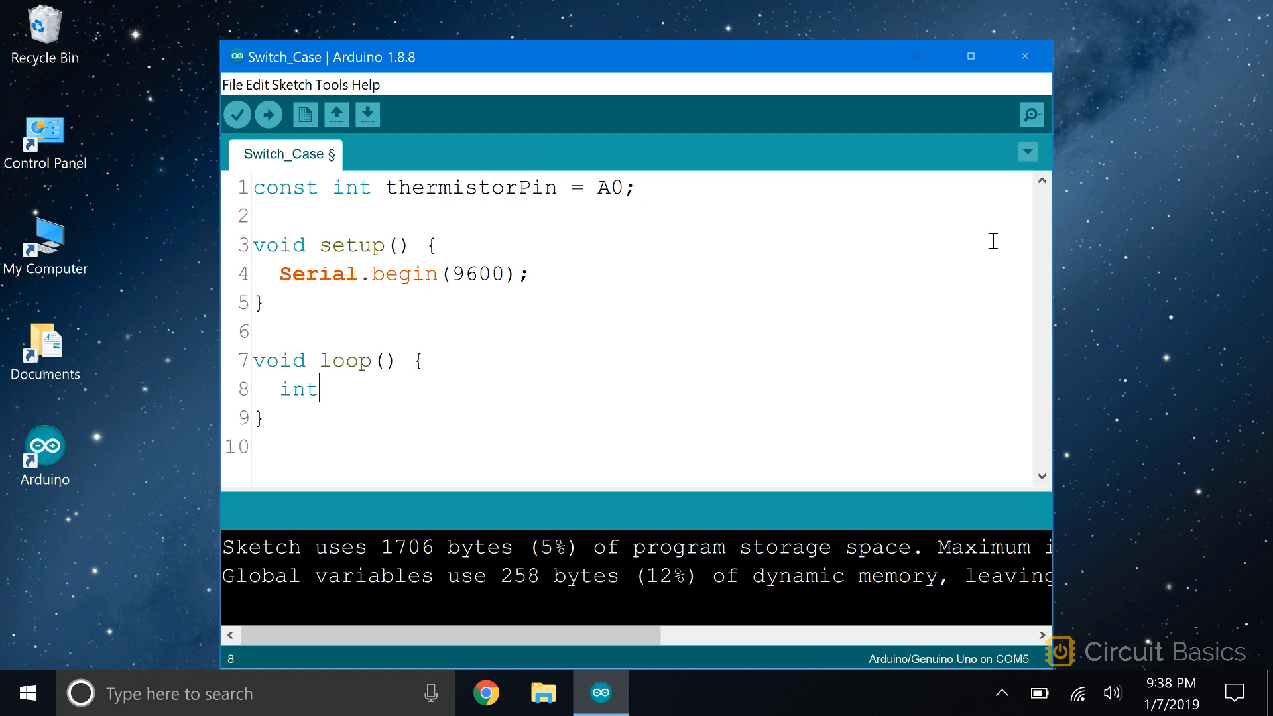
type("temp")
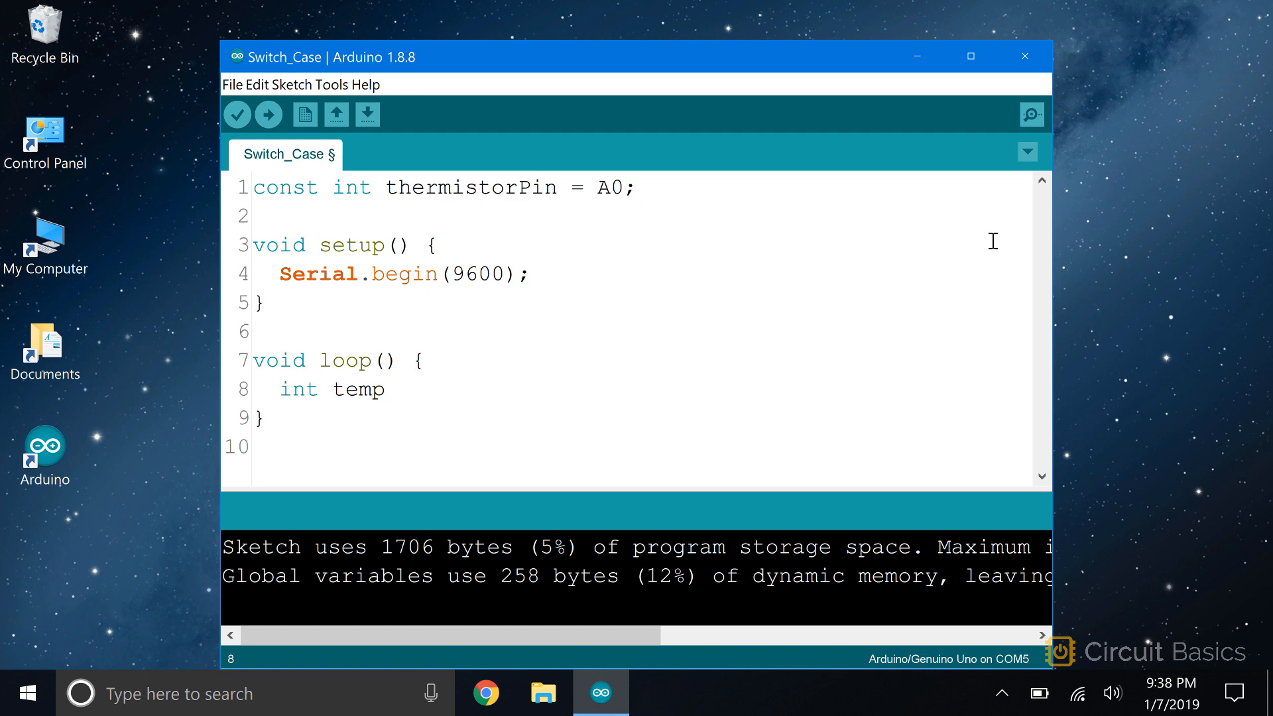
type("= a")
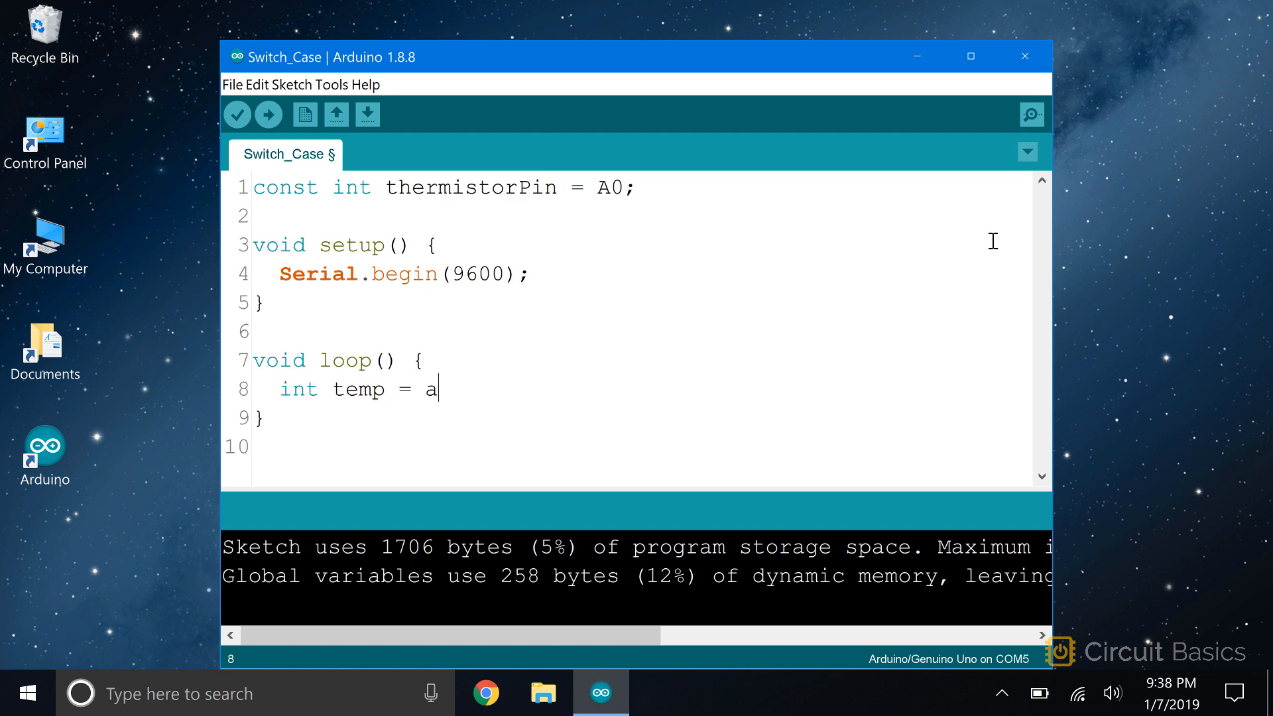
type("nalogRe")
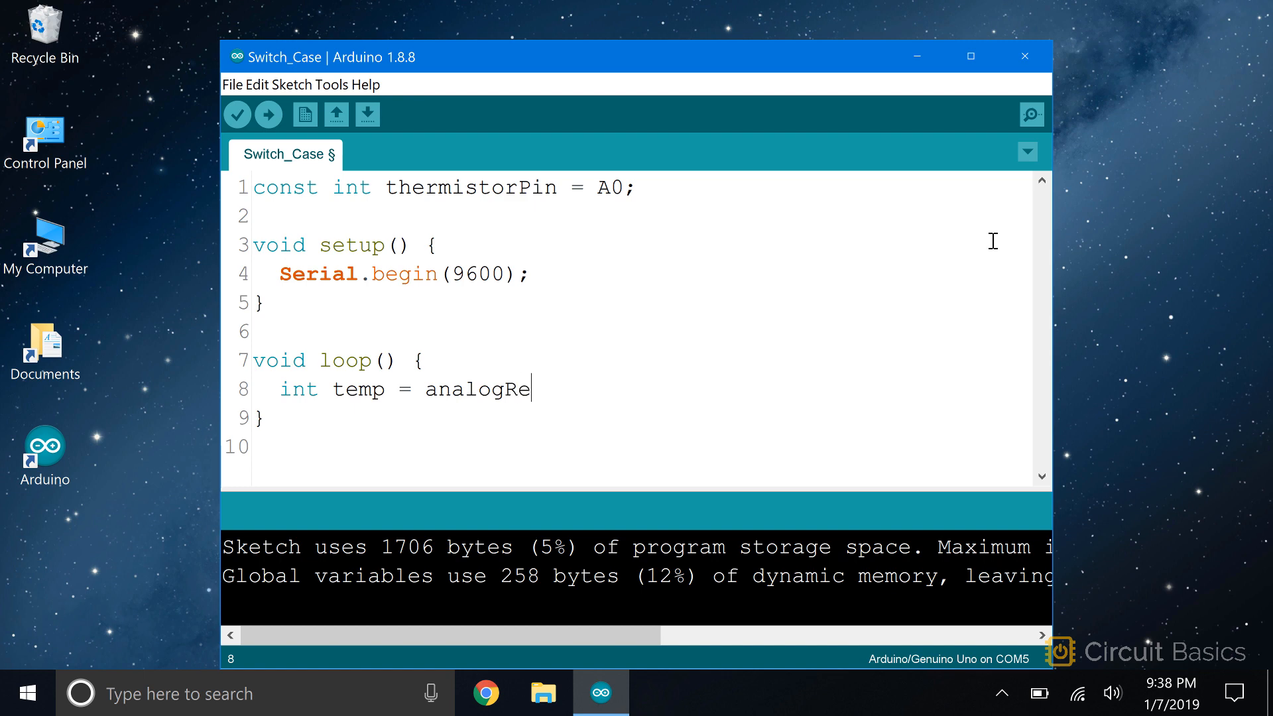
type("ad(")
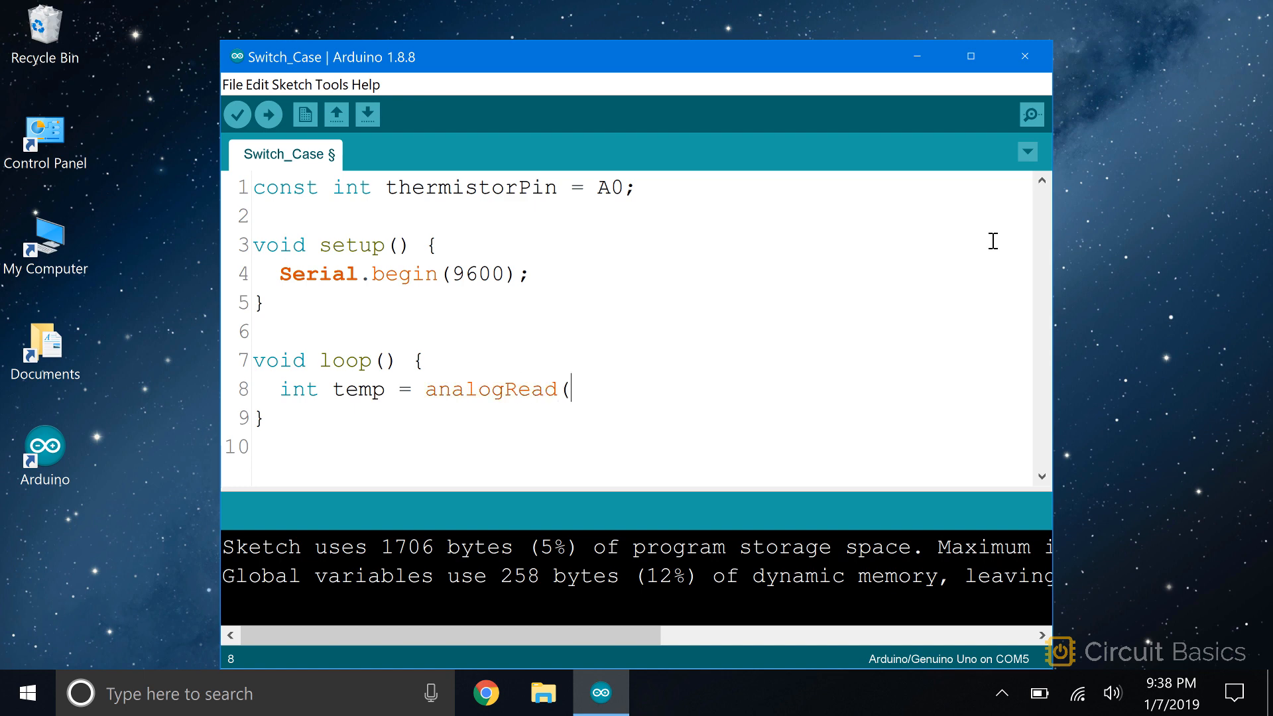
type("thermistor")
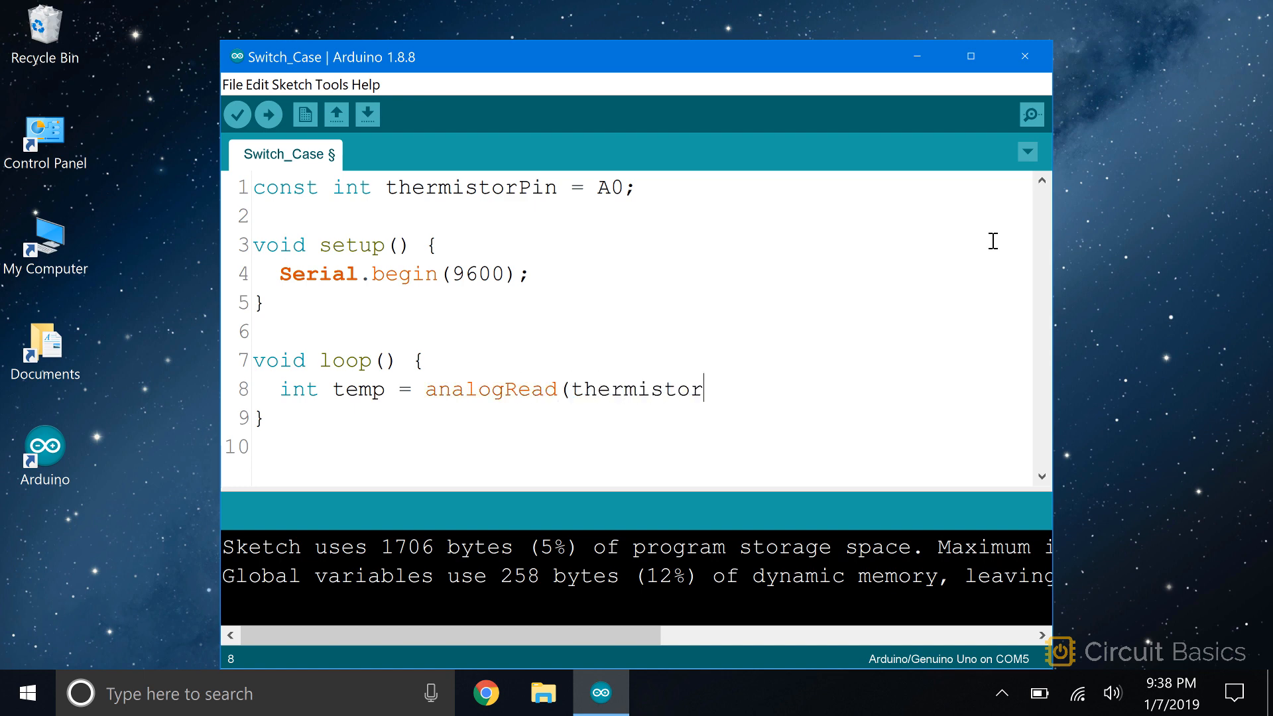
type("Pin")
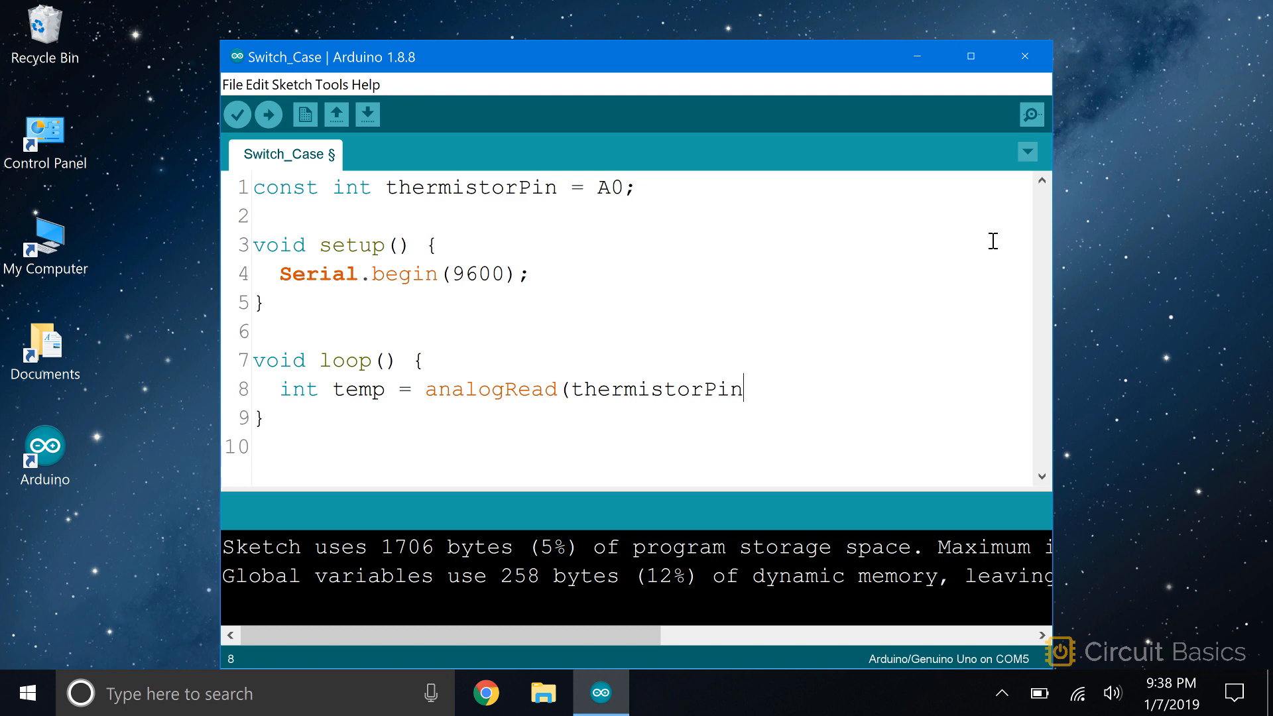
type(");")
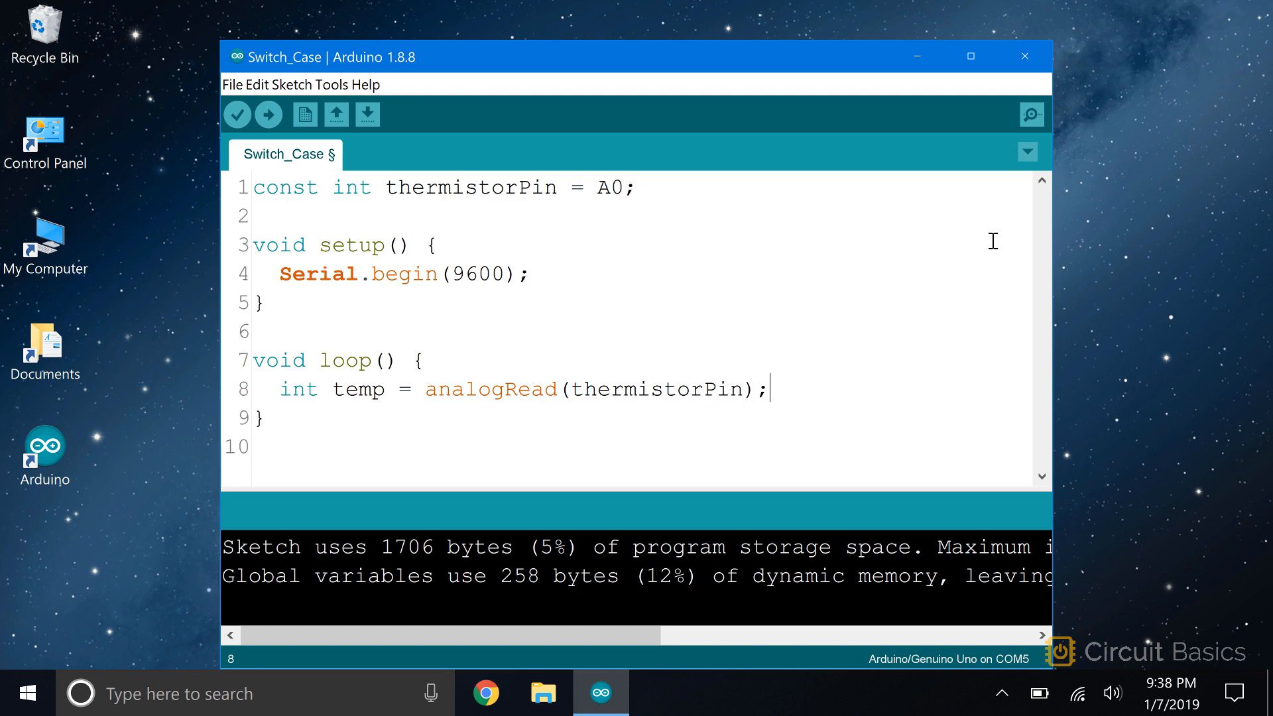
Add the line temp = temp / 341; inside the loop.
type("temp")
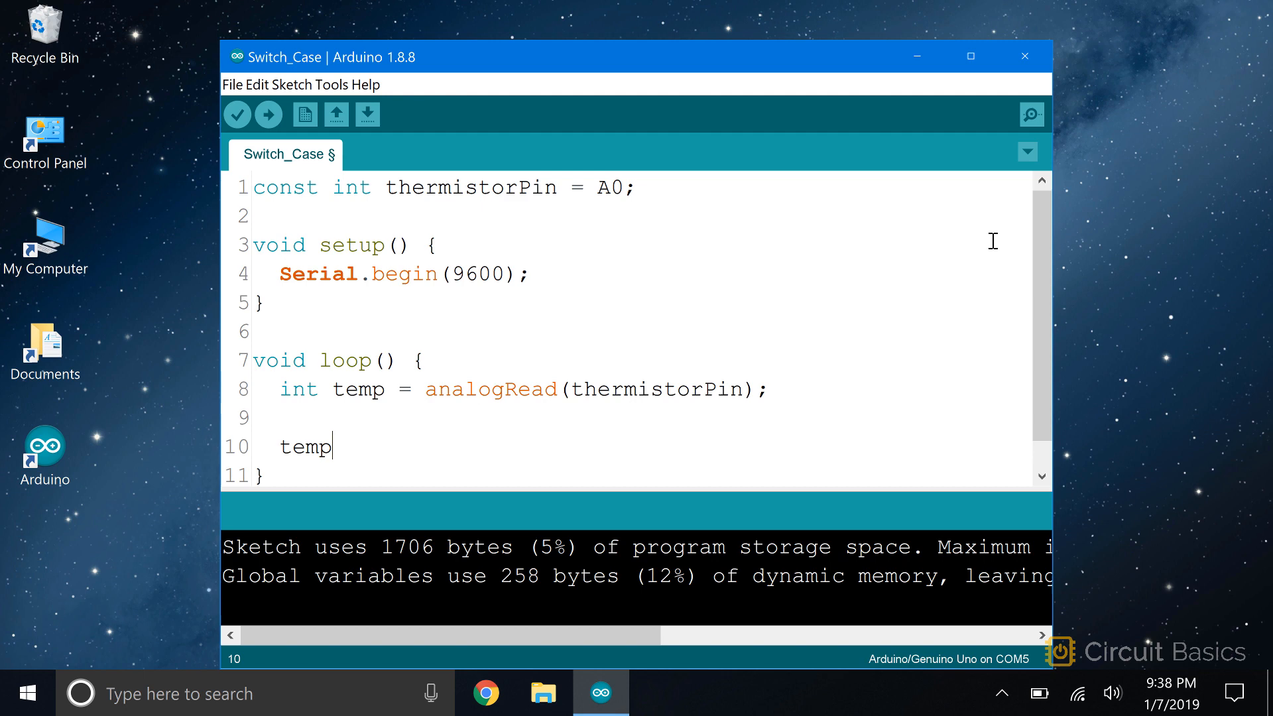
type("= tem")
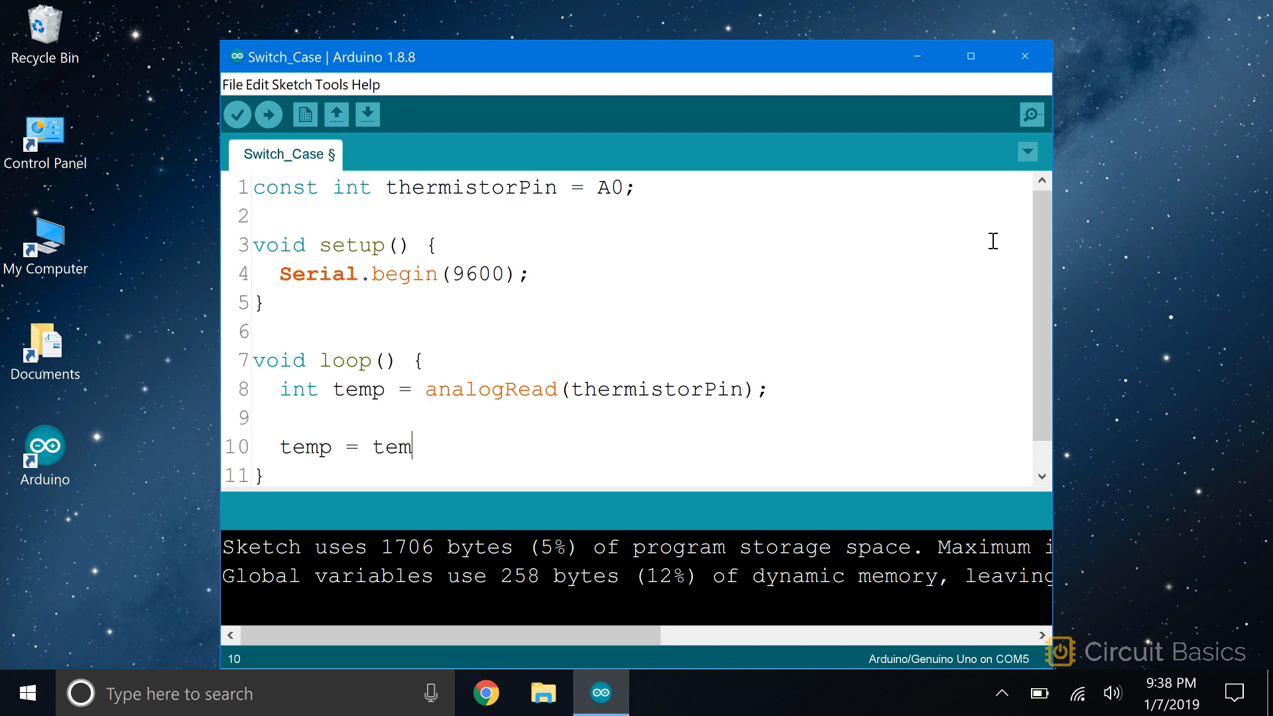
type("p /")
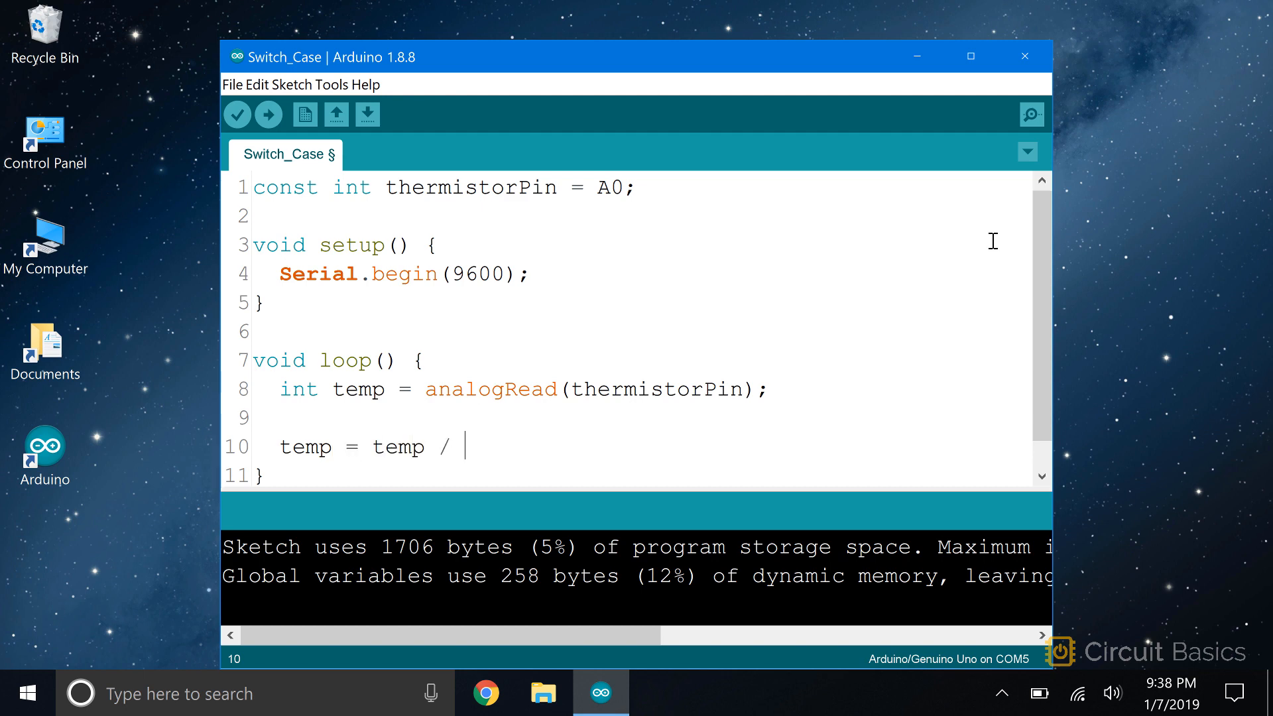
type("341")
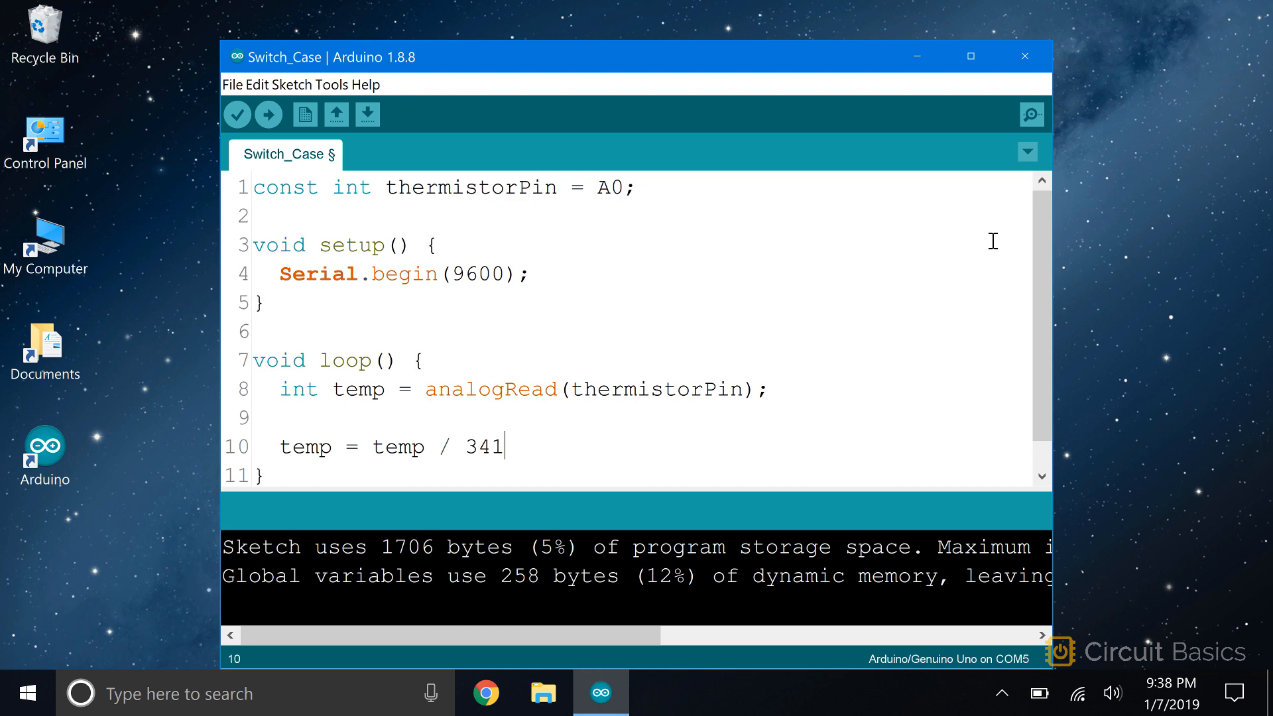
type(";")
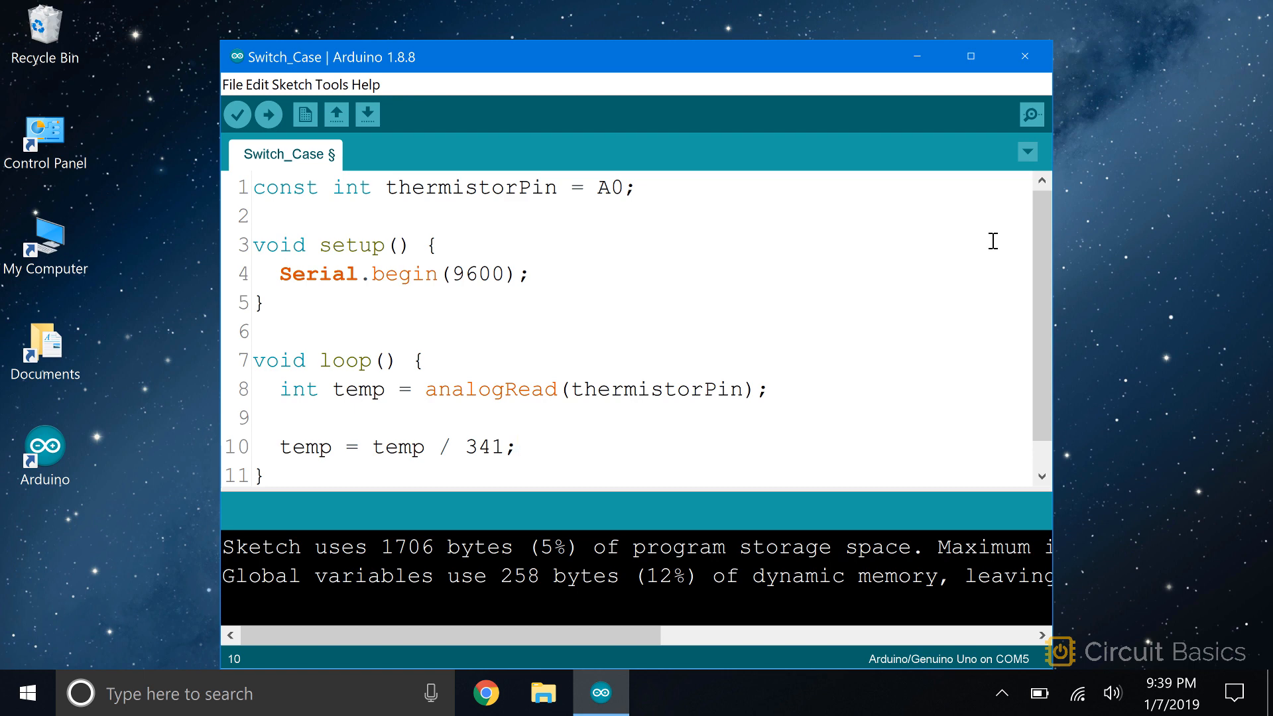
Add an empty switch() { } block, with the cursor between its parentheses.
type("s")
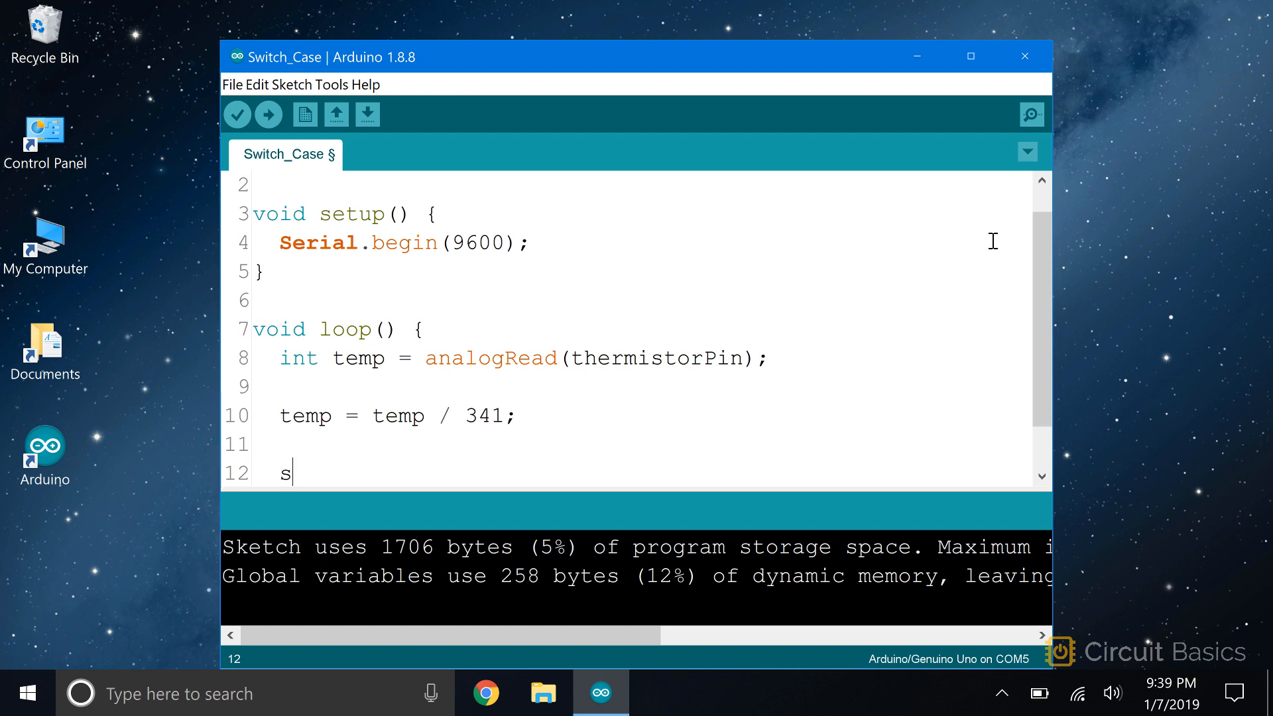
type("witch")
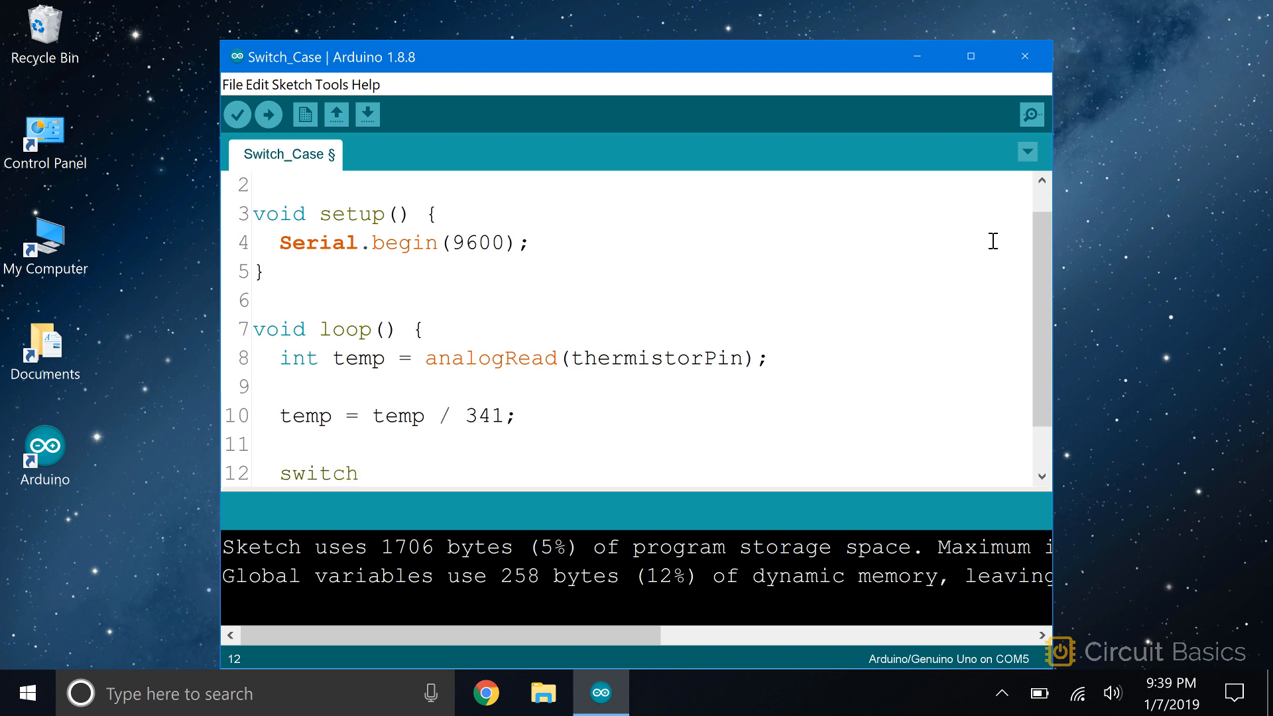
type("()")
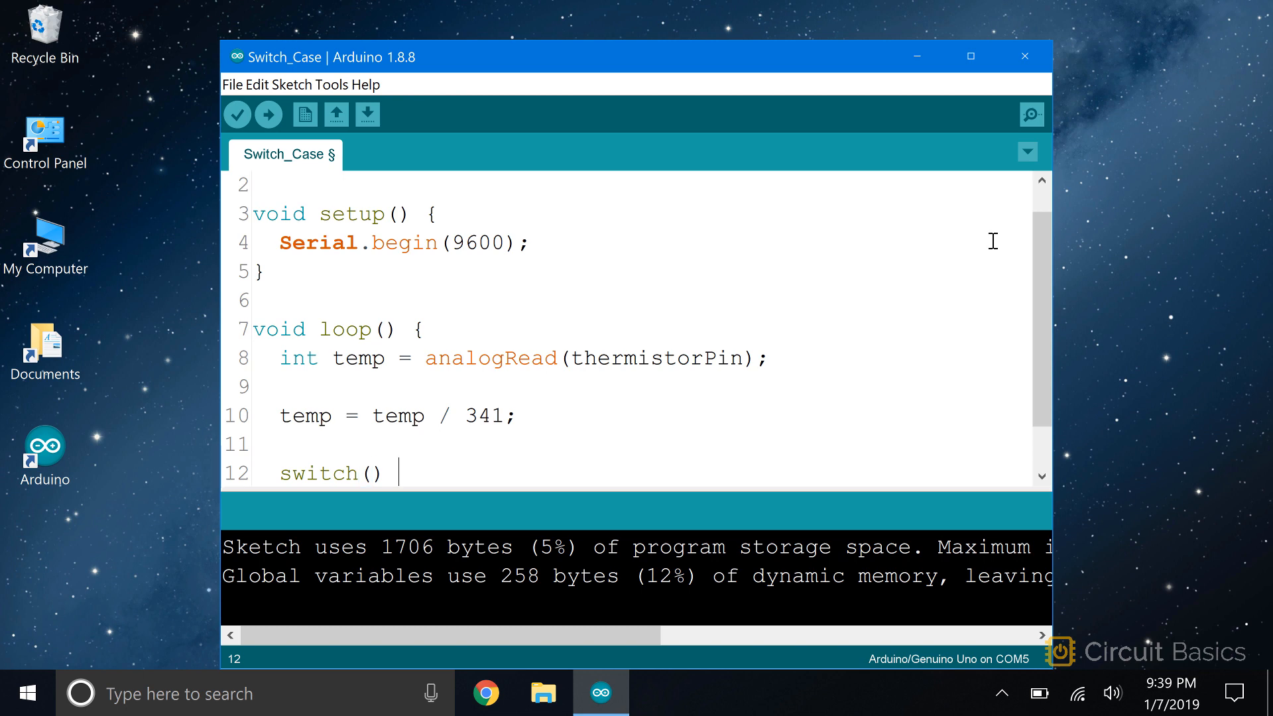
type("{")
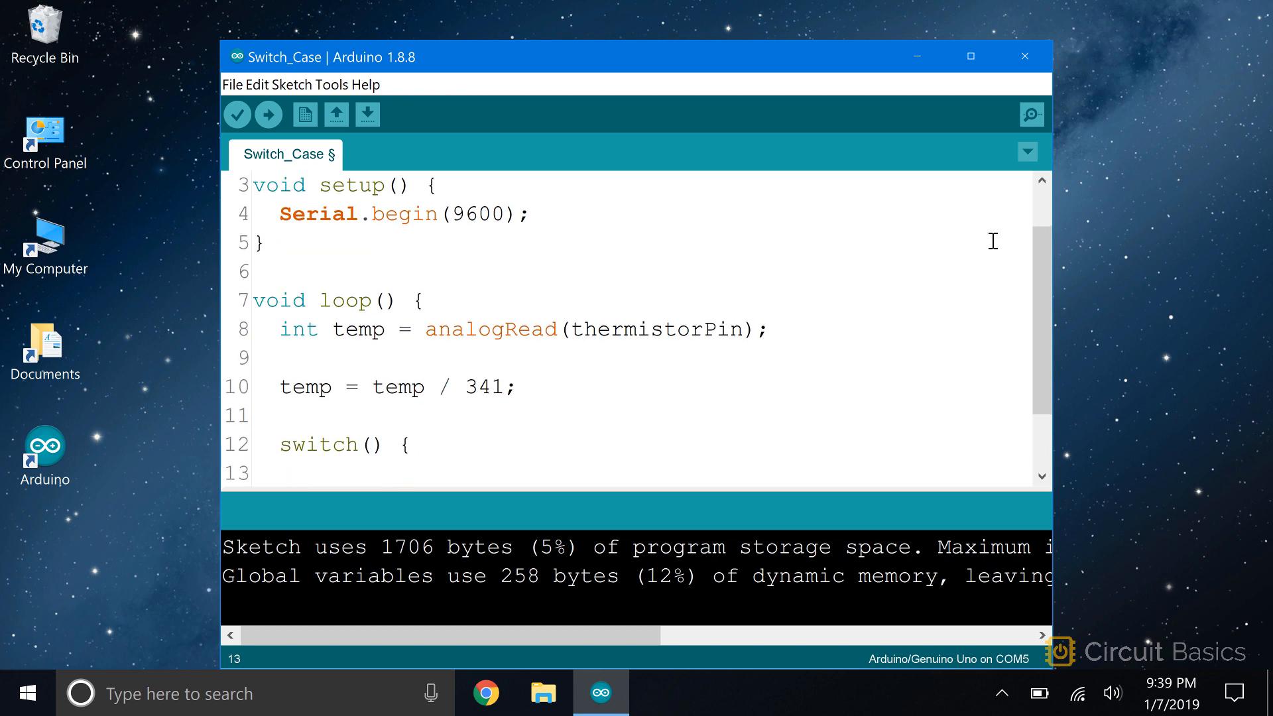
scroll("down", 3)
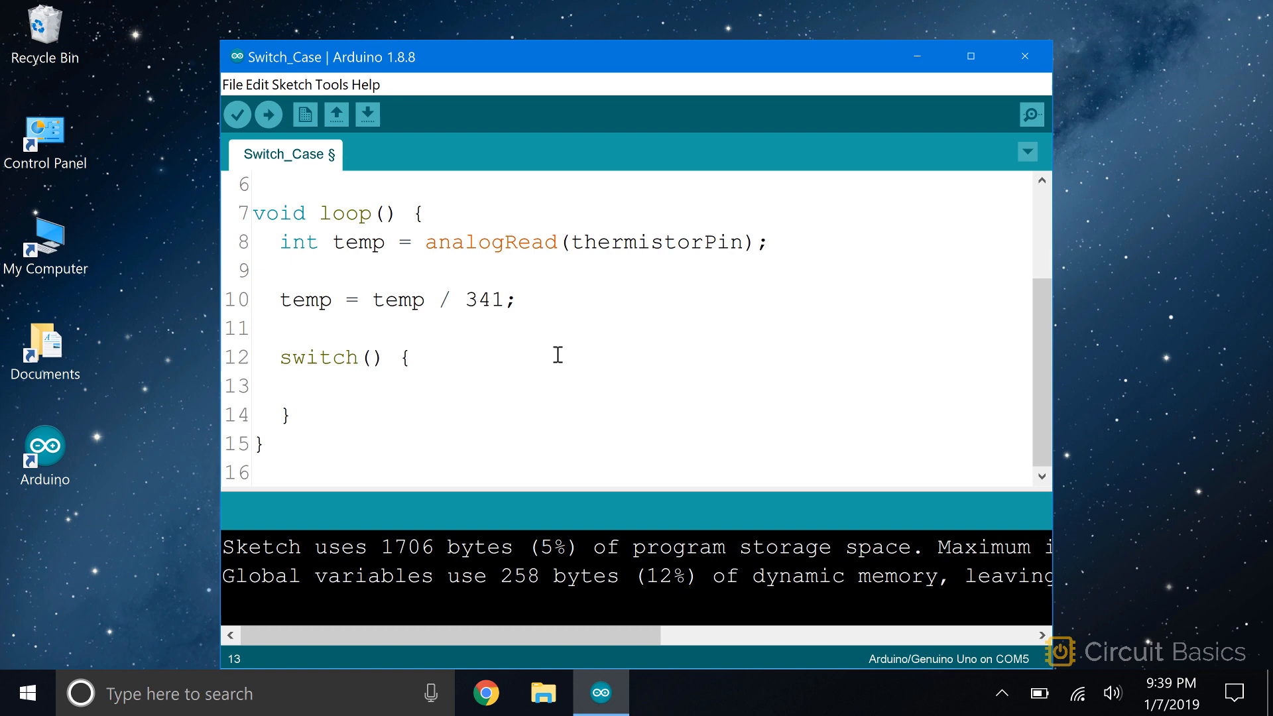
left_click(373, 358)
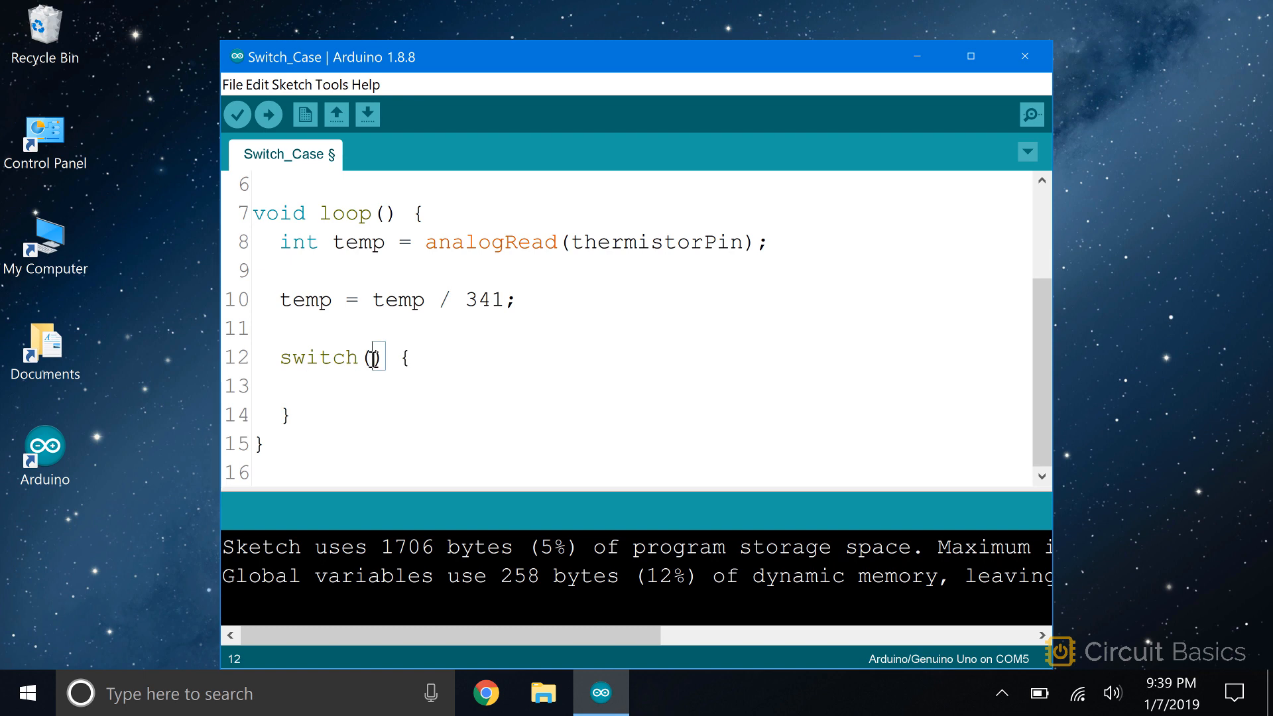
mouse_move(907, 315)
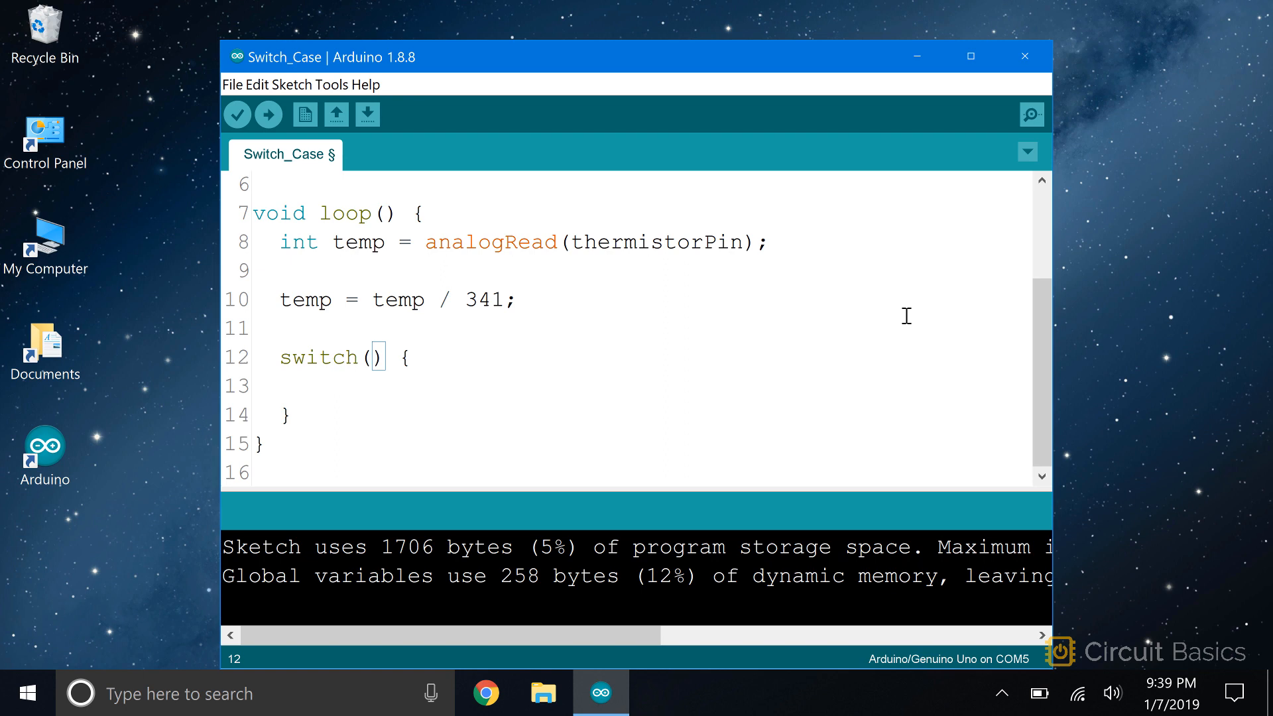
Make the switch test temp and start case 1: on a new line.
type("temp")
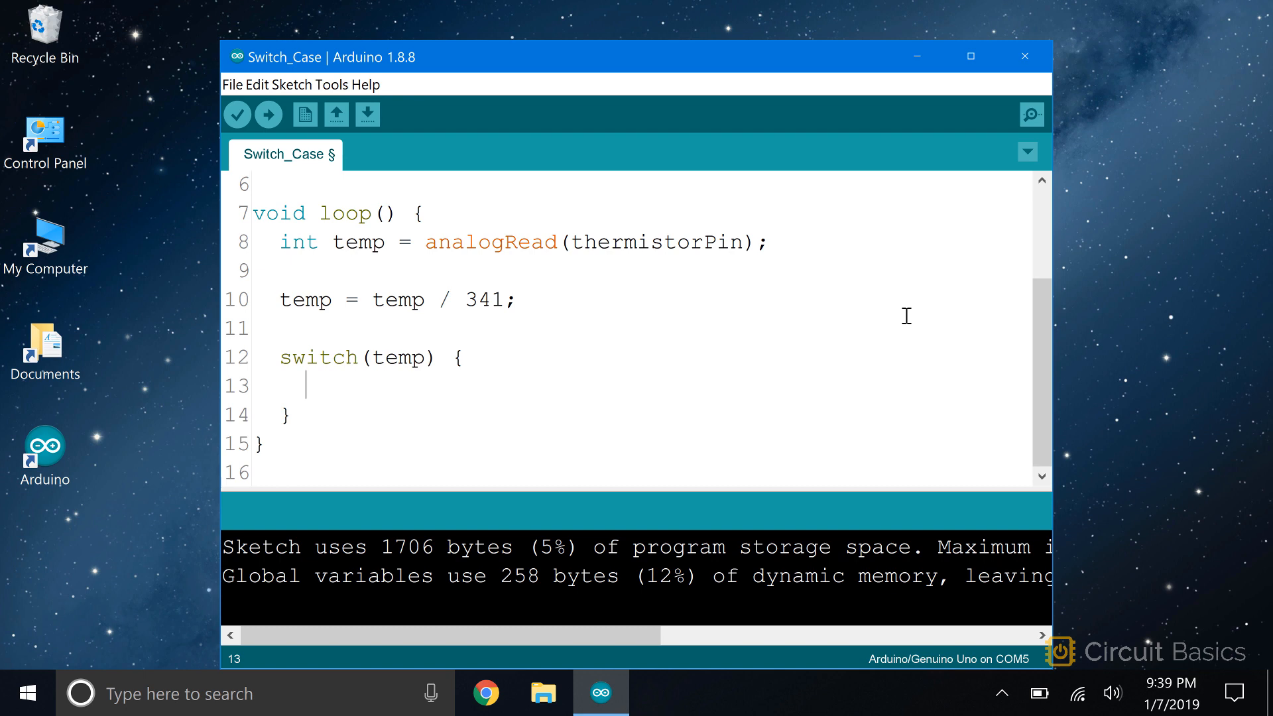
key("enter")
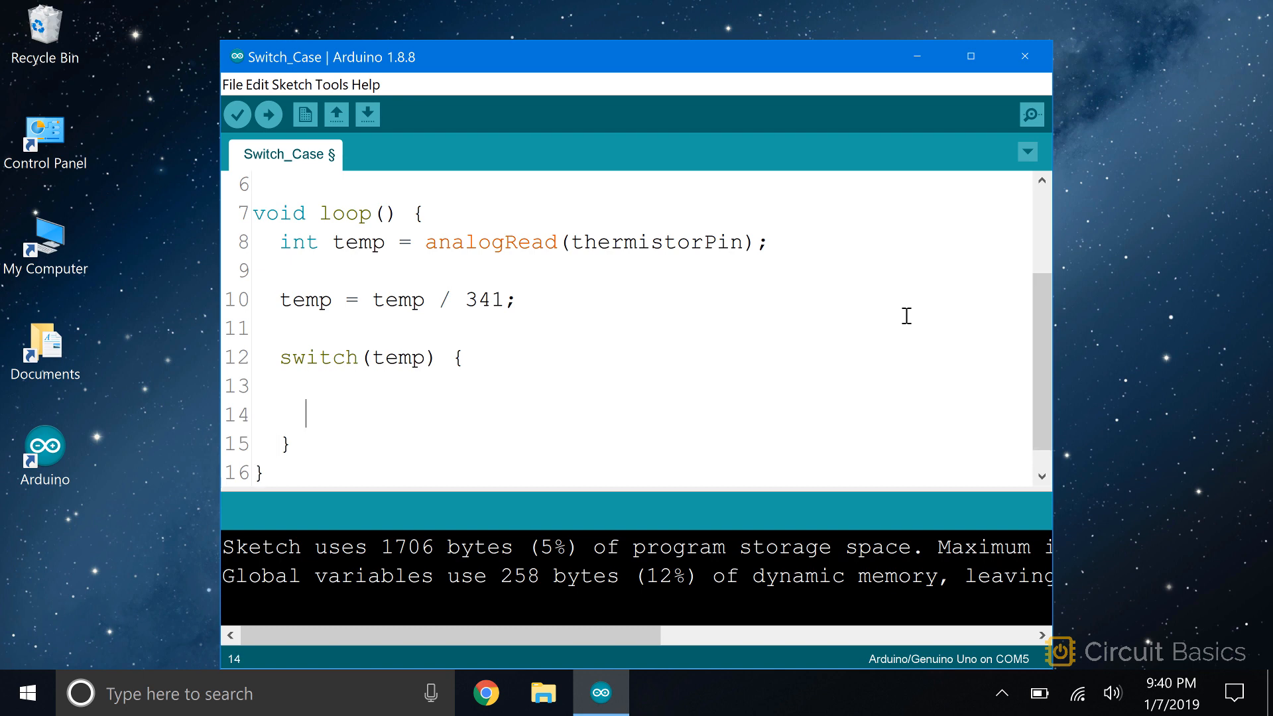
type("case")
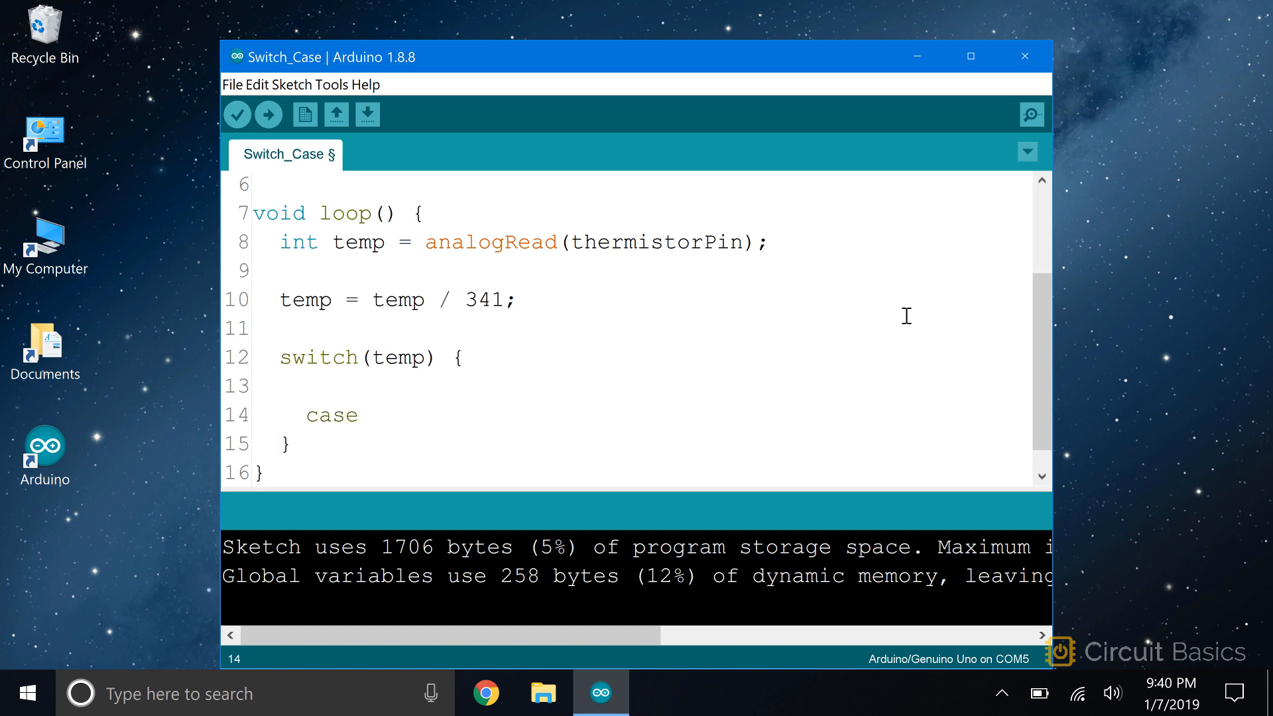
type("1")
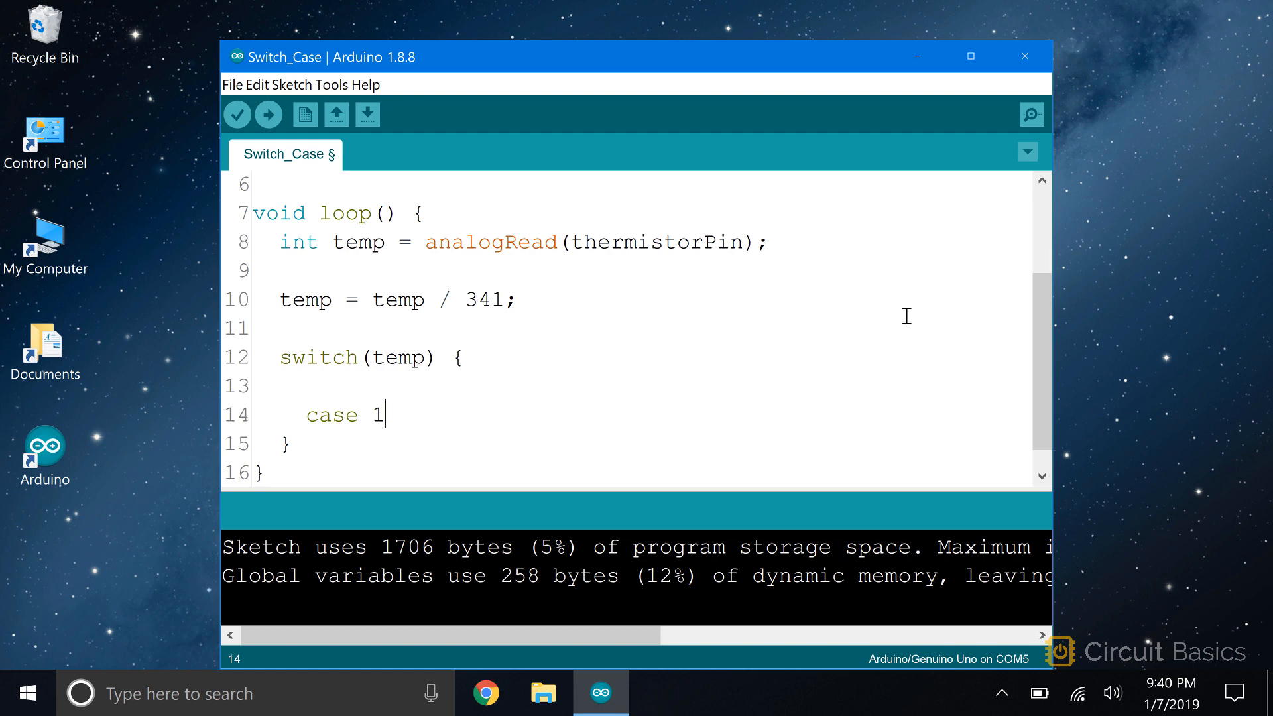
type(":")
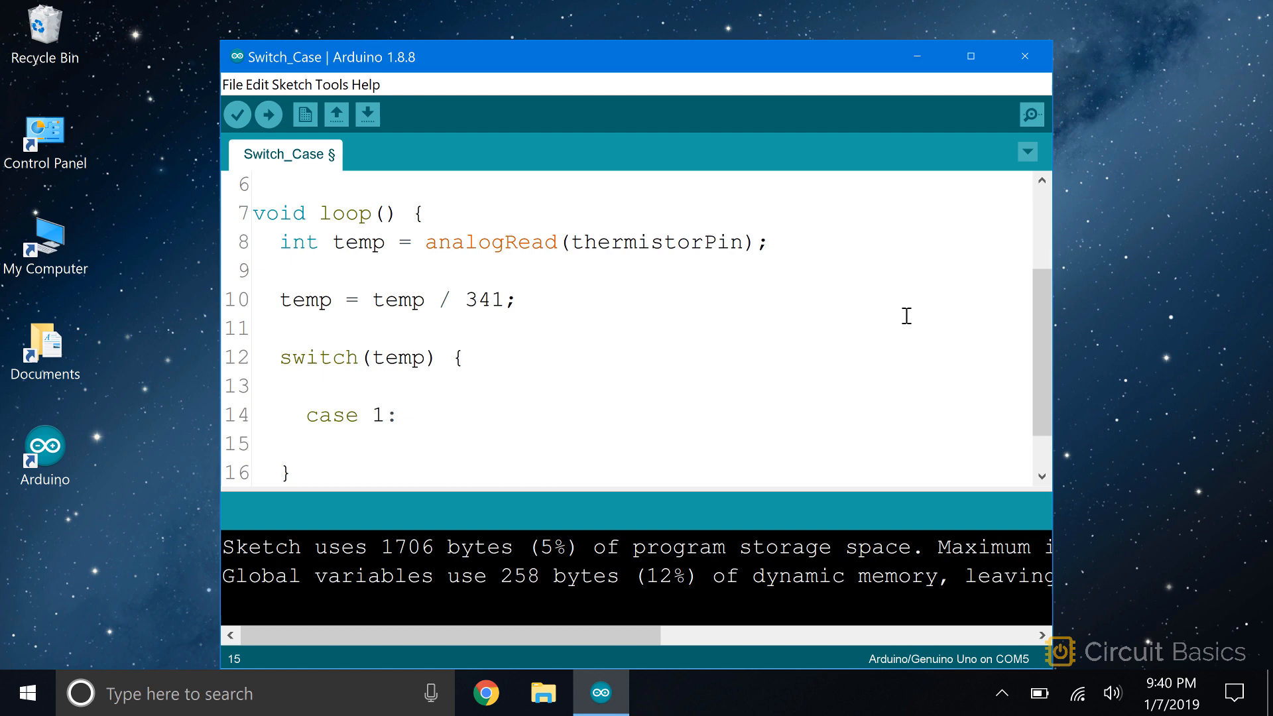
Give case 1 Serial.print("Temperature is low"); followed by break;.
type("Ser")
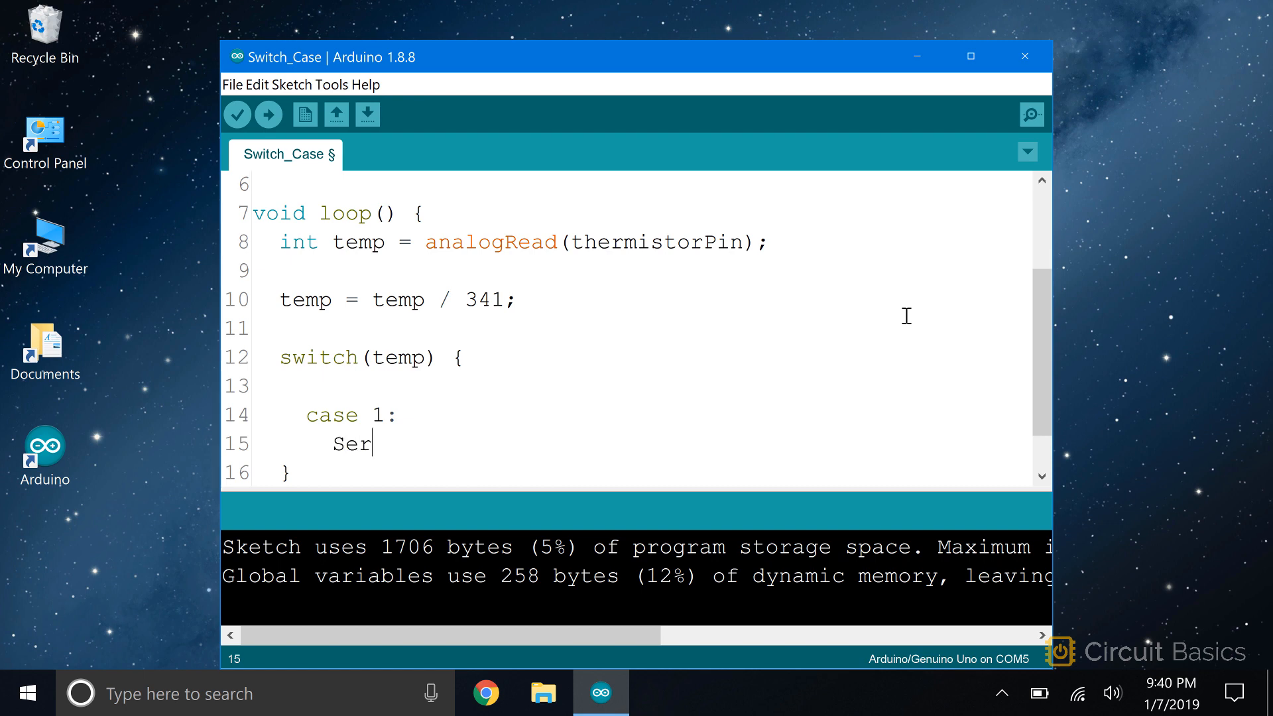
type("ial.print")
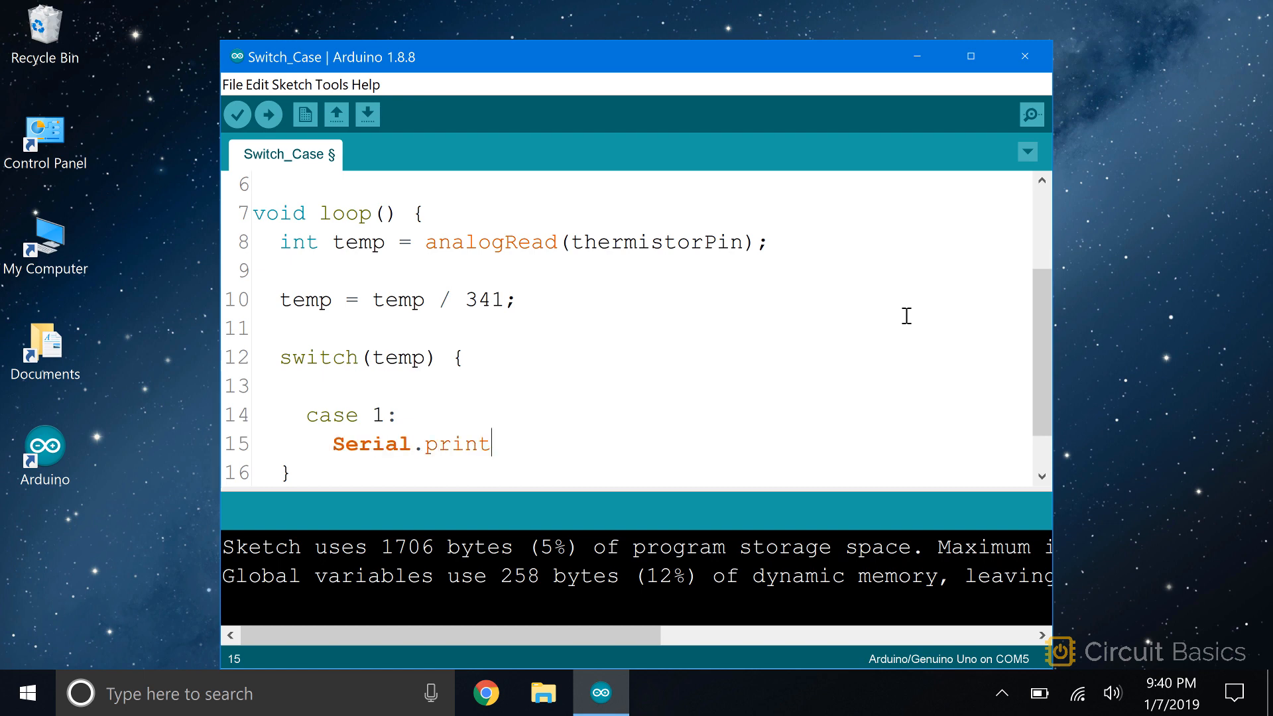
type("(\"Temp")
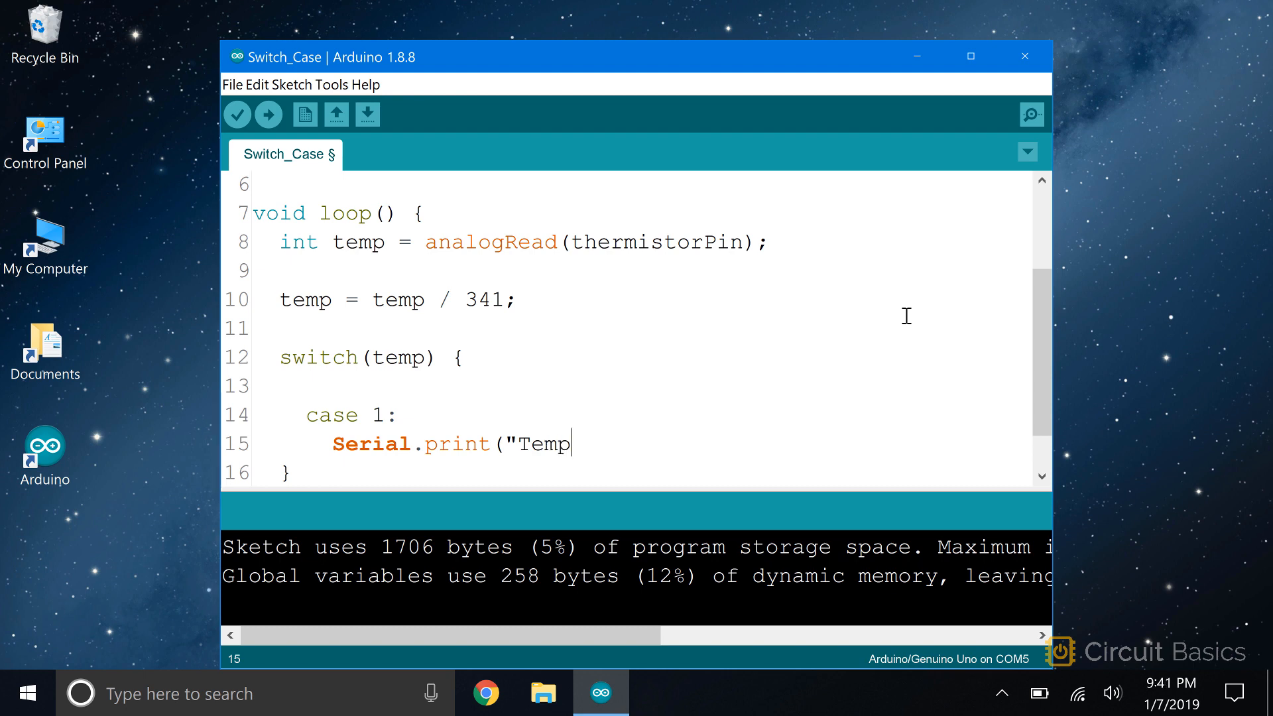
type("erature is low")
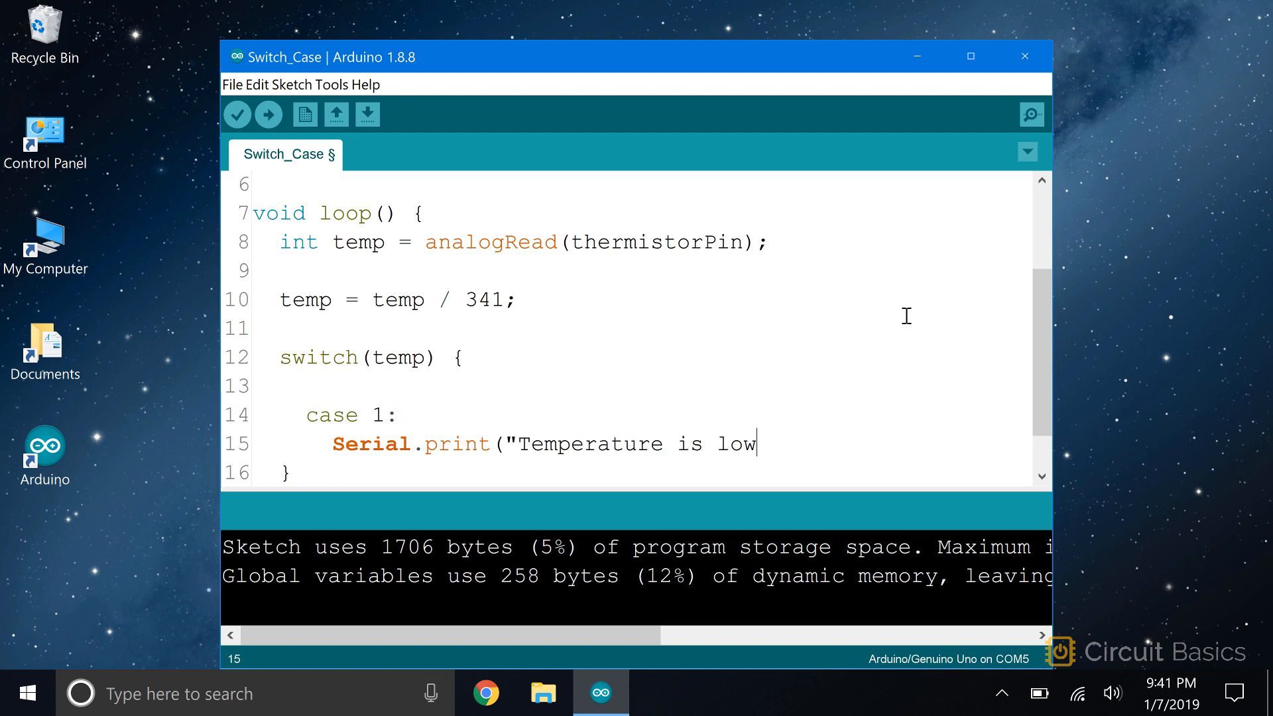
type("\");")
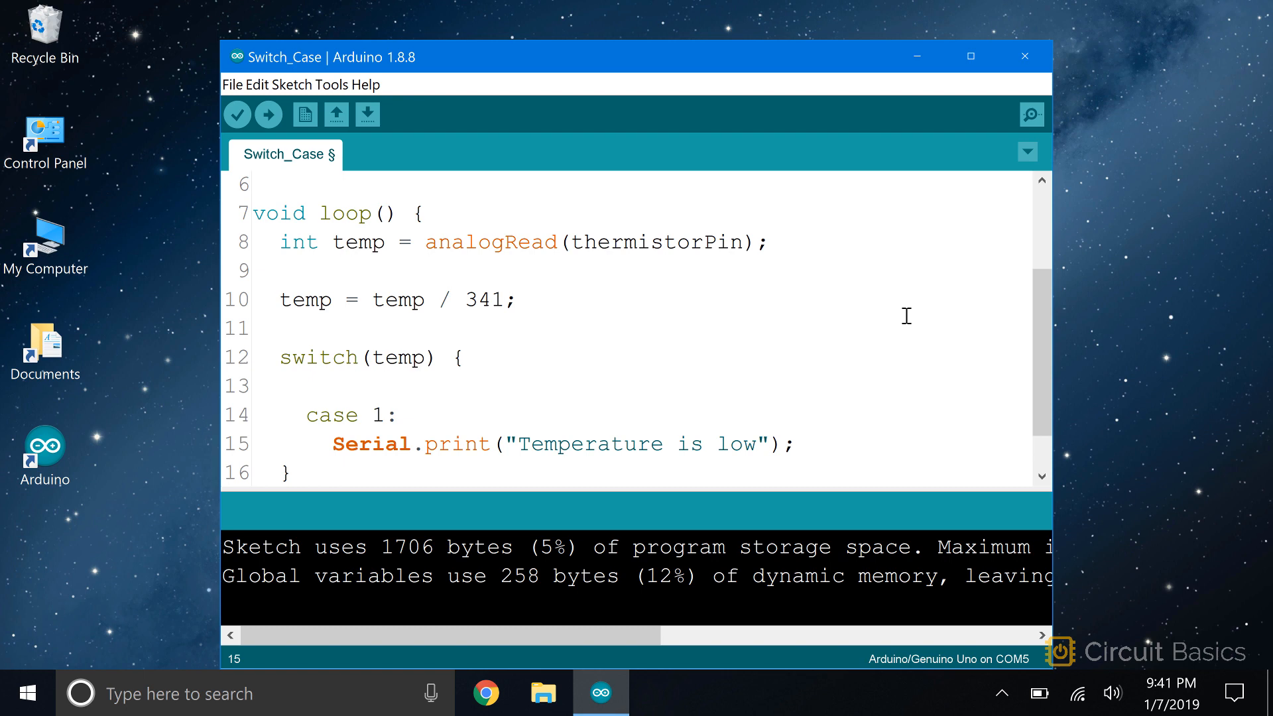
type("bre")
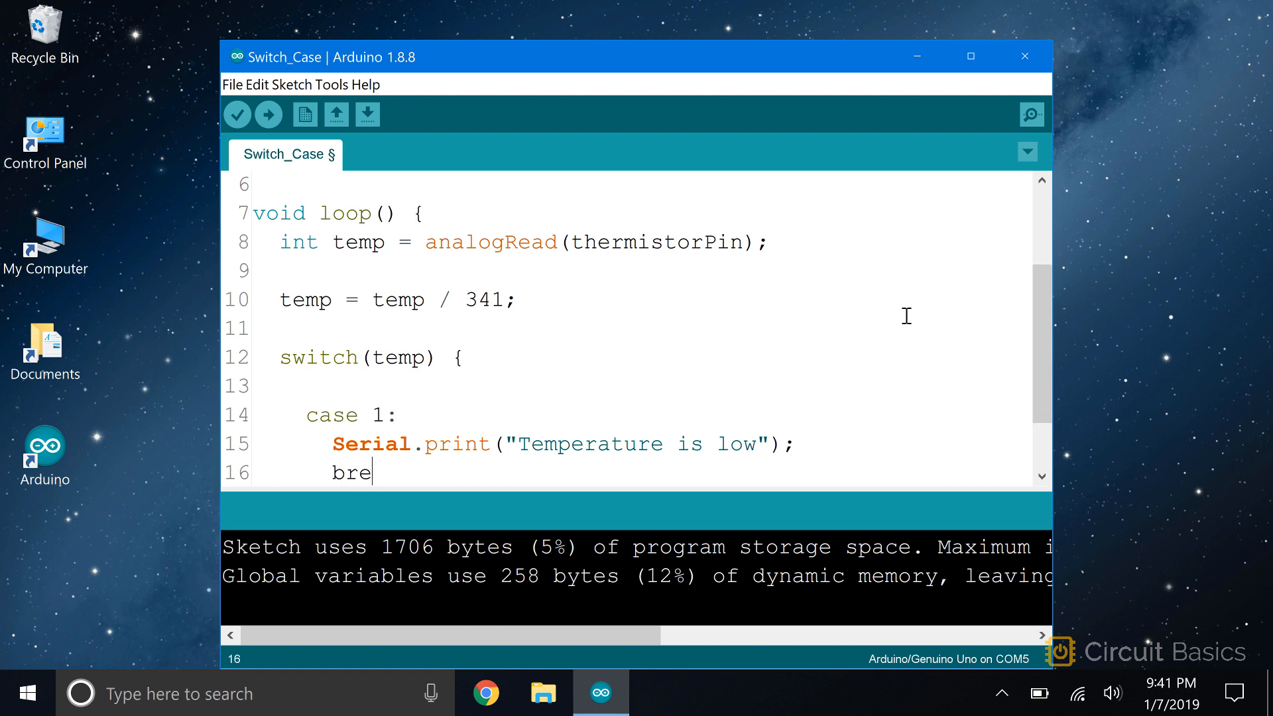
type("ak;")
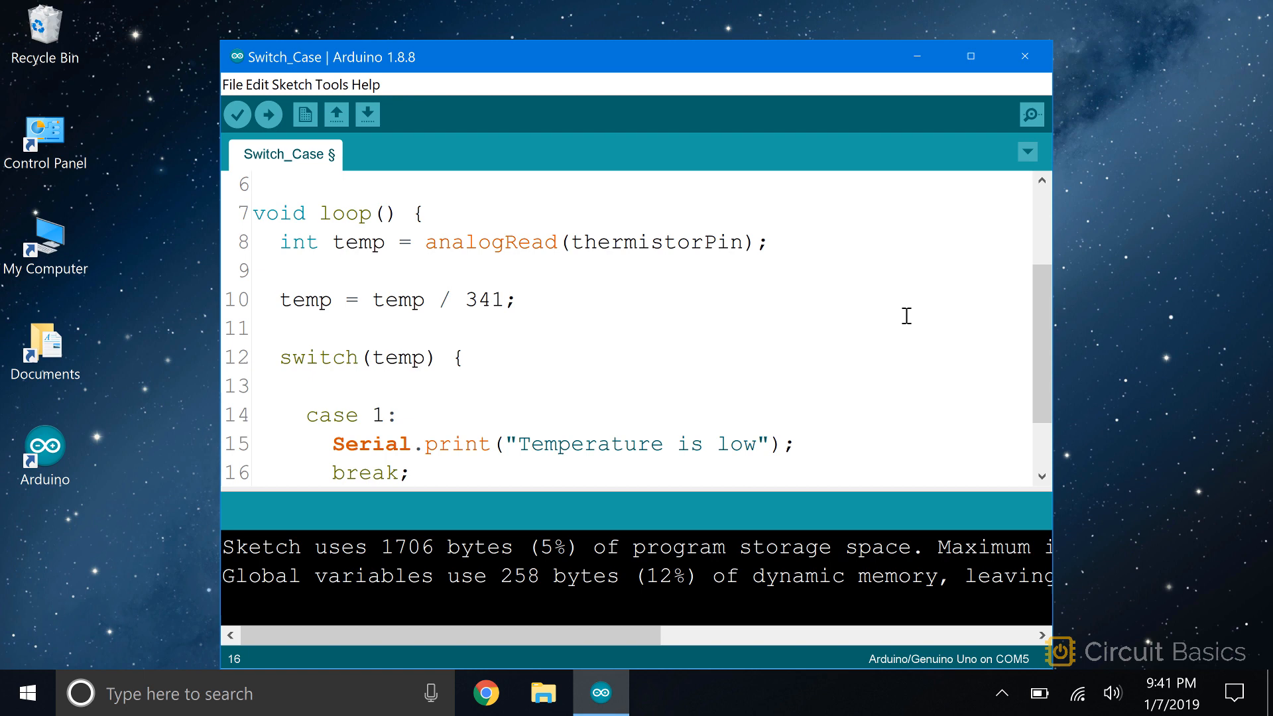
scroll("down", 3)
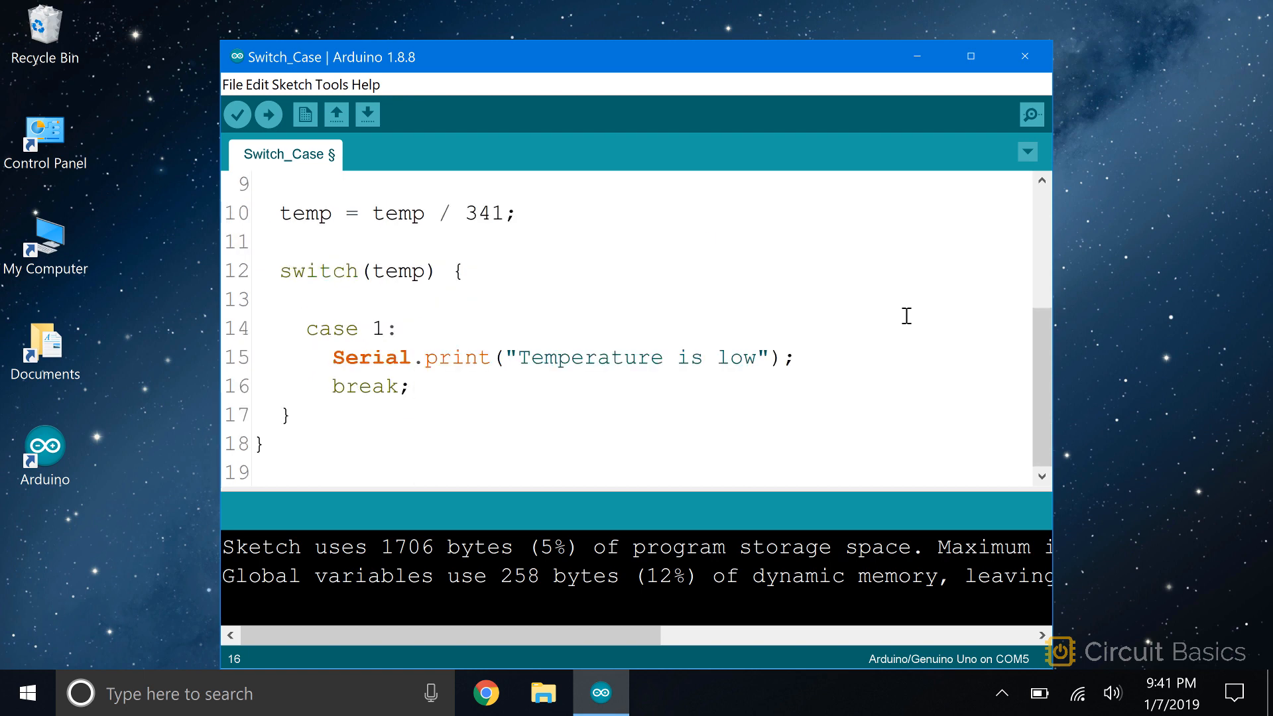
left_click(412, 386)
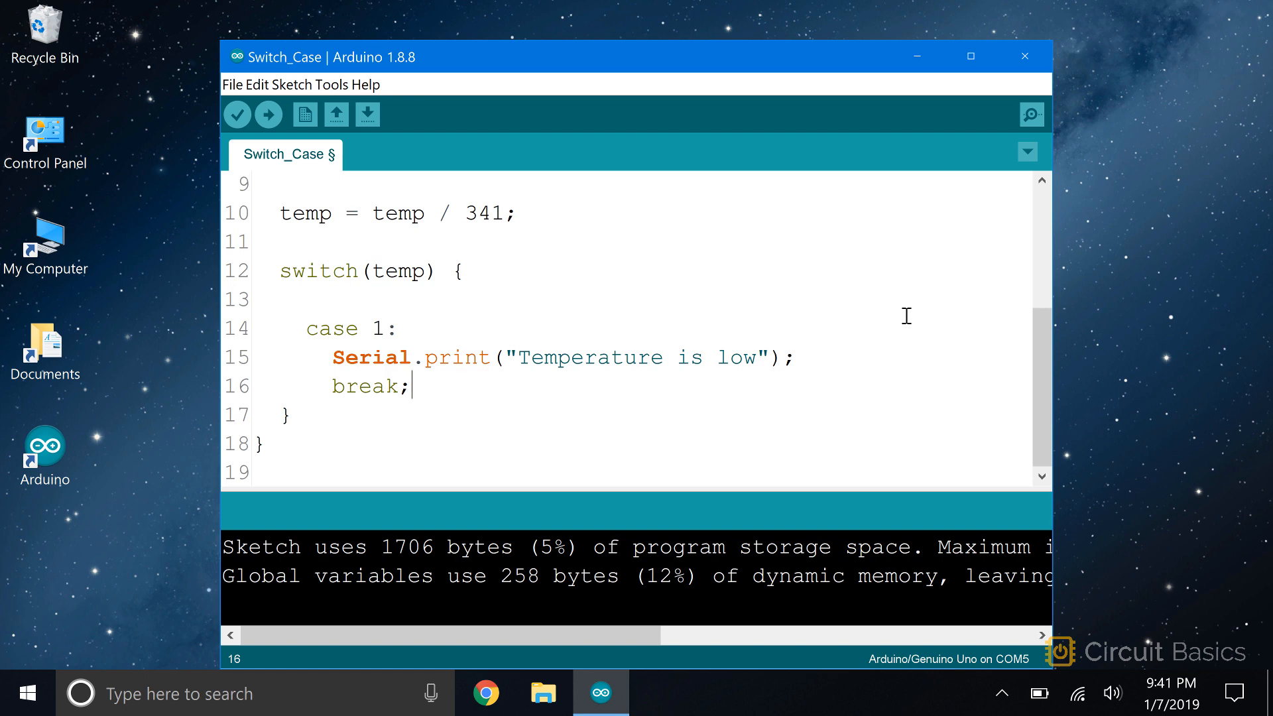
Add case 2: printing "Temperature is medium" followed by break;.
key("Enter")
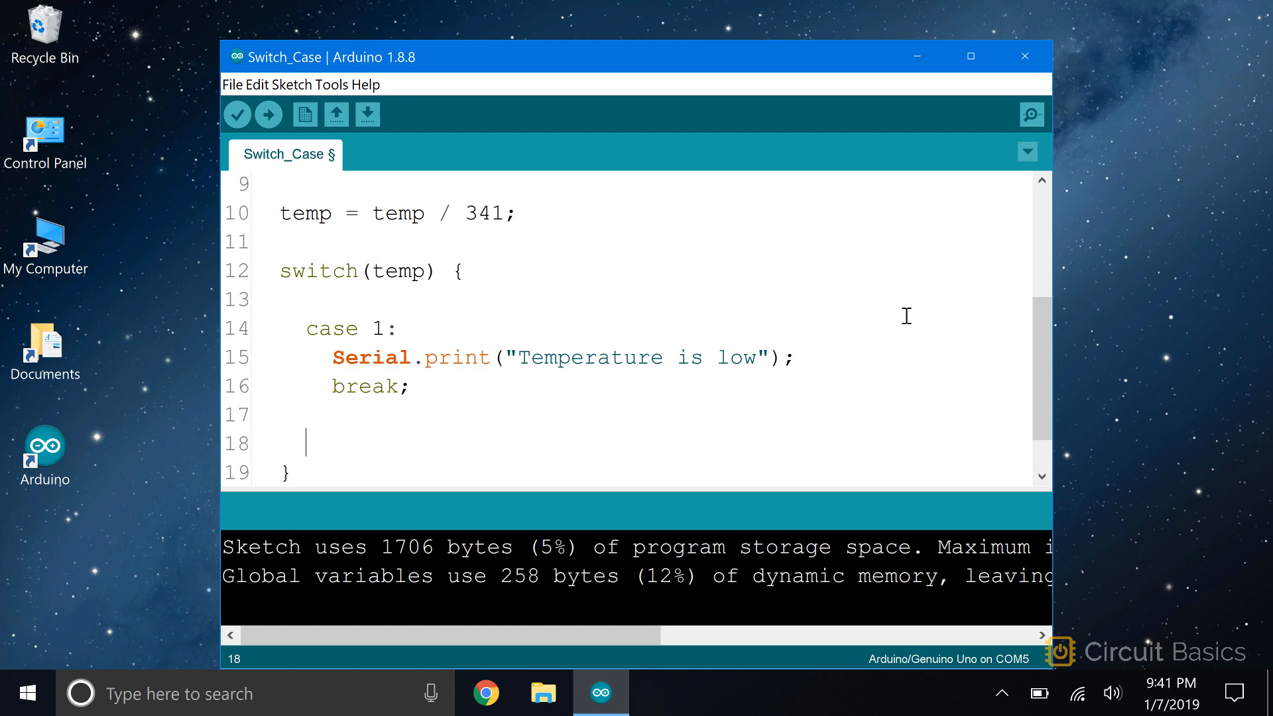
type("case")
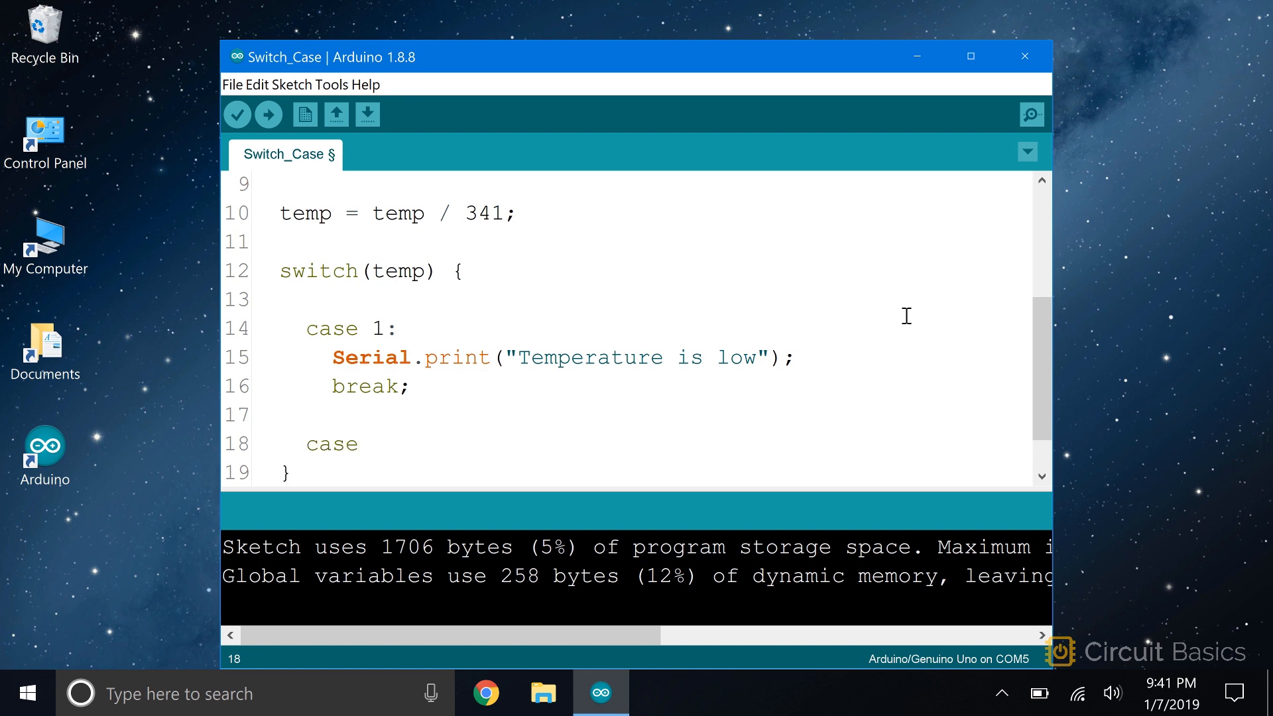
type("2:")
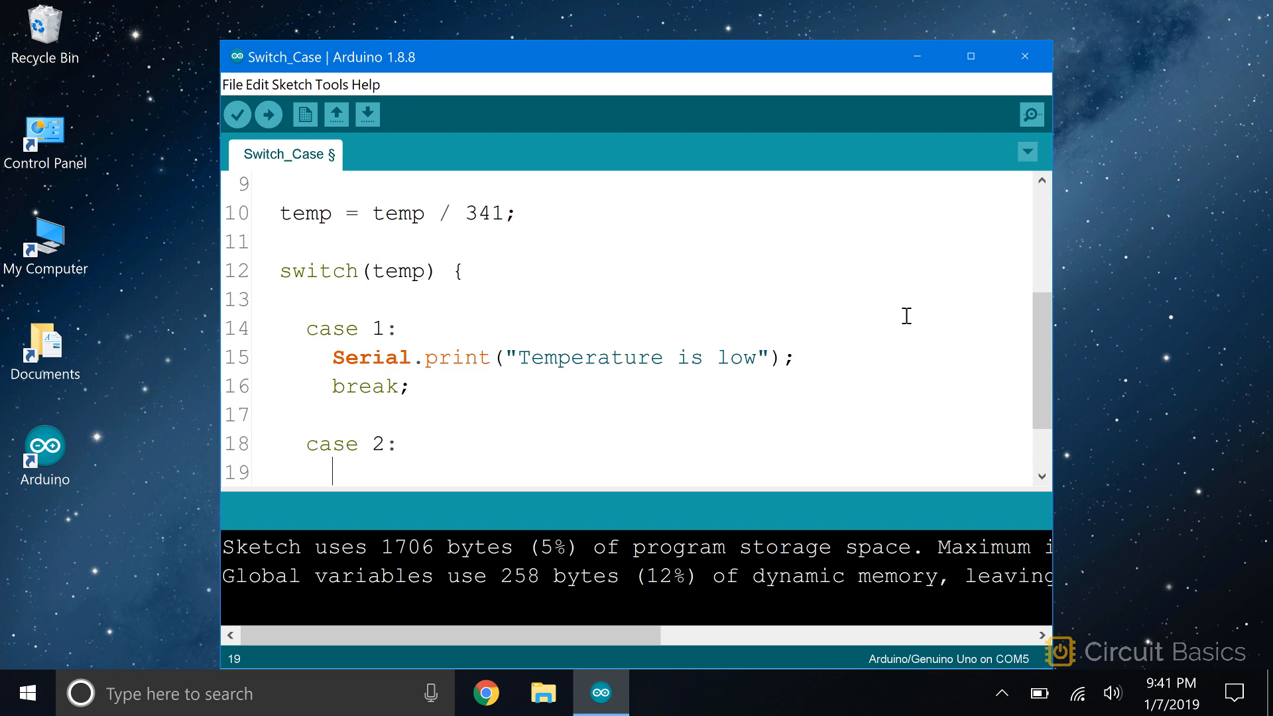
type("Serial.prin")
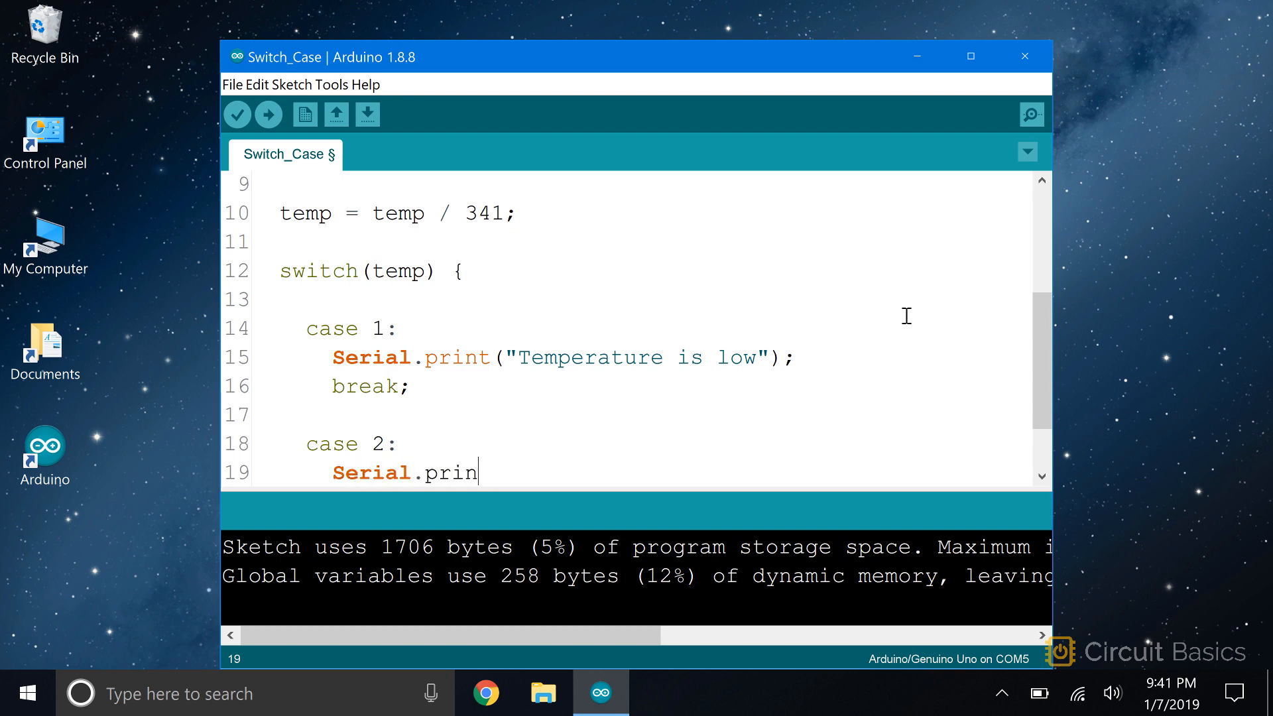
type("t(\"Temper")
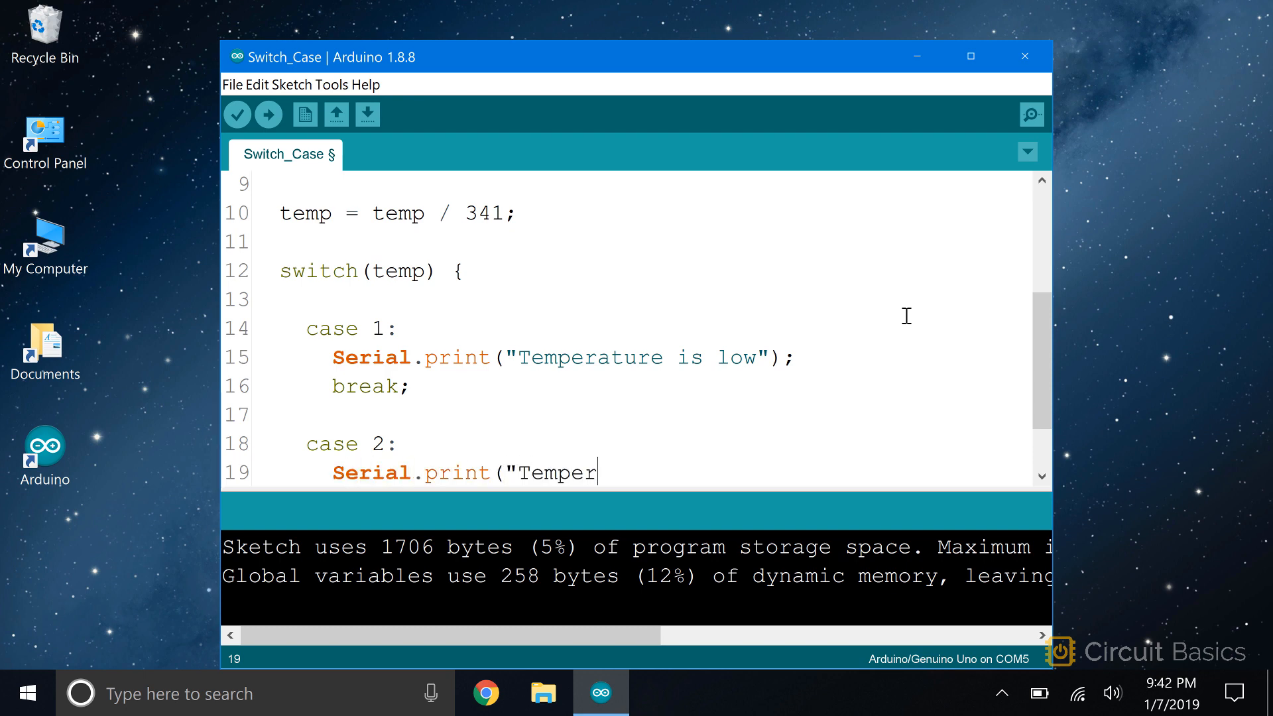
type("ature is me")
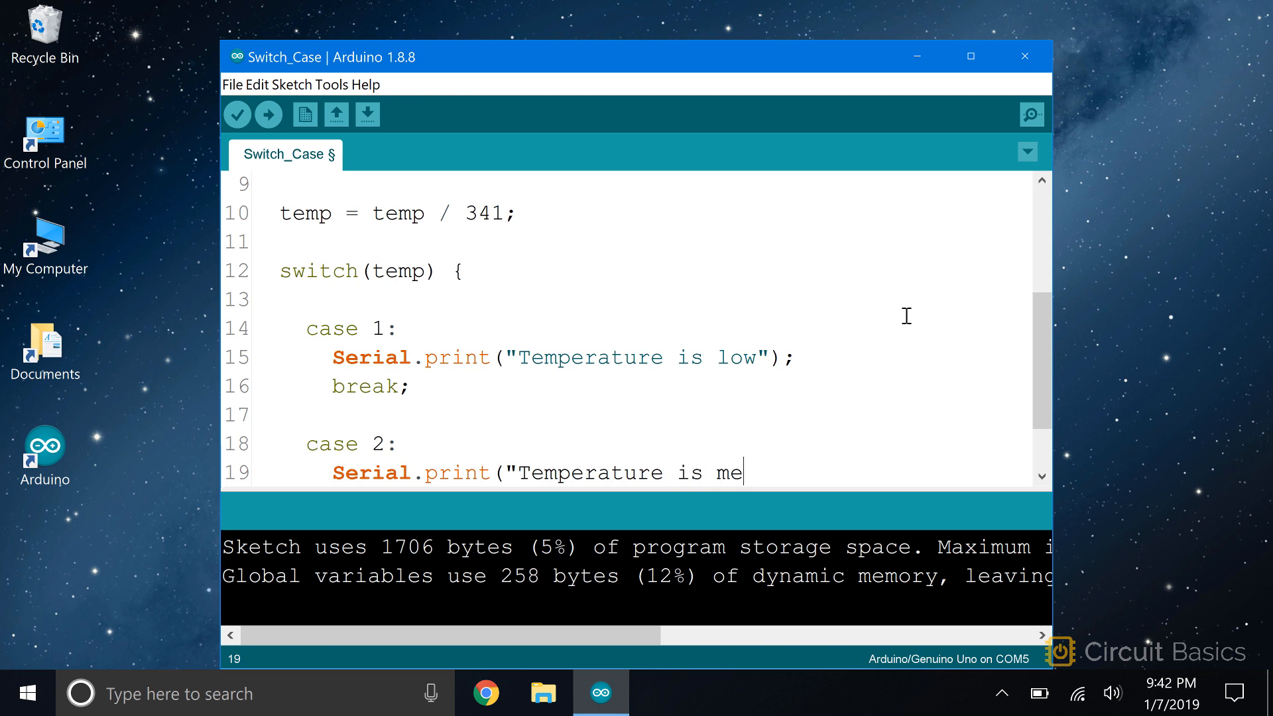
type("dium\");")
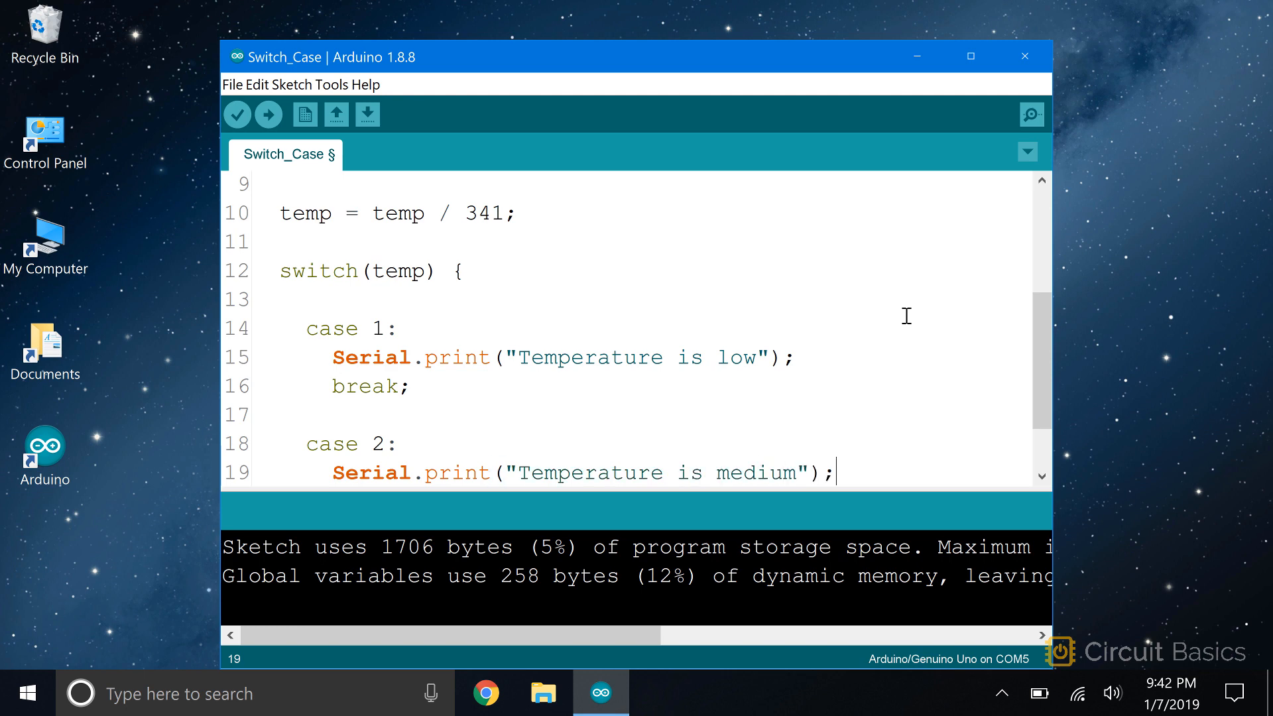
type("b")
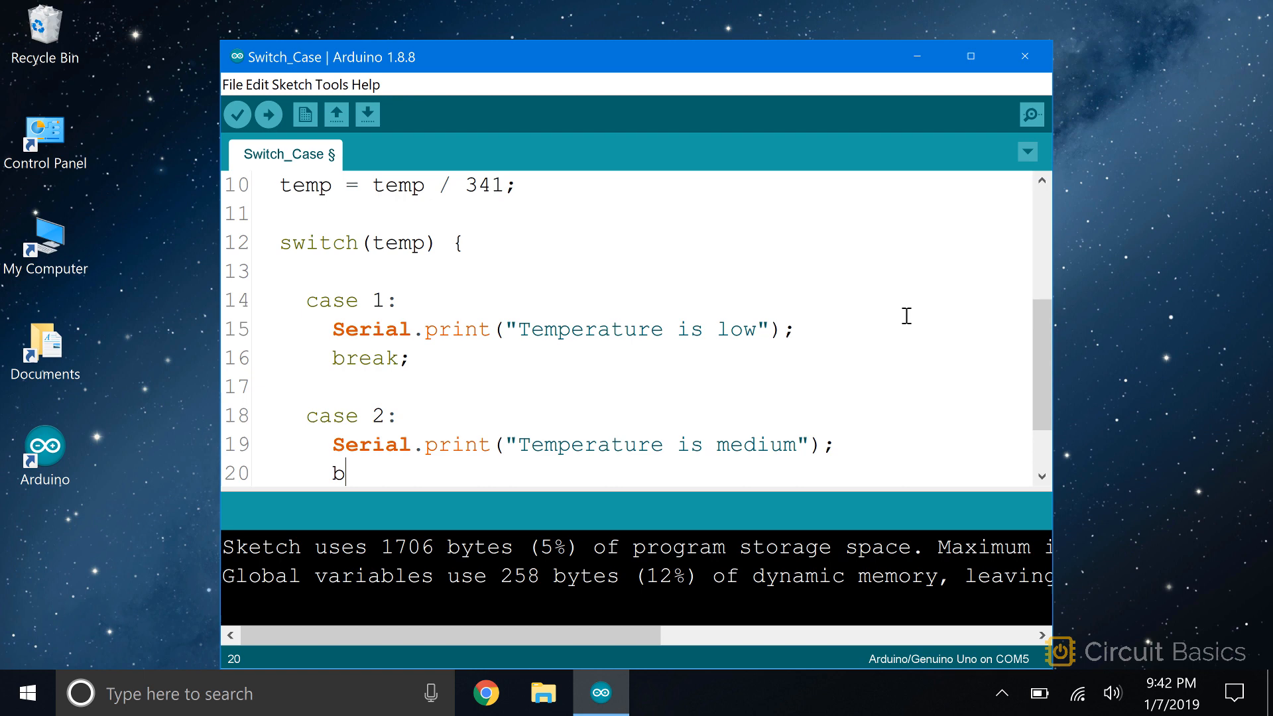
type("reak;")
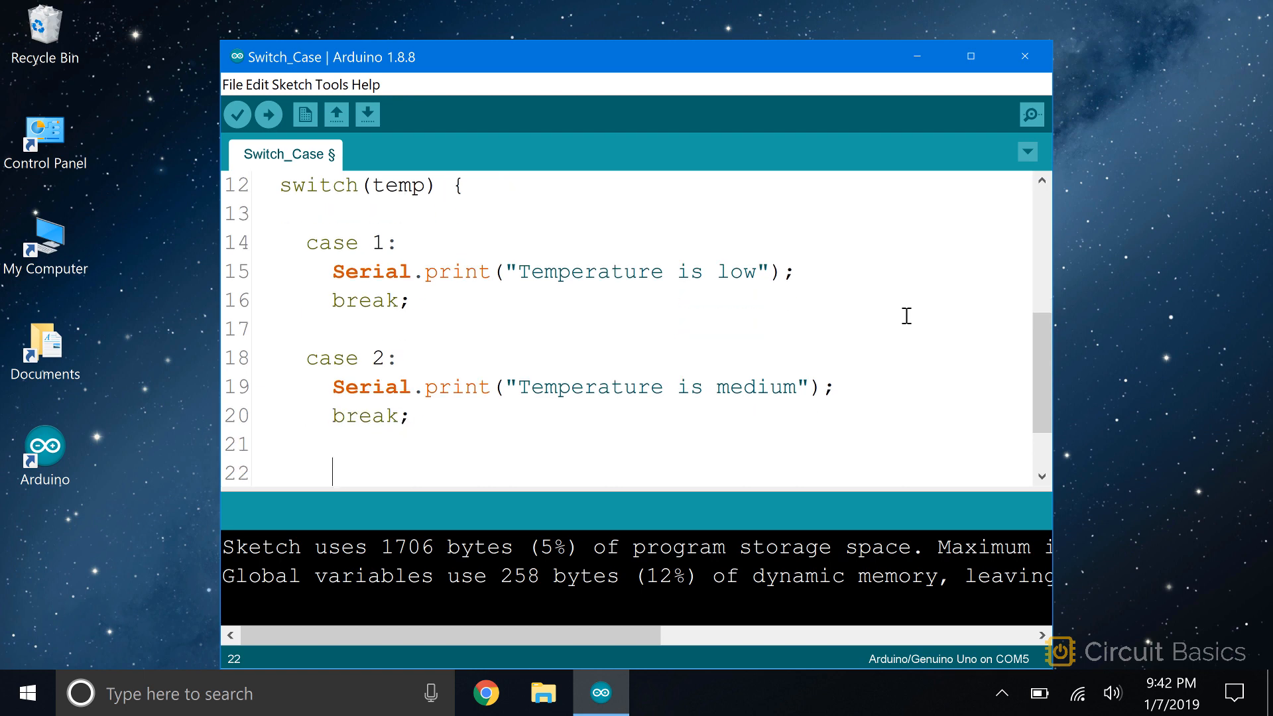
Add case 3 with a Serial.print for "Temperature is high".
type("ca")
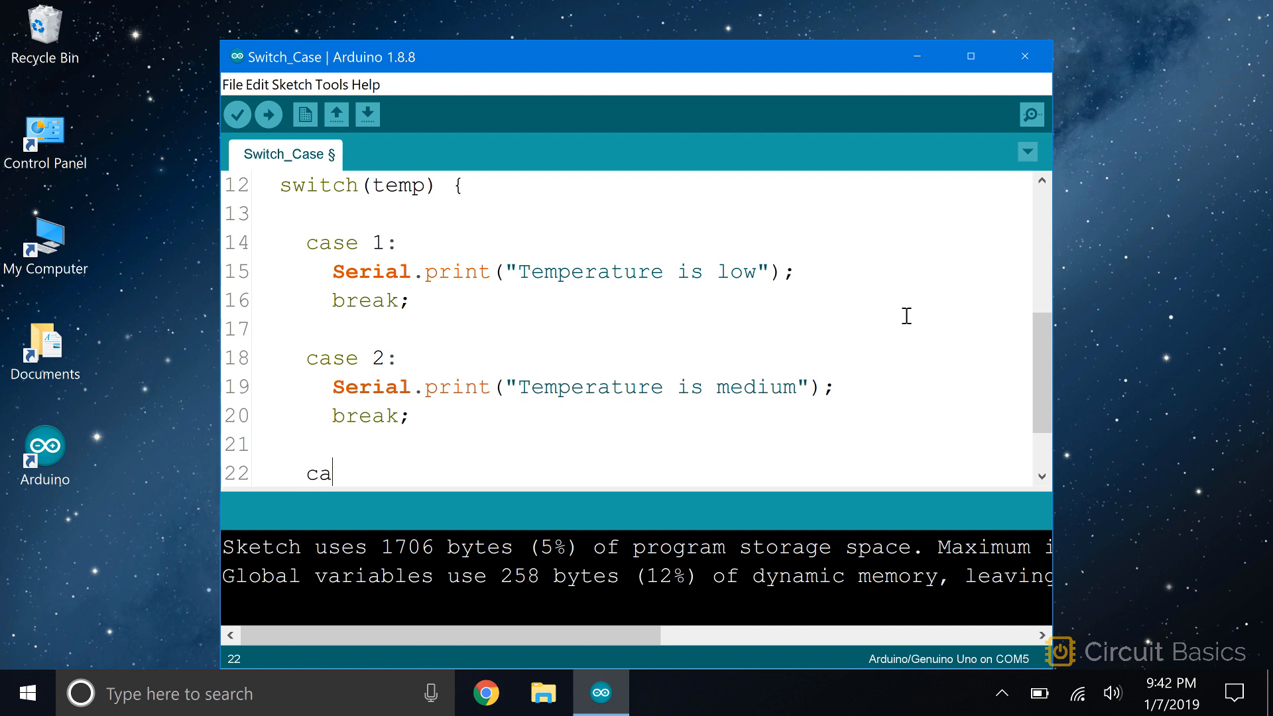
type("se 3:")
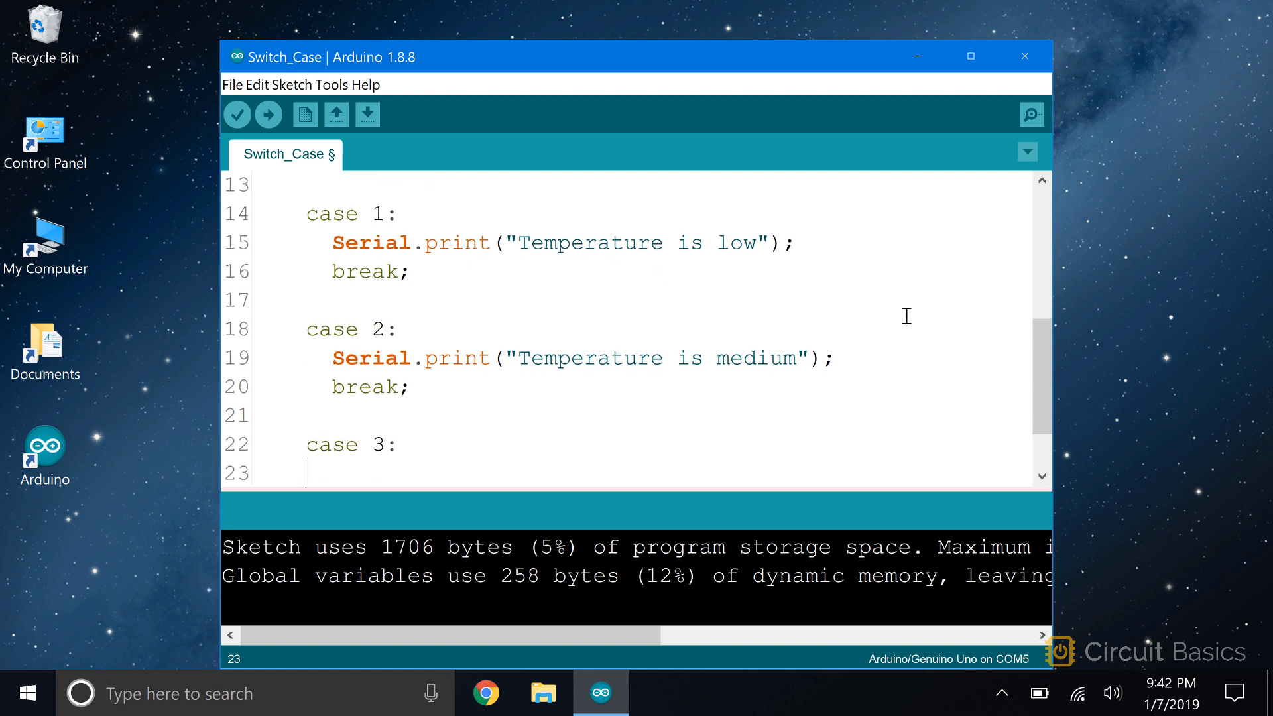
type("Serial")
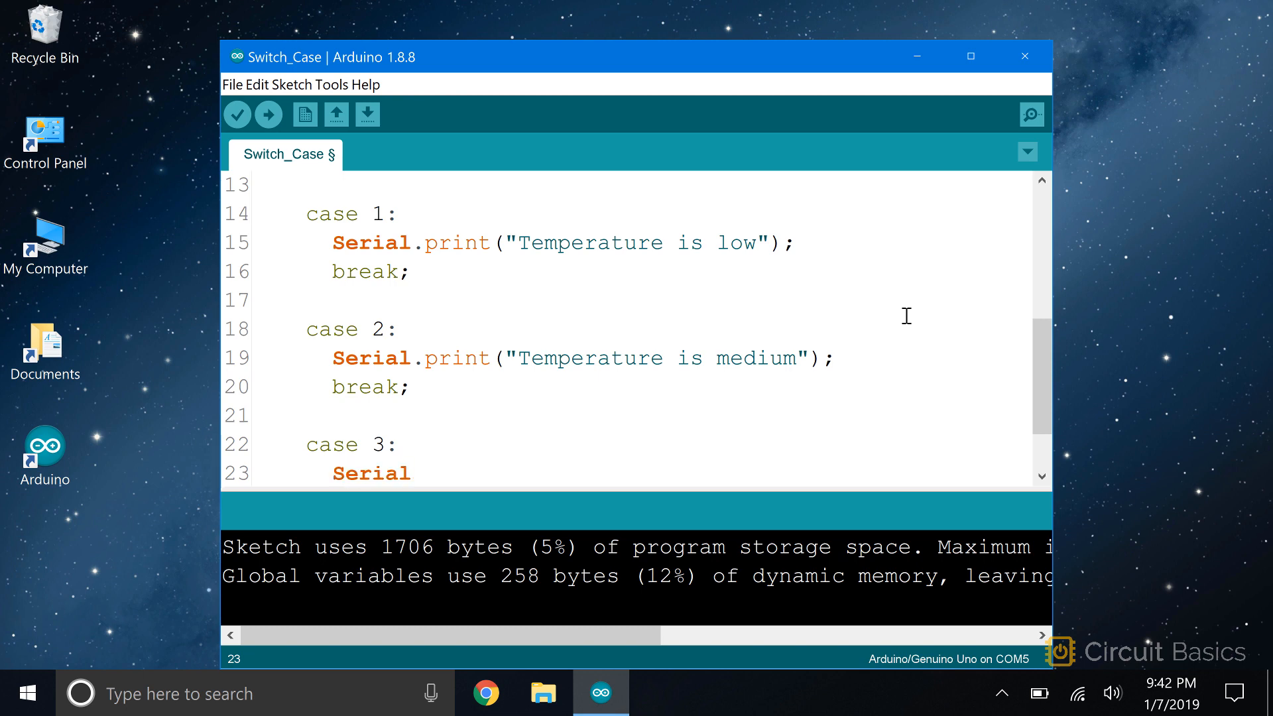
type(".print(\"")
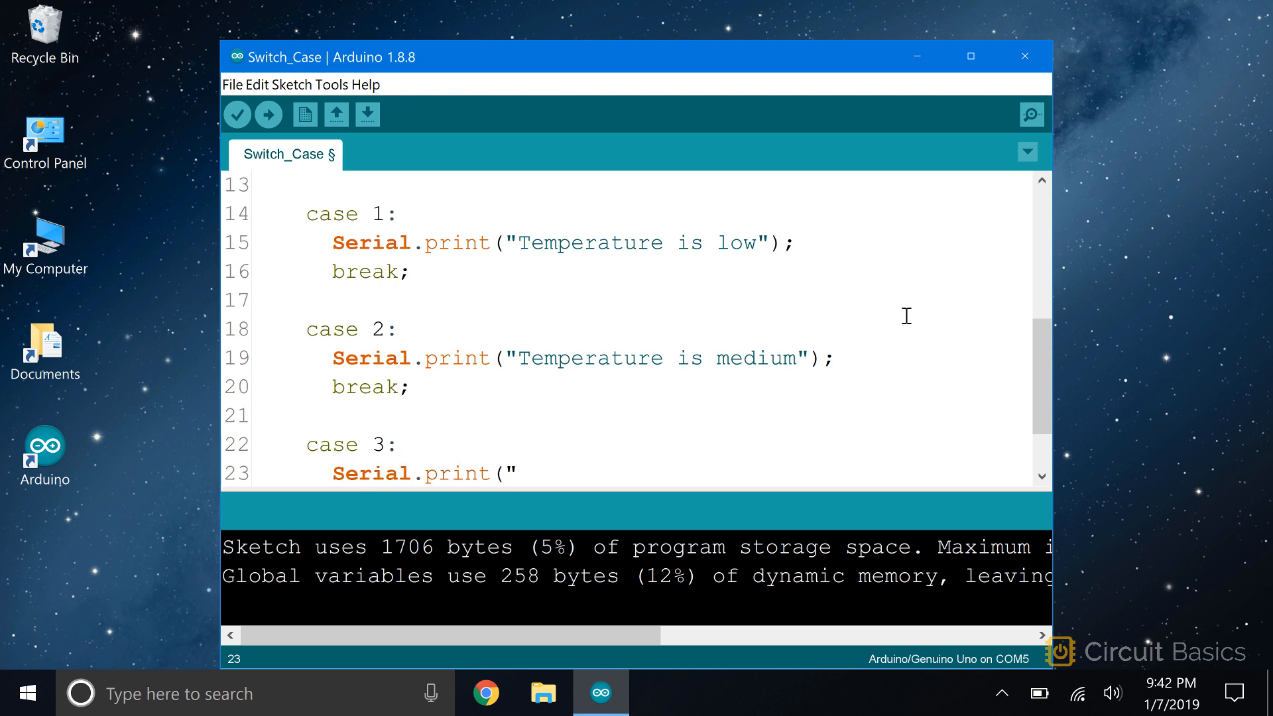
type("Temperature is high")
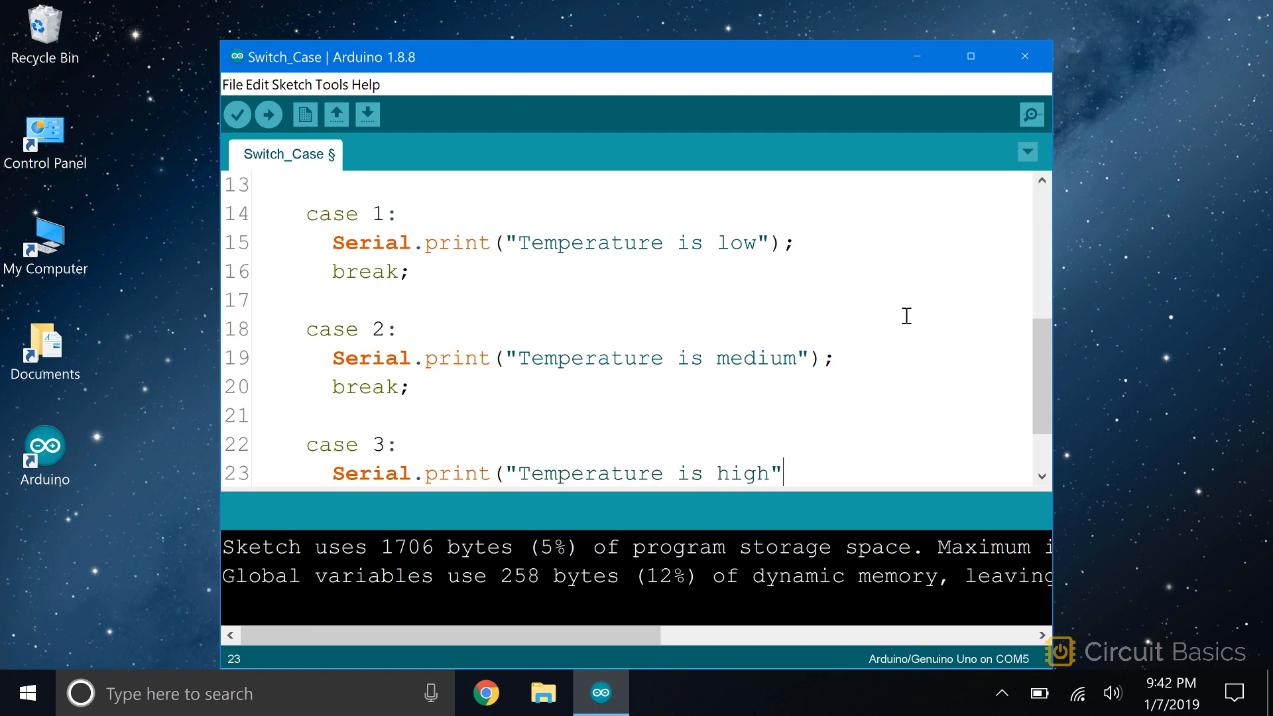
type(");")
type("break;")
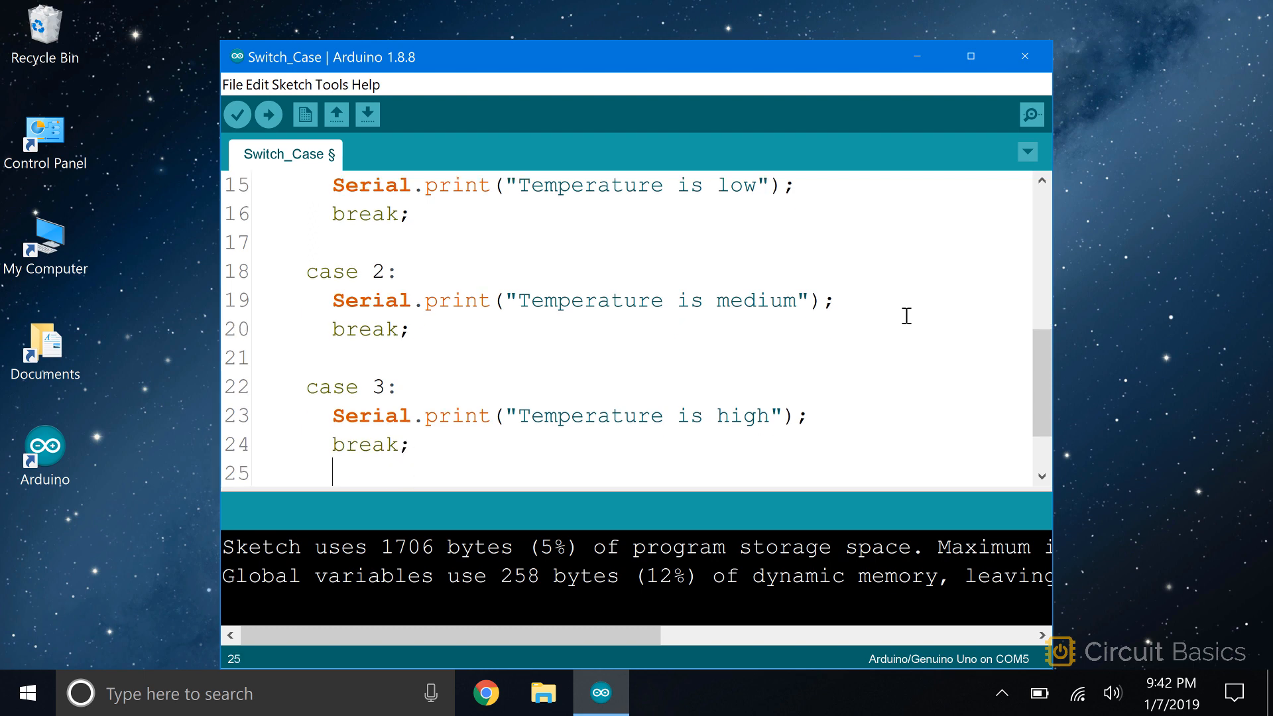
Add default: with Serial.print("Sensor error"); on the line below.
scroll("down", 3)
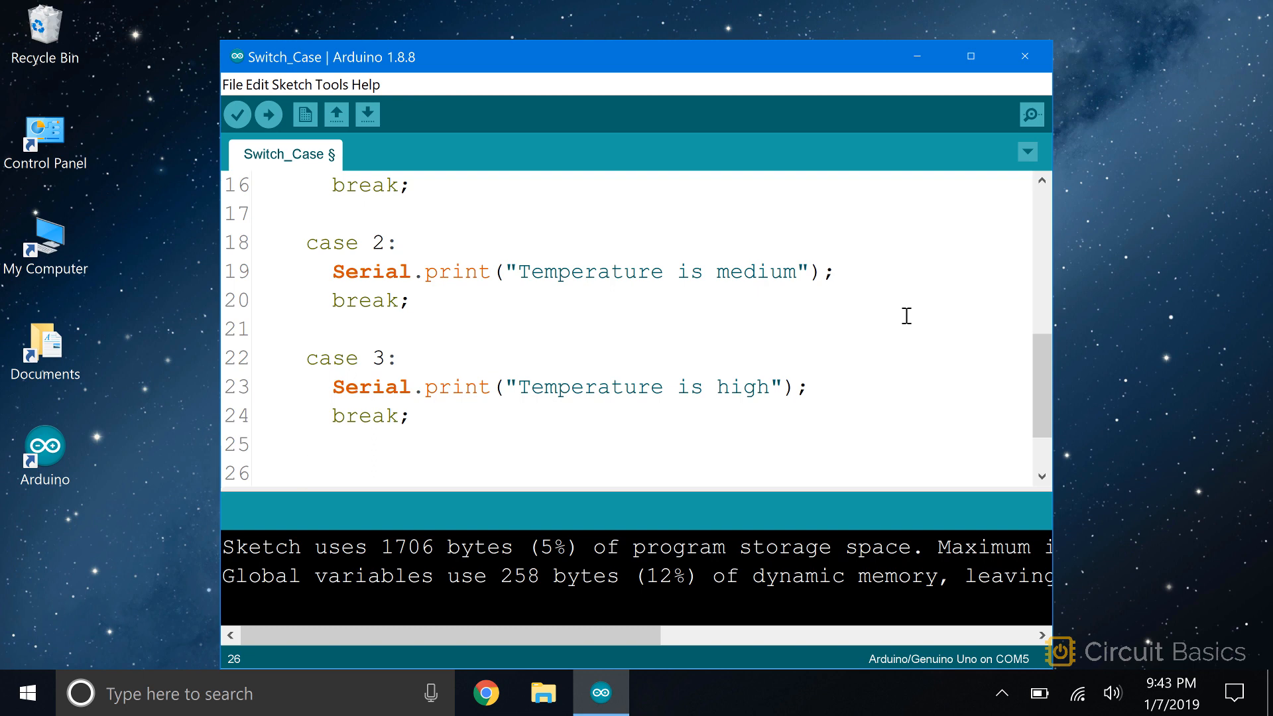
type("default")
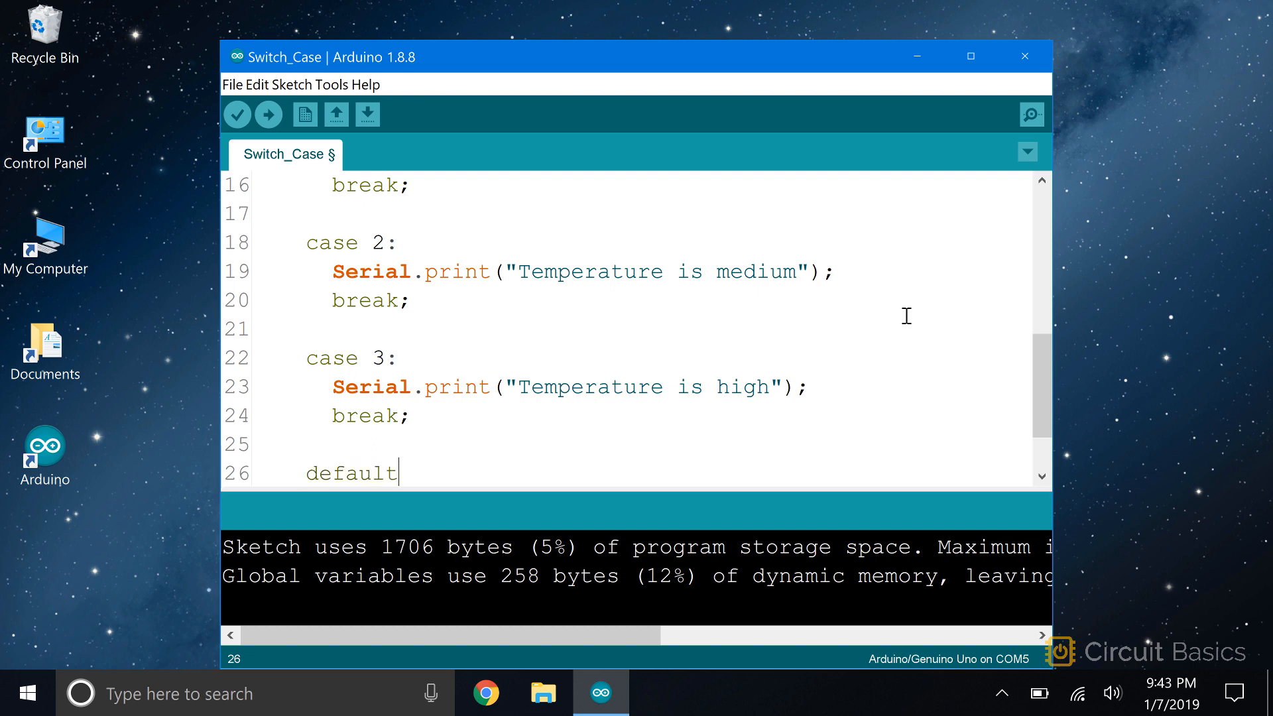
type(":")
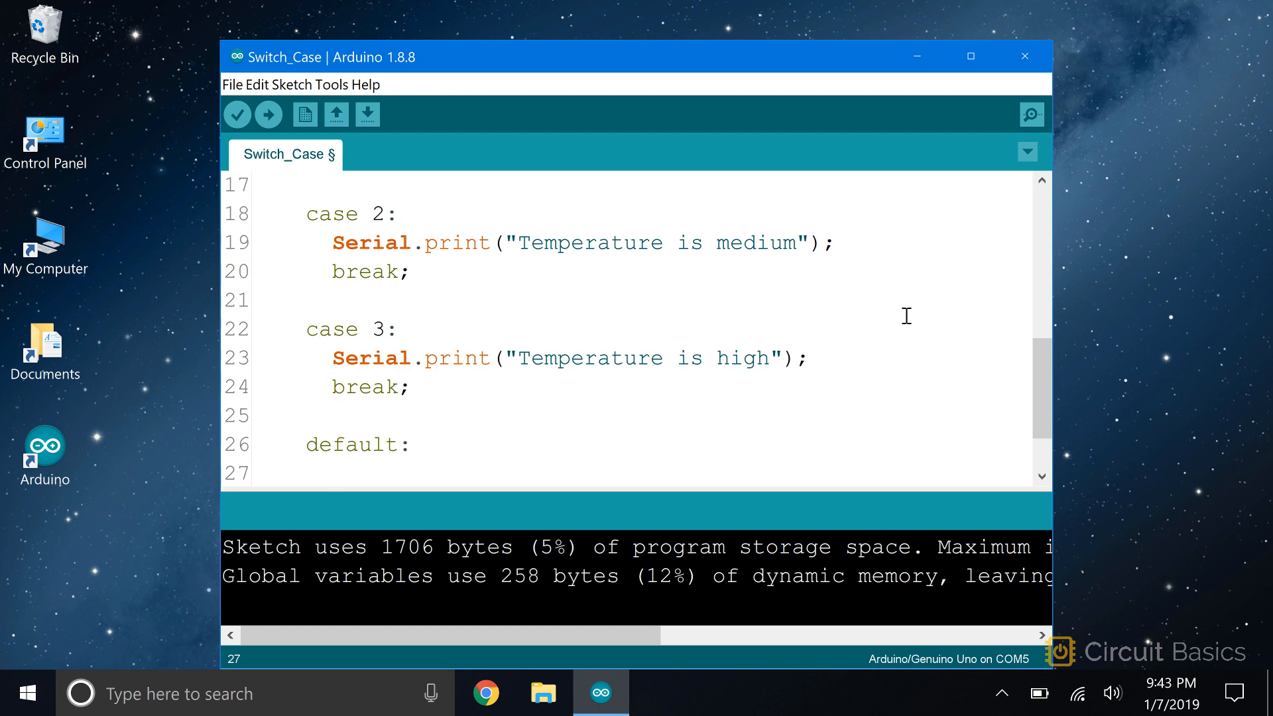
left_click(334, 473)
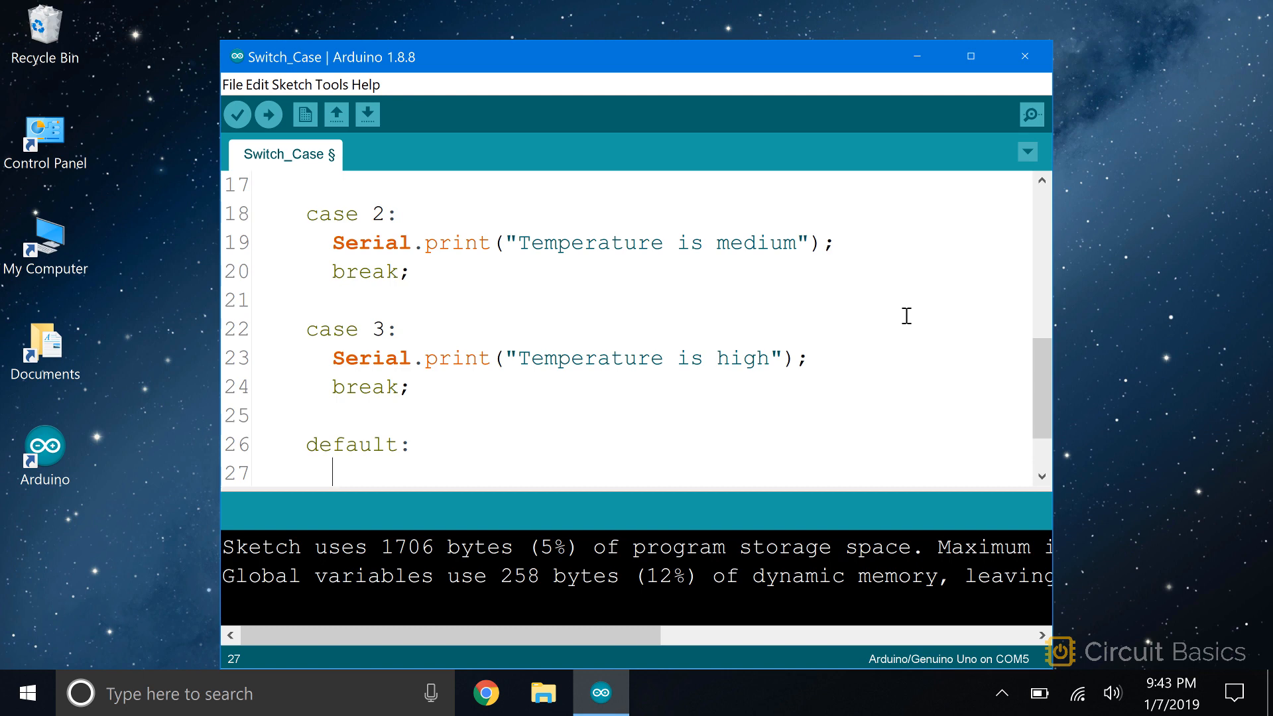
type("Ser")
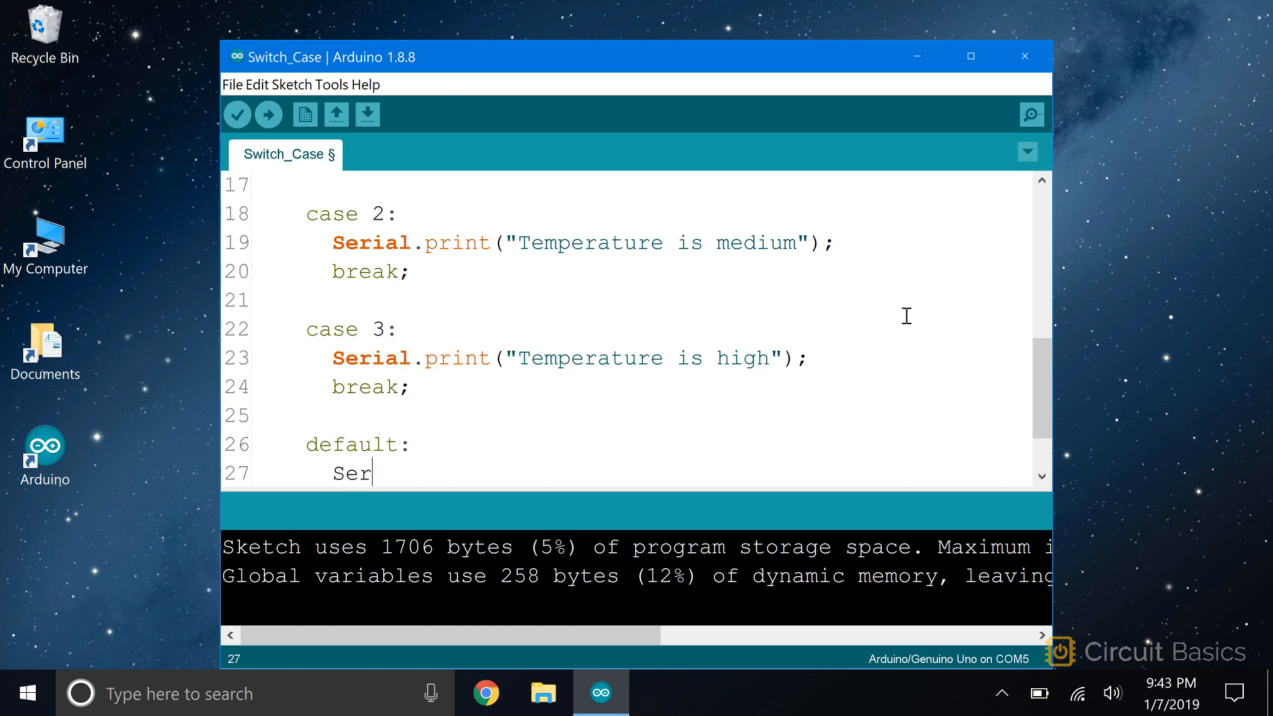
type("ial.print(")
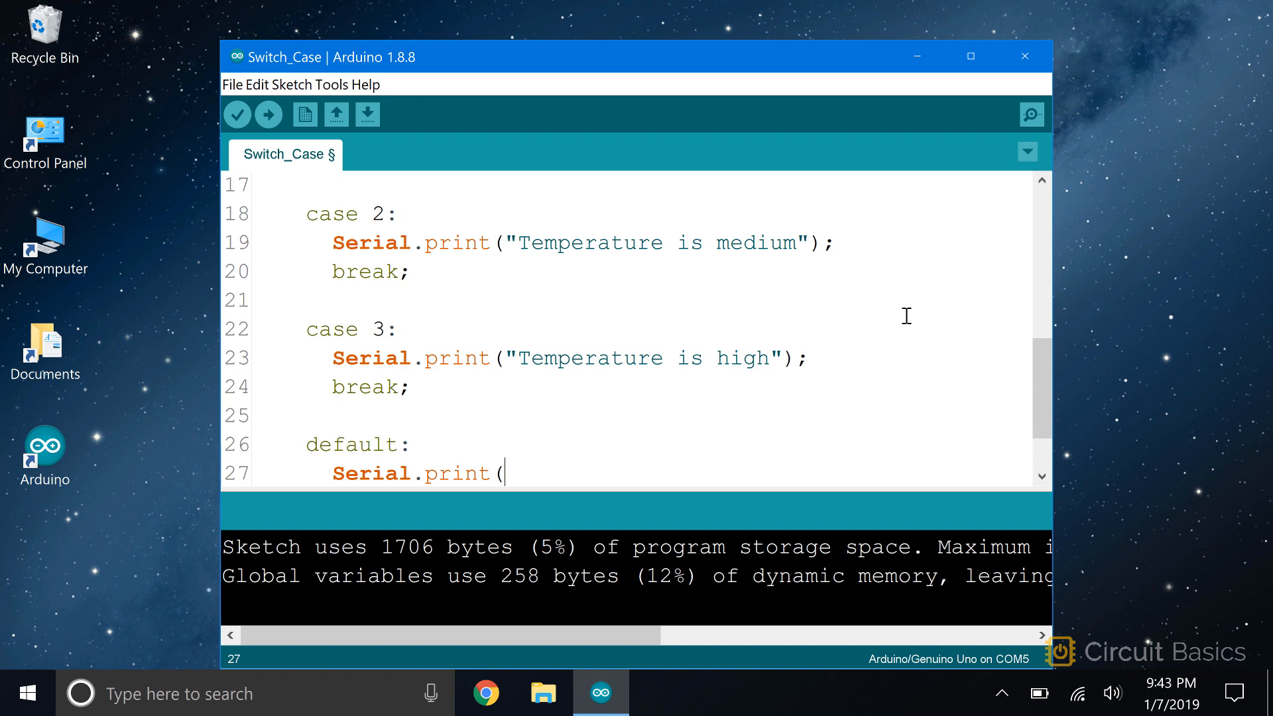
type("\"Sensor error")
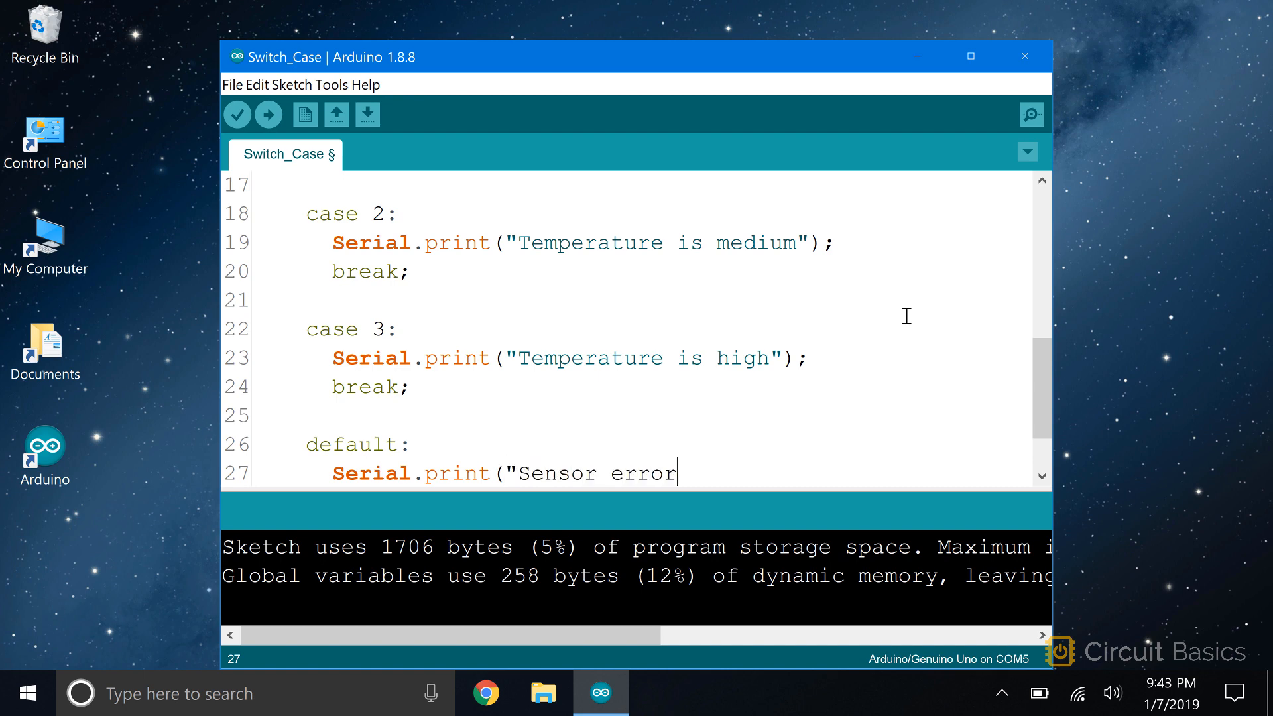
type("\");")
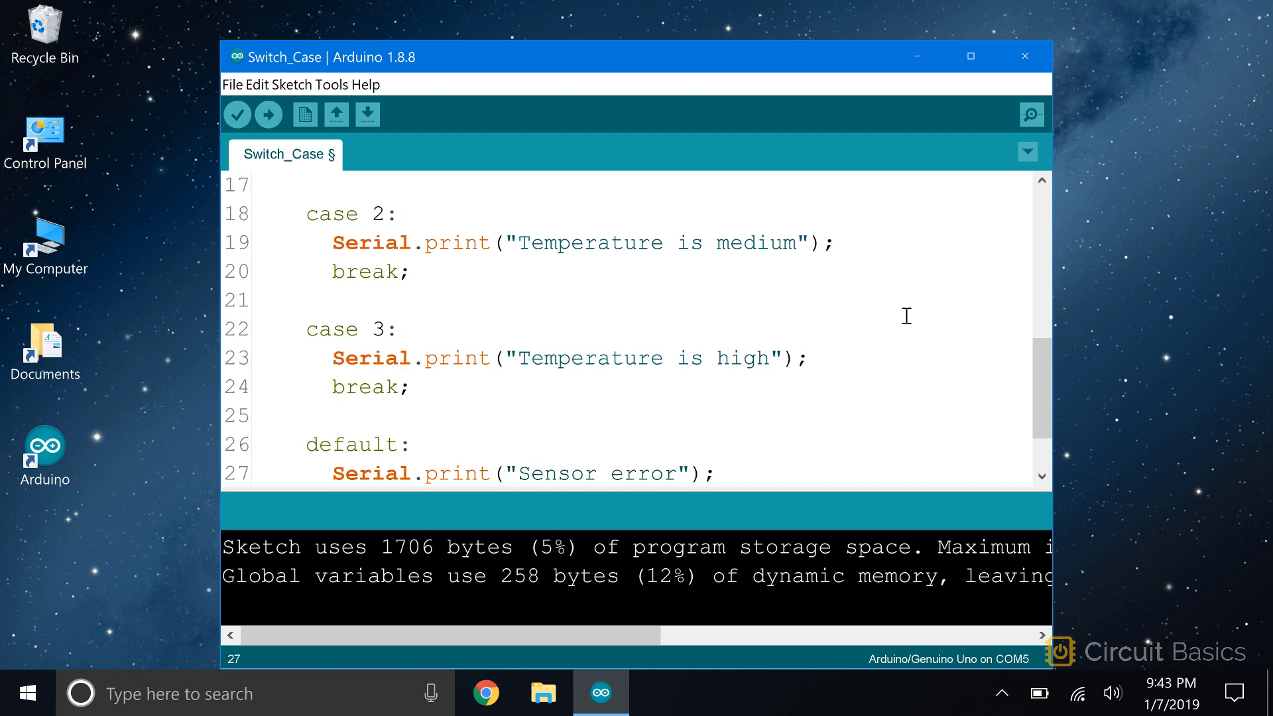
scroll("up", 3)
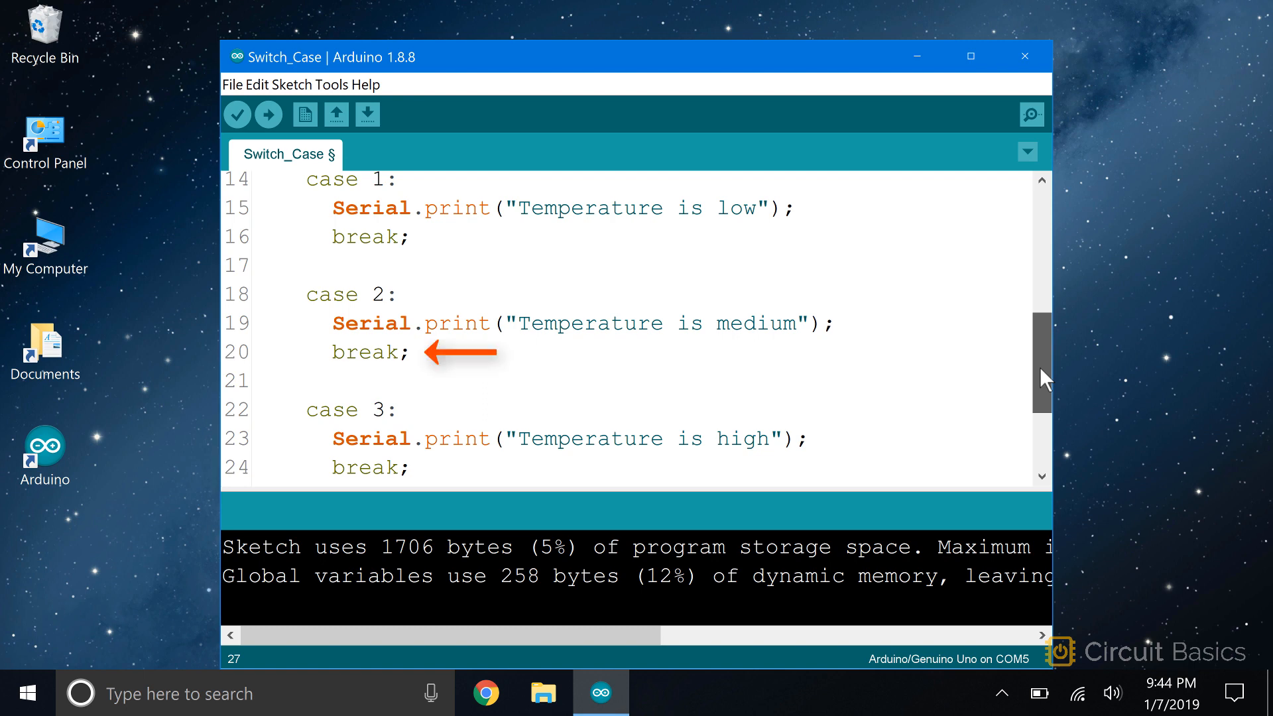
scroll("down", 3)
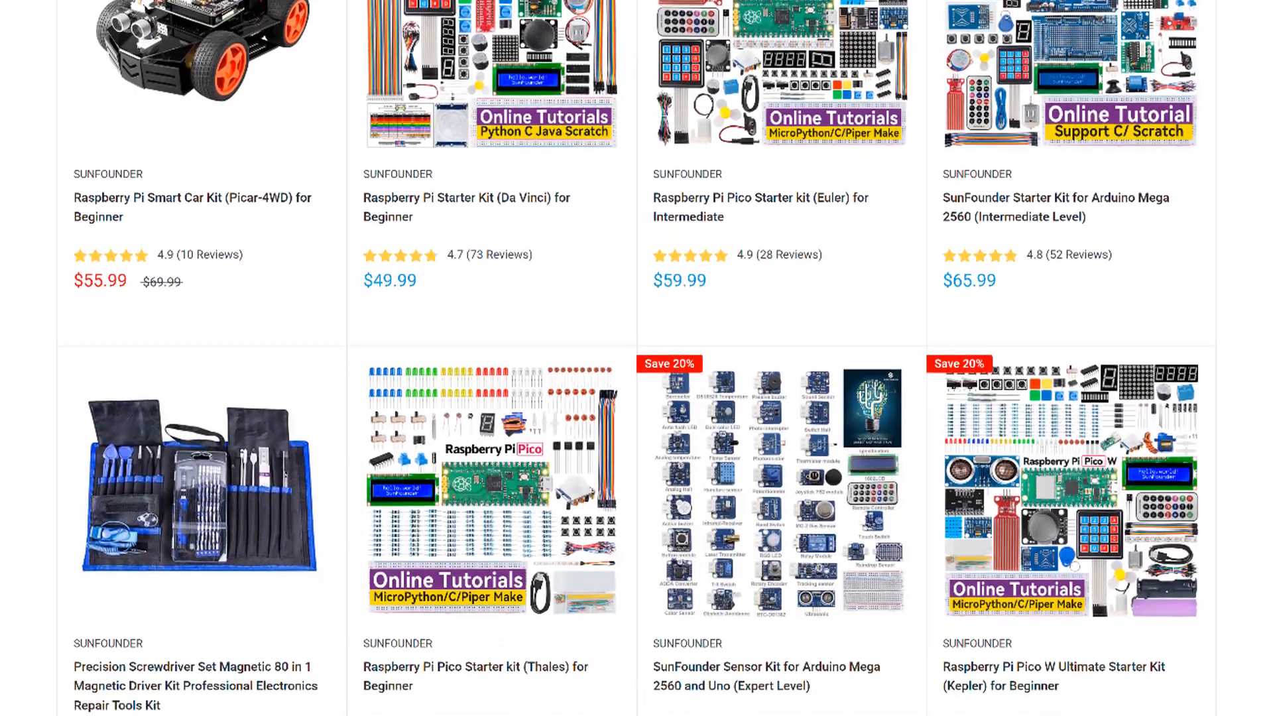
Scroll the SunFounder remote control car tutorial down to its parts list and code.
scroll("down", 3)
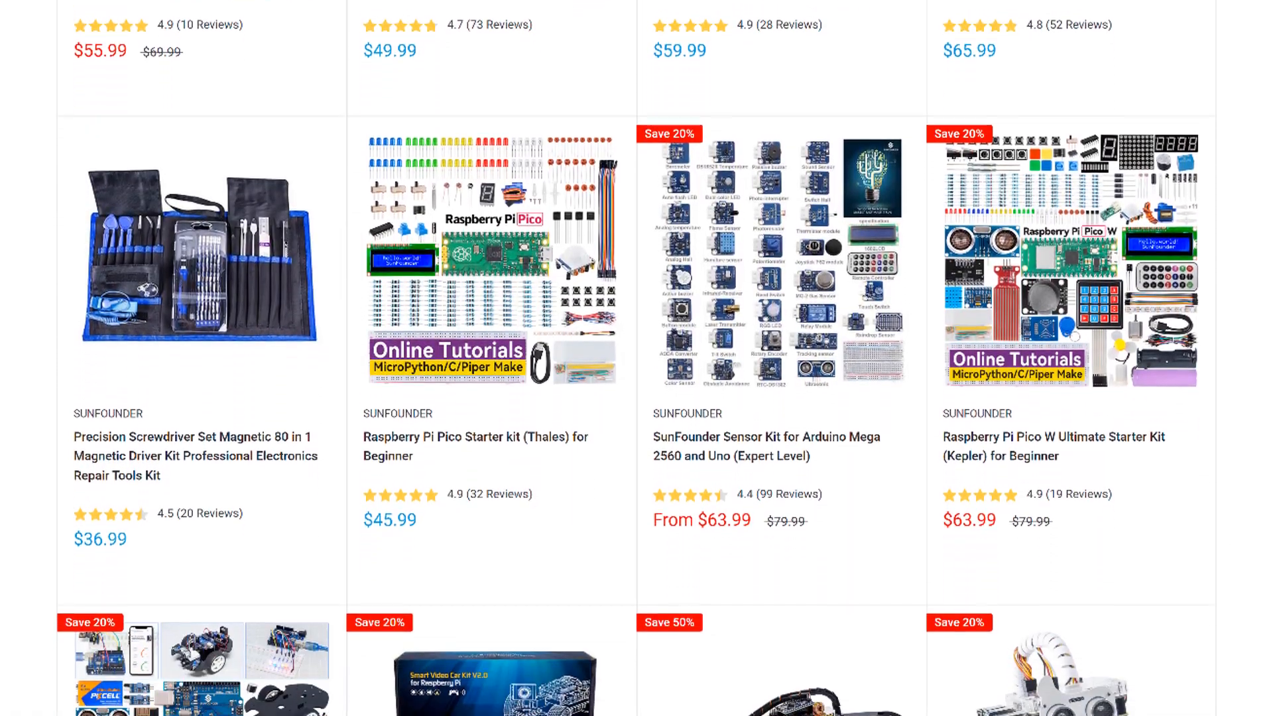
scroll("down", 3)
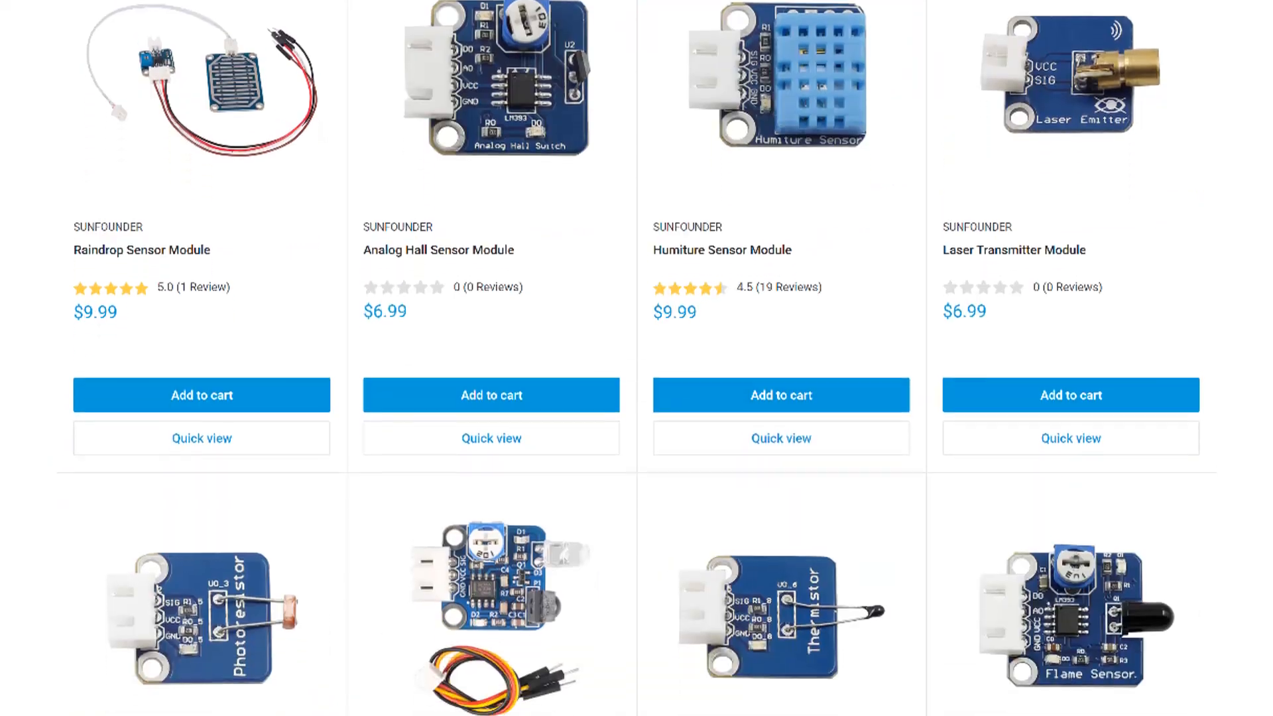
scroll("down", 3)
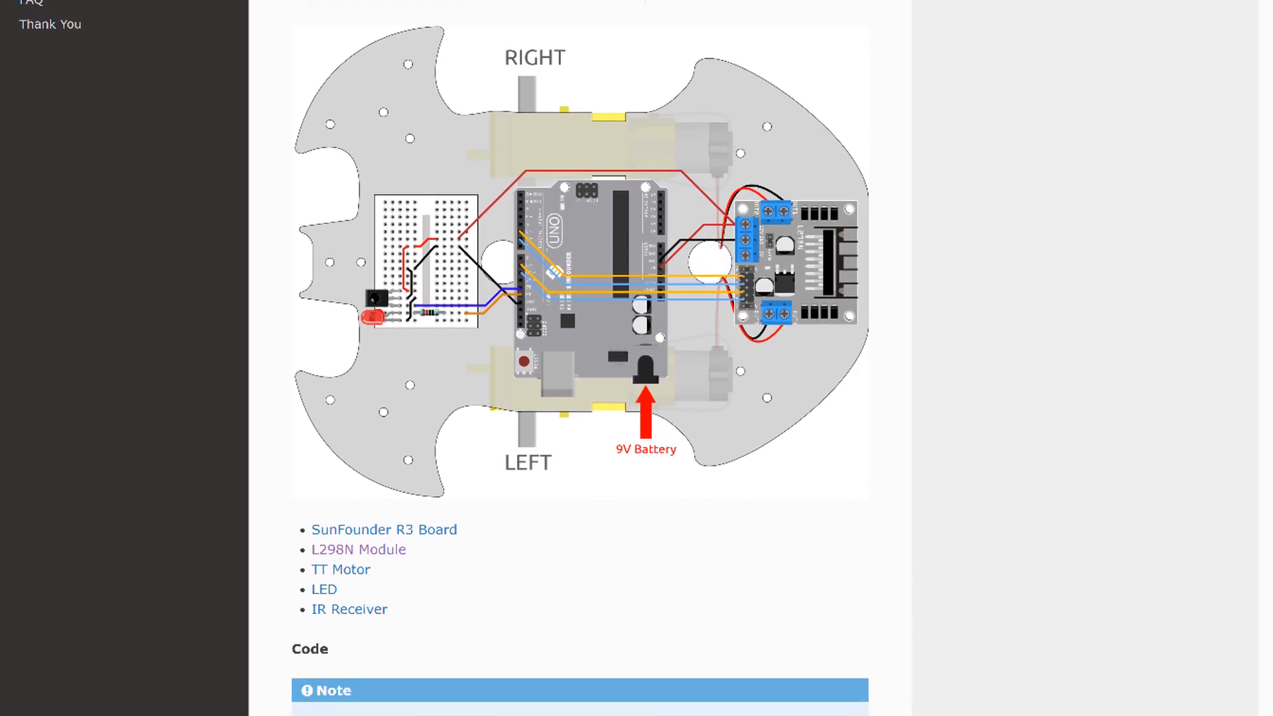
scroll("down", 3)
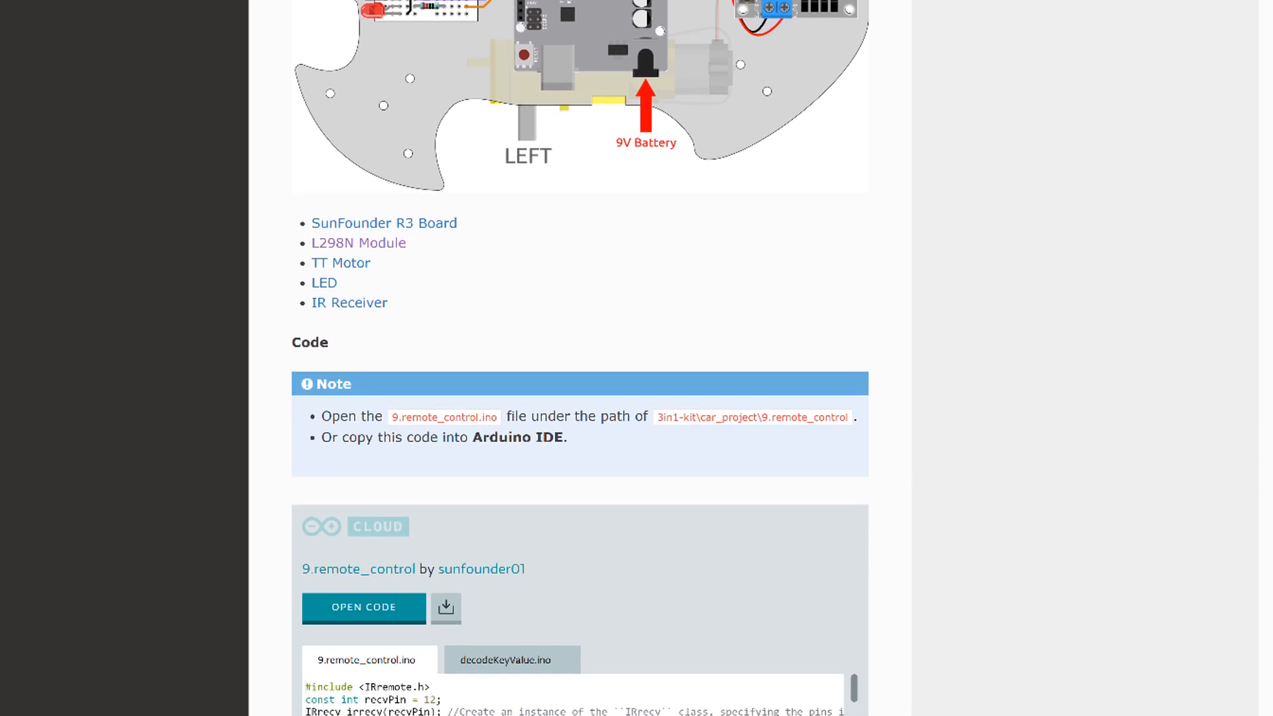
scroll("down", 3)
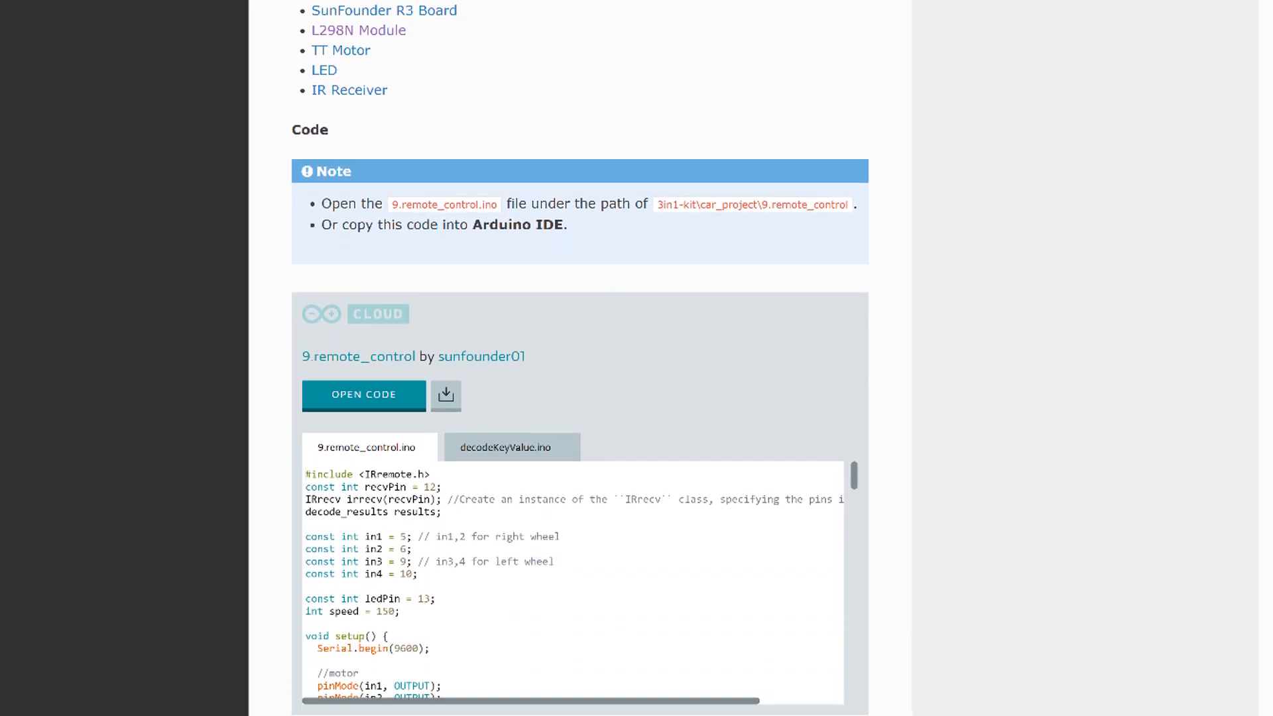